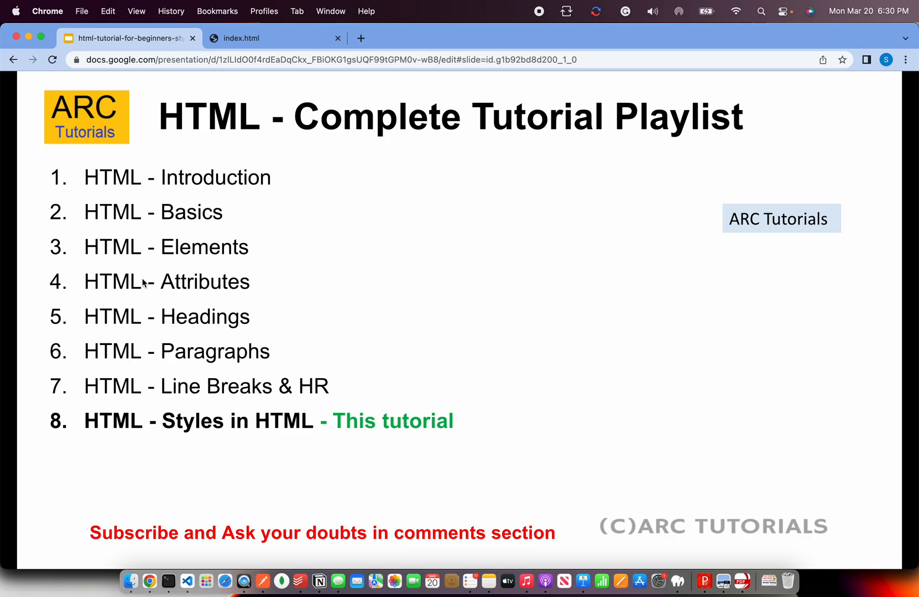
mouse_move(199, 303)
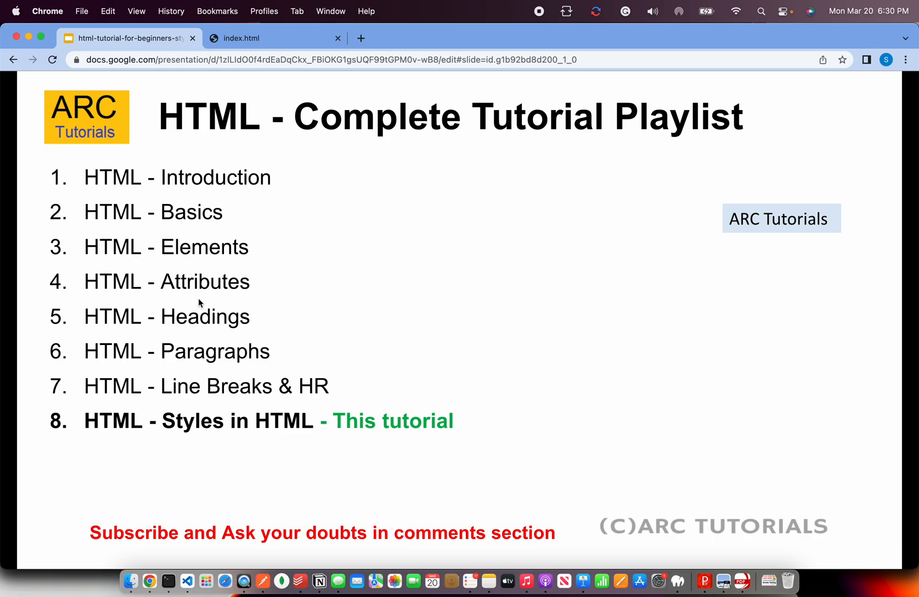
mouse_move(212, 294)
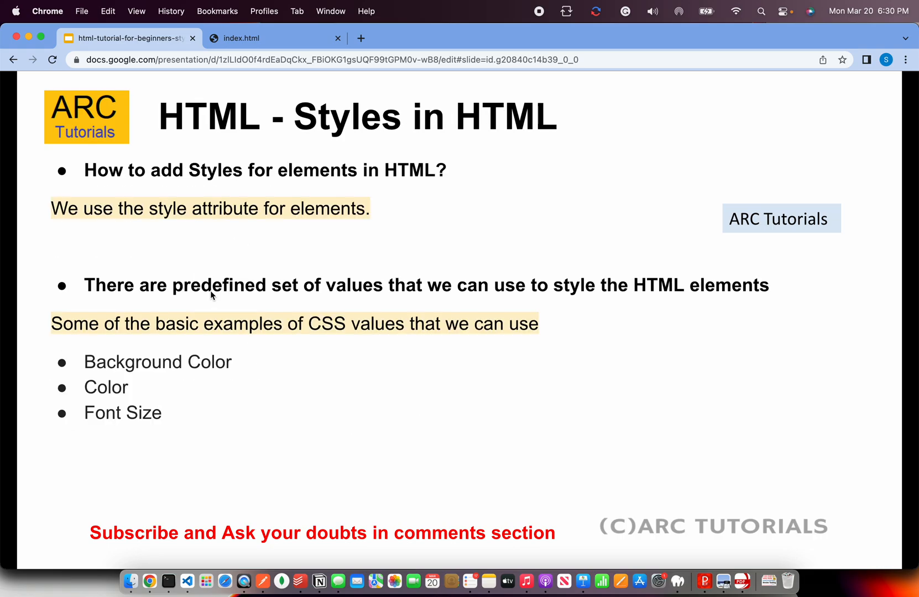
mouse_move(351, 229)
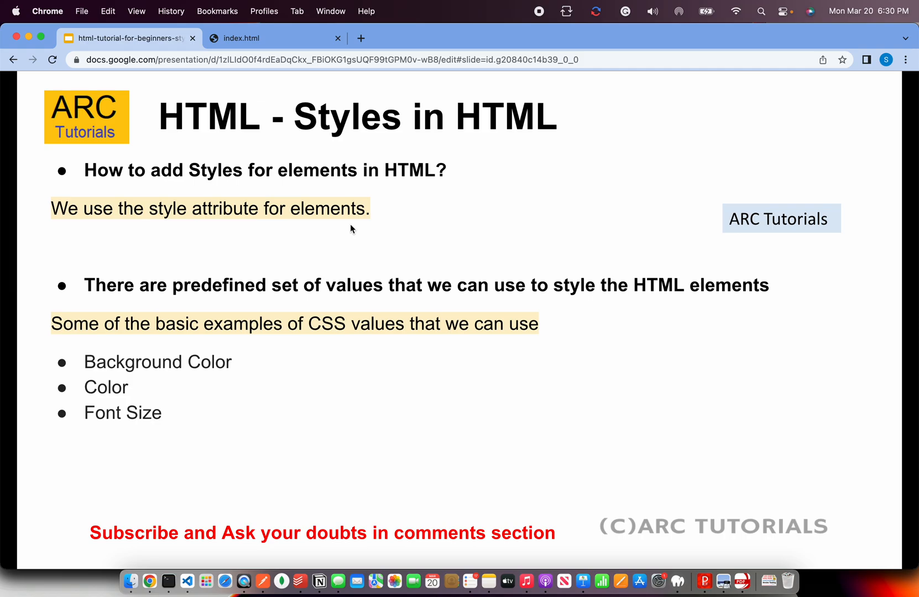
mouse_move(166, 214)
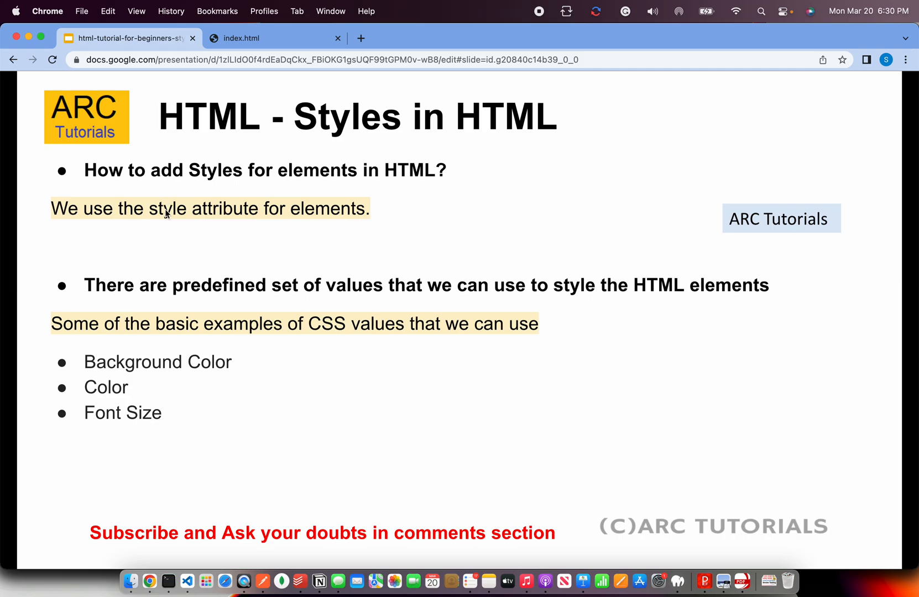
mouse_move(369, 246)
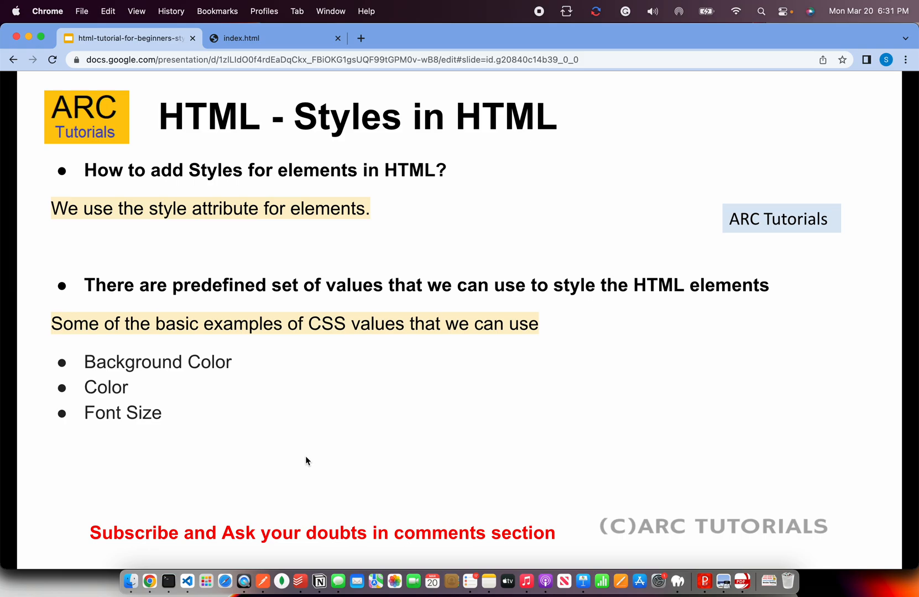
Check the page in Chrome, then type a 'style attribute' note line in Untitled-1
click(240, 39)
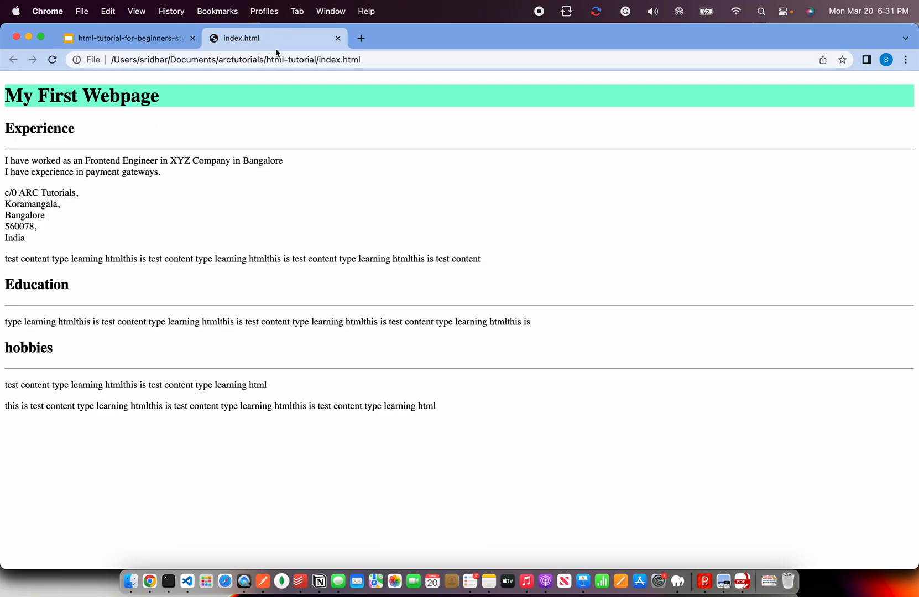
mouse_move(230, 256)
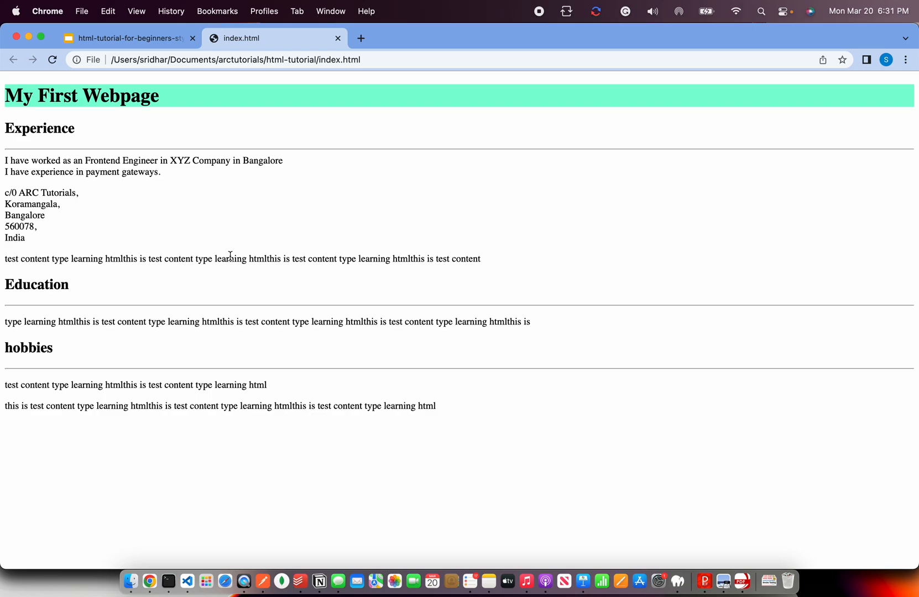
mouse_move(231, 470)
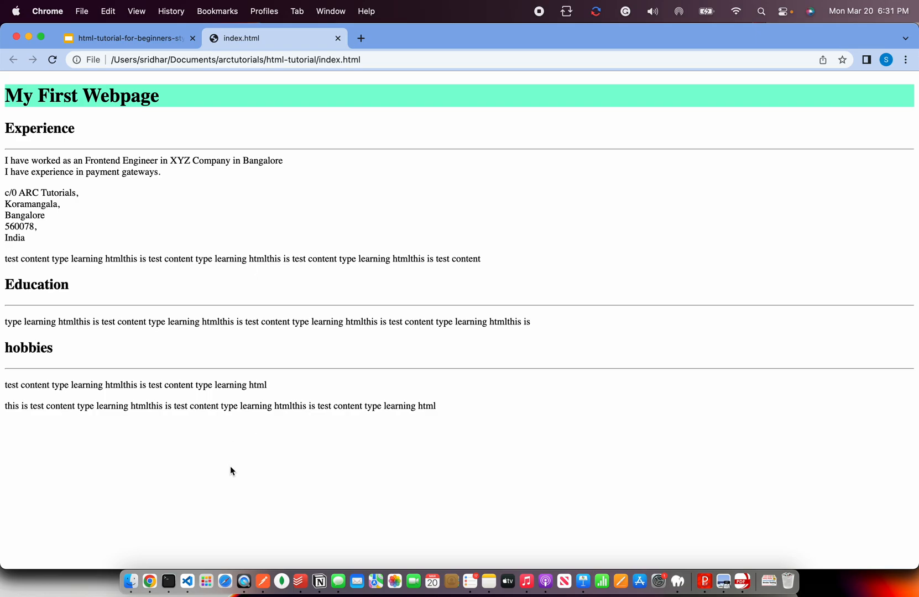
click(188, 581)
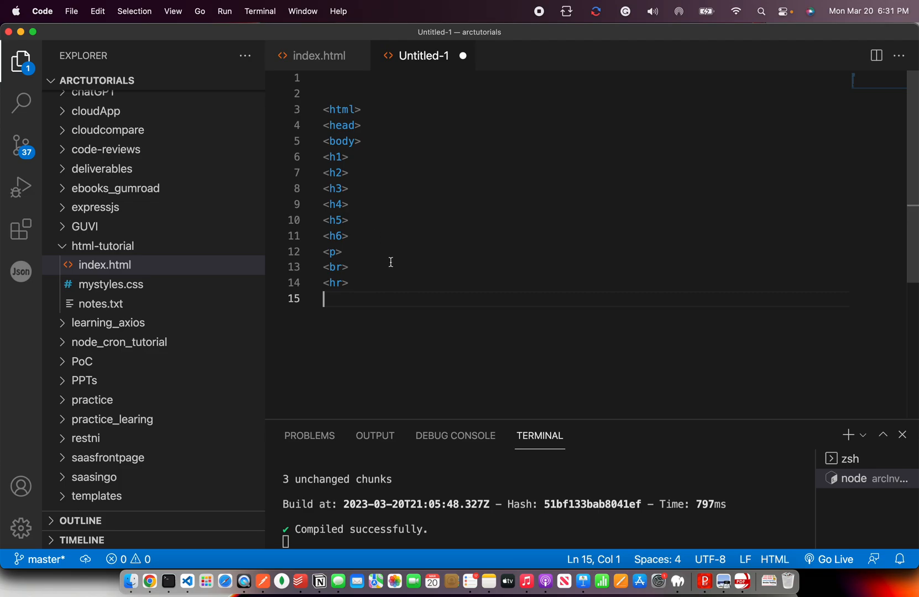
mouse_move(358, 296)
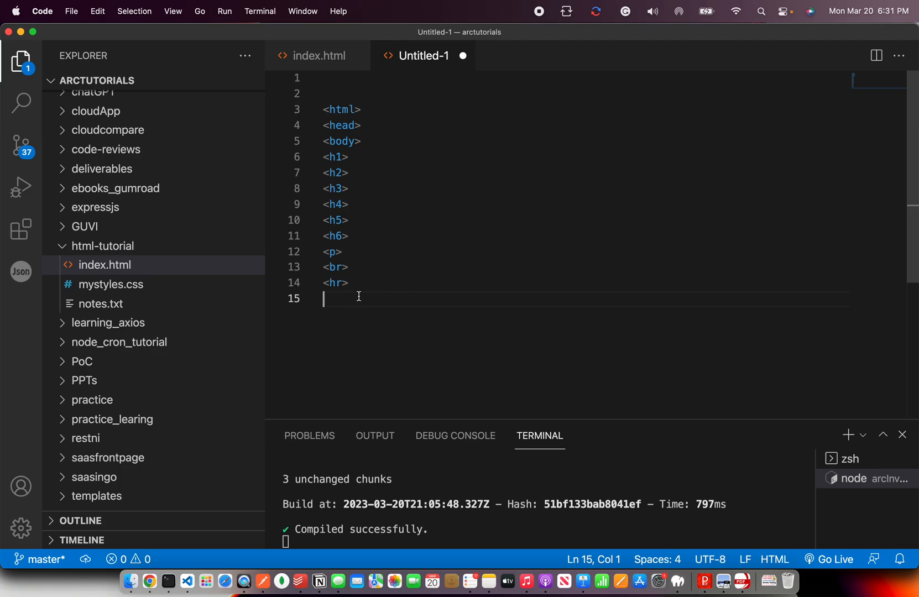
text(style attr)
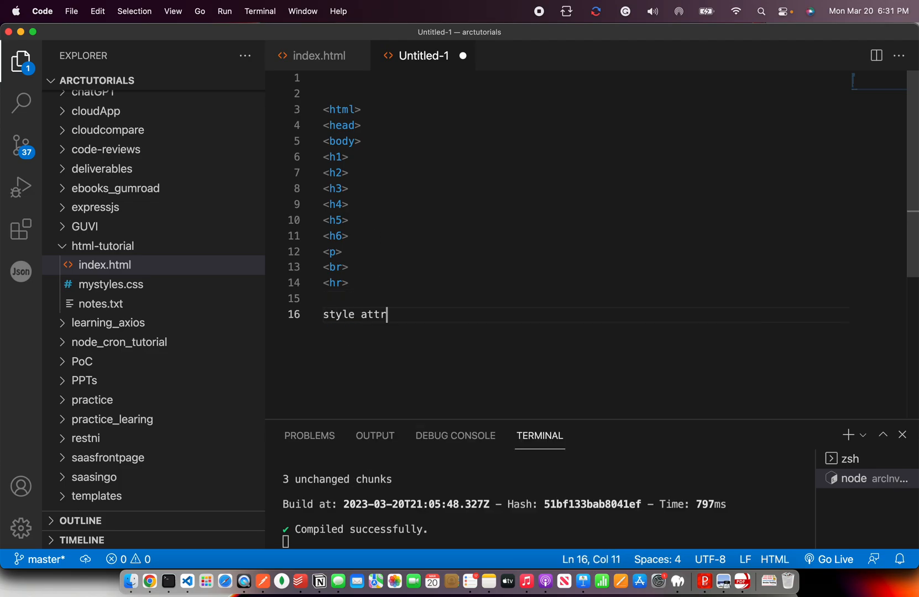
text(ibute)
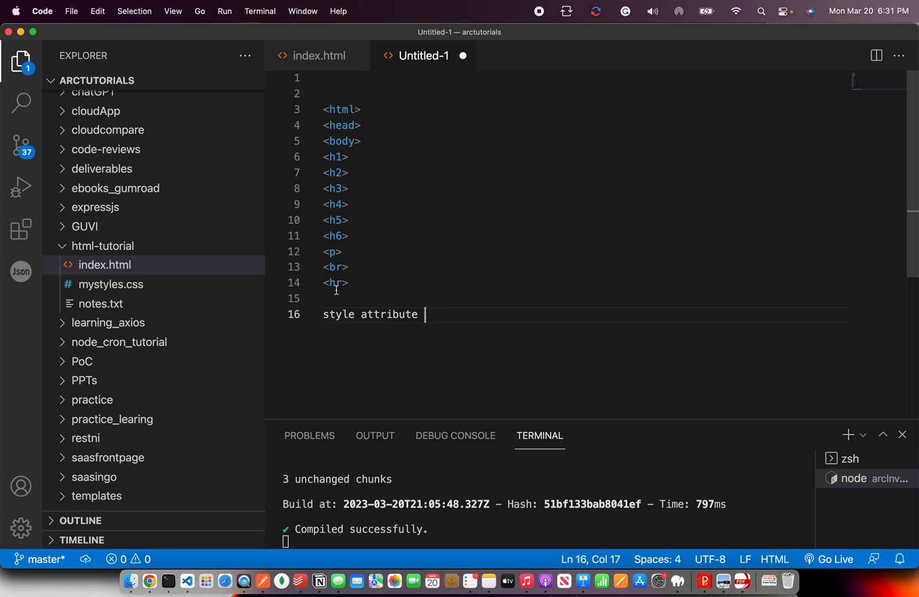
Change the h1 inline background to #ddd with black text, previewing each change in Chrome
click(320, 56)
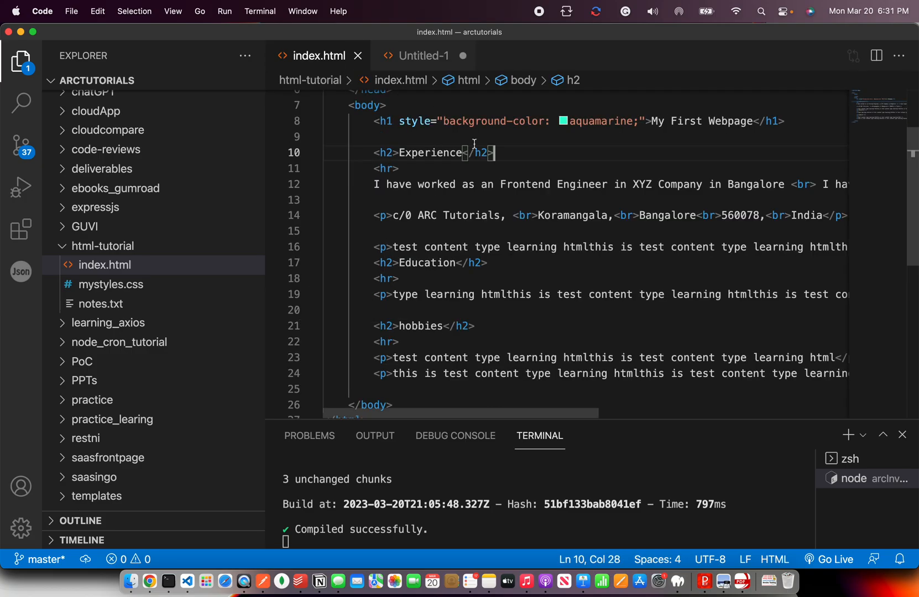
double_click(413, 121)
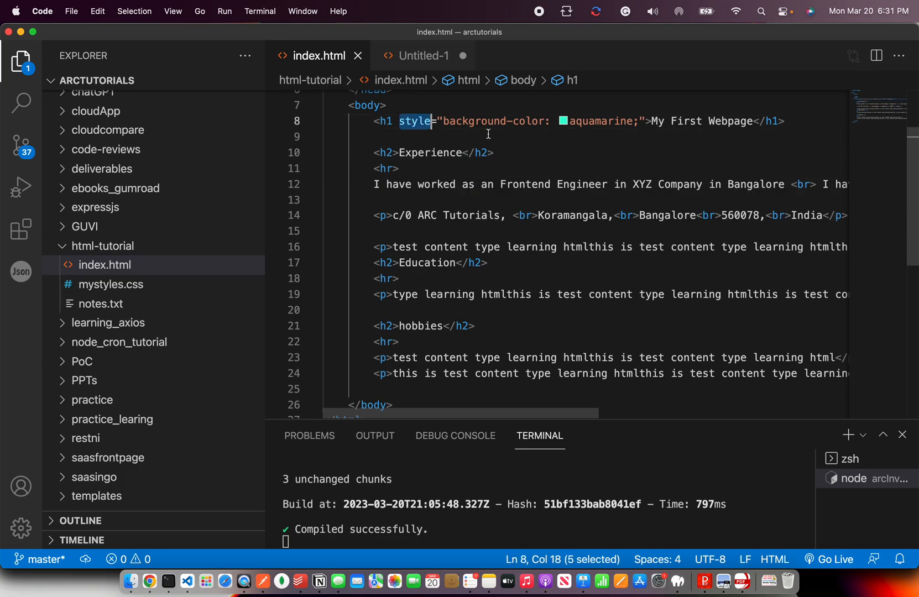
mouse_move(549, 125)
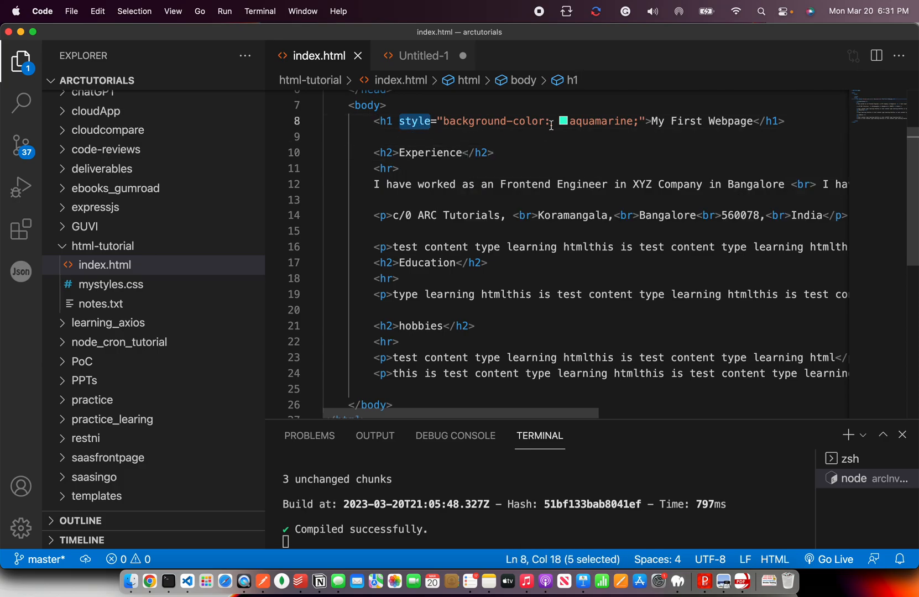
mouse_move(910, 184)
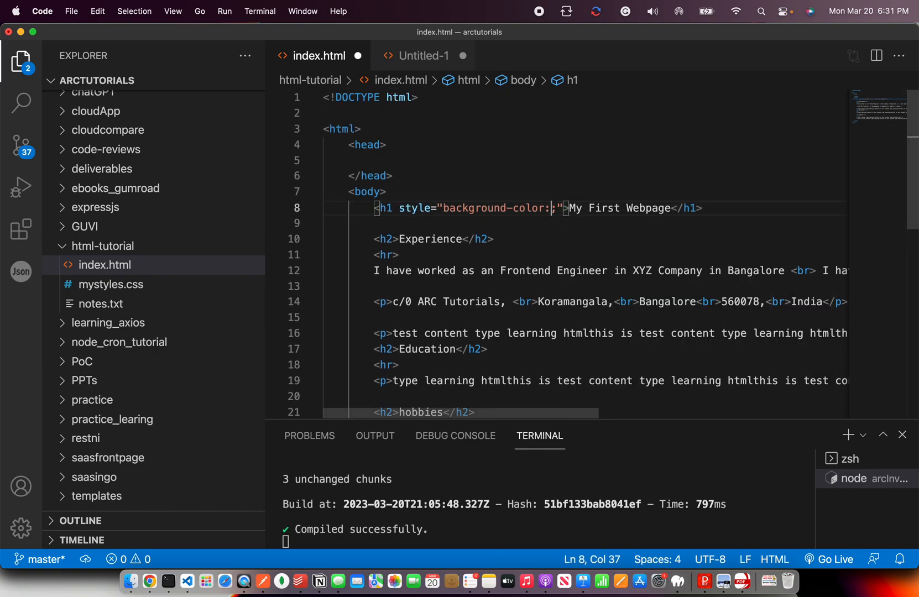
text(#ffffcc)
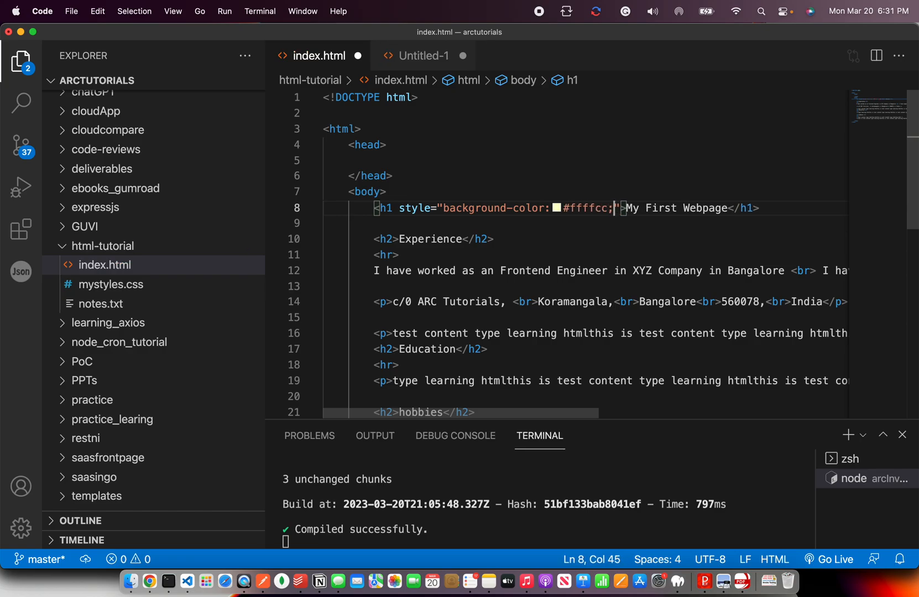
click(149, 581)
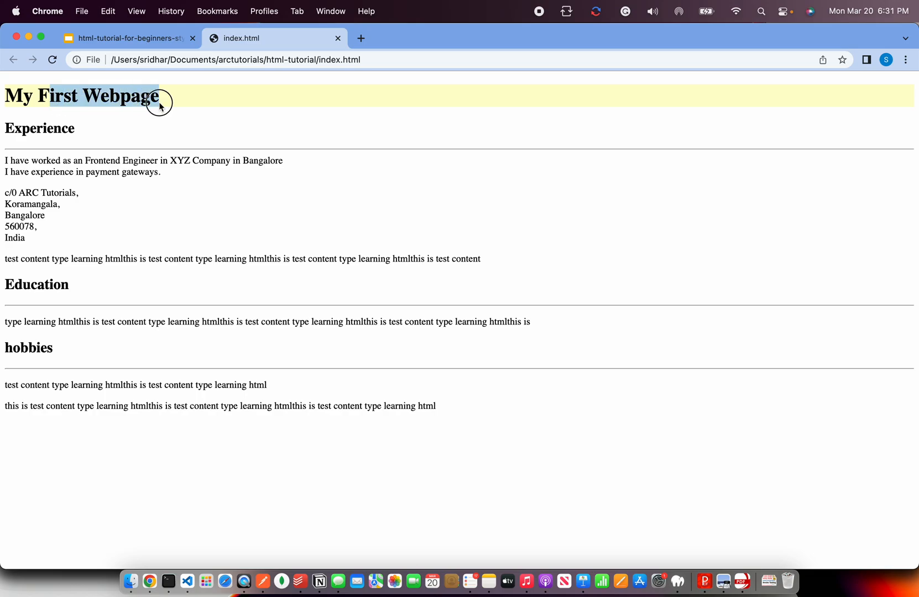
click(168, 581)
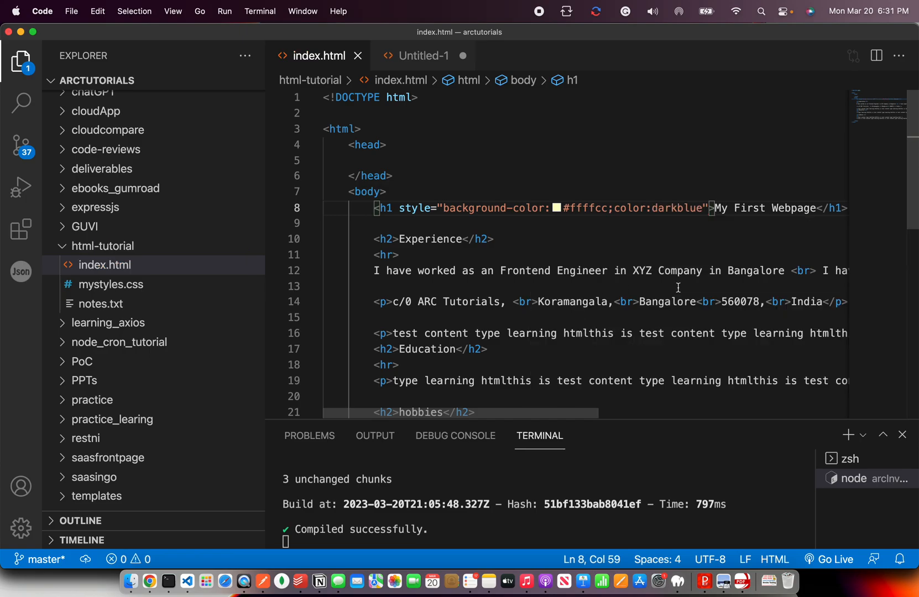
click(149, 581)
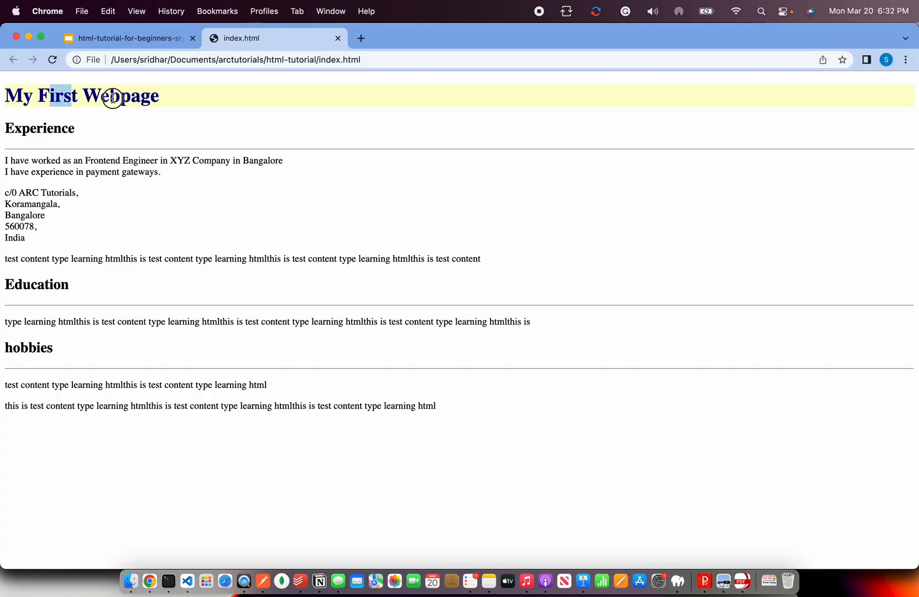
click(168, 580)
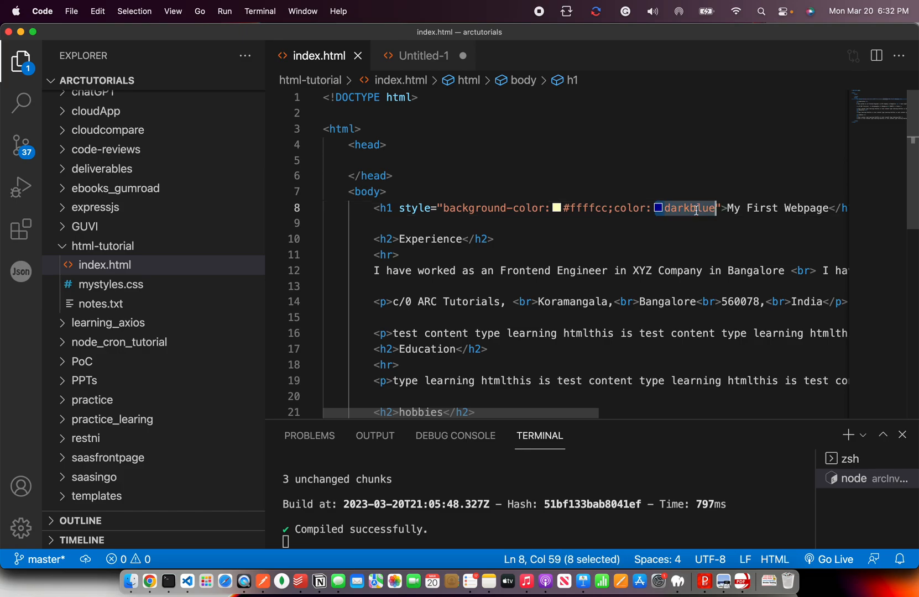
click(149, 581)
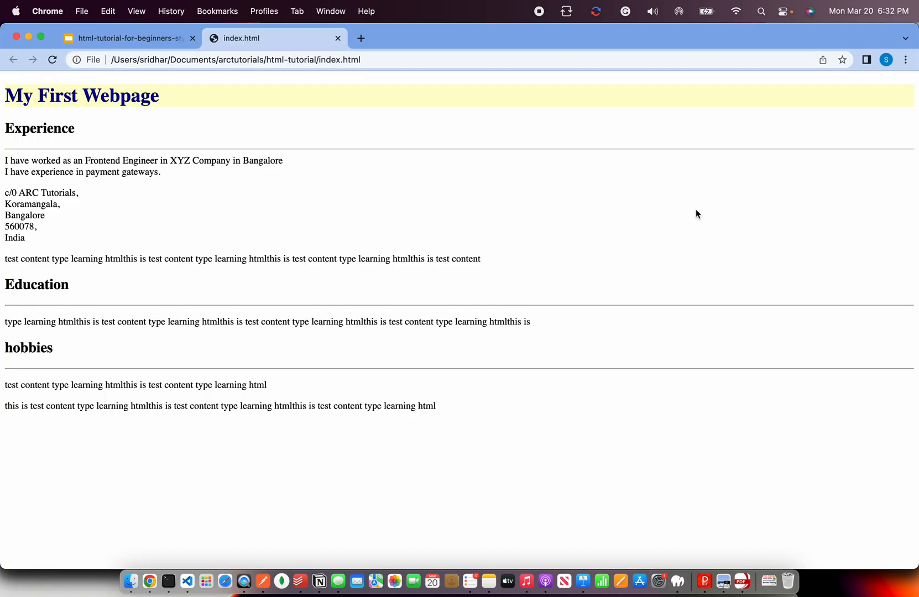
click(168, 581)
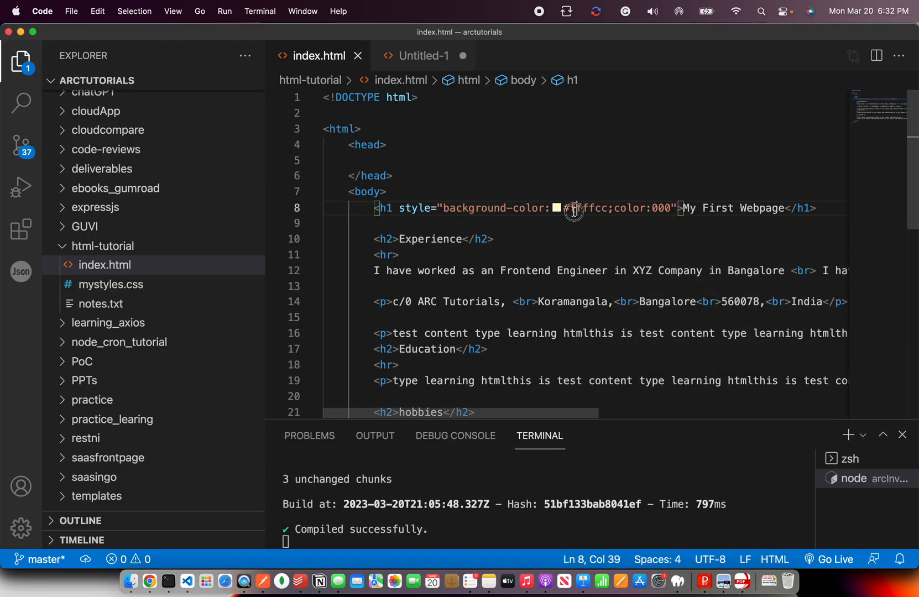
text(#ddd)
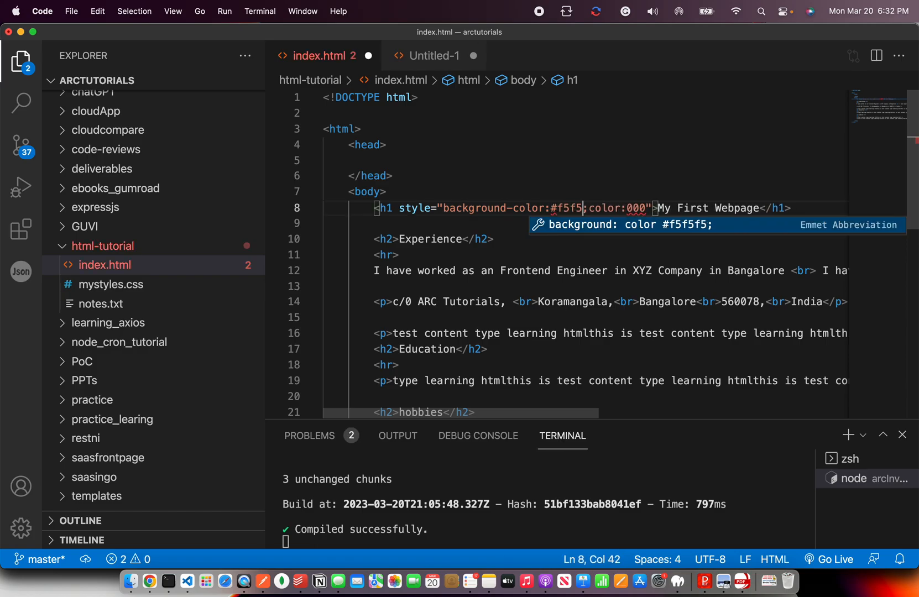
click(149, 581)
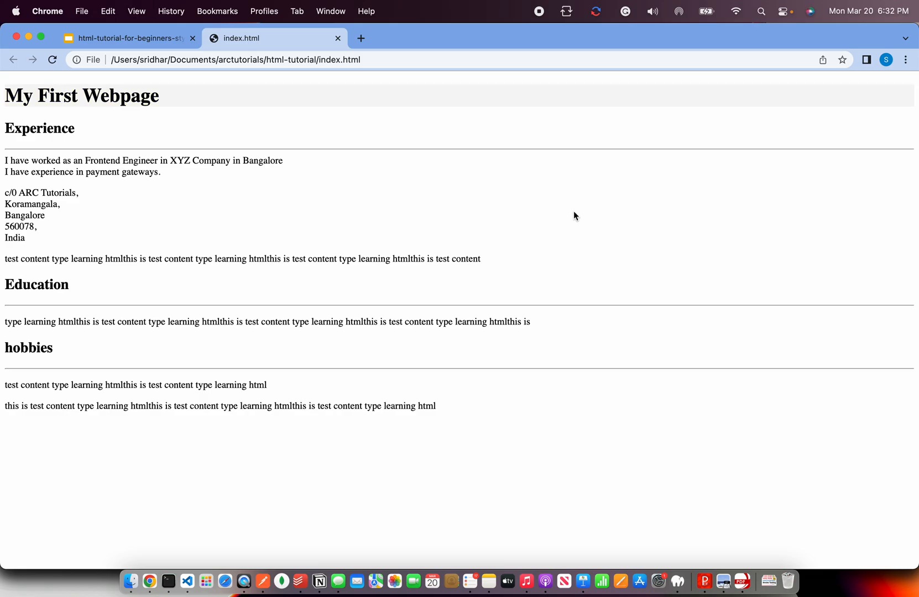
mouse_move(212, 109)
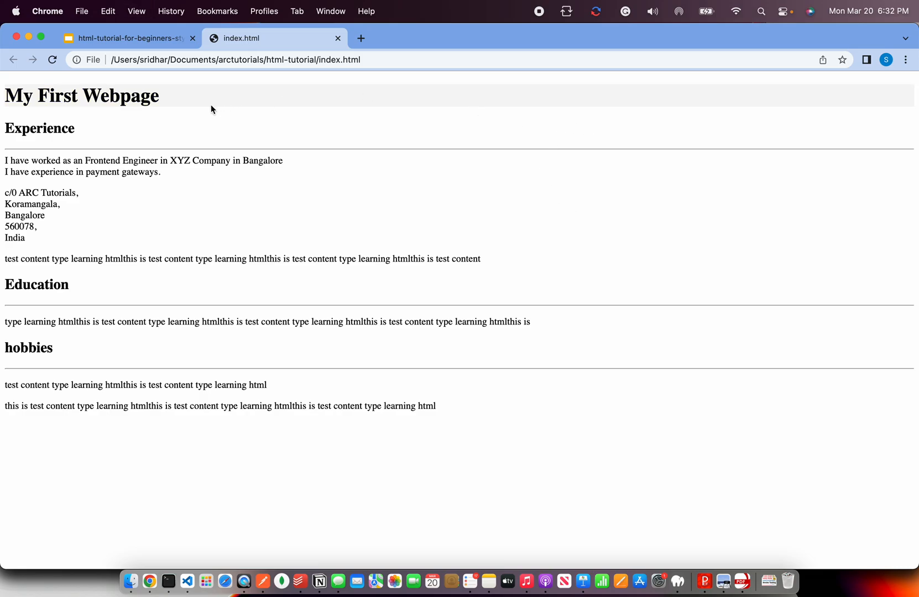
mouse_move(379, 171)
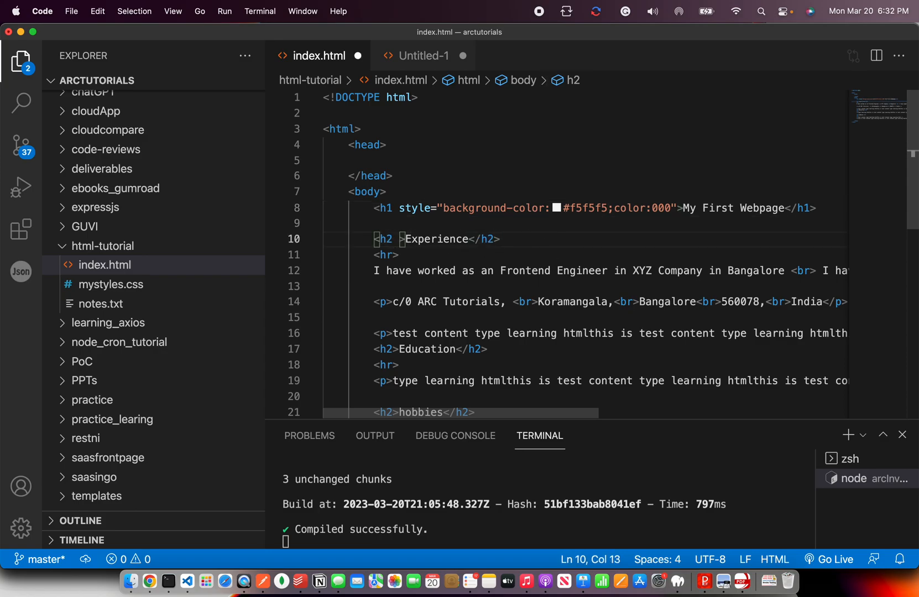
Add style="font-weight: 700;" to the Experience h2 and preview it in Chrome
text(style="back)
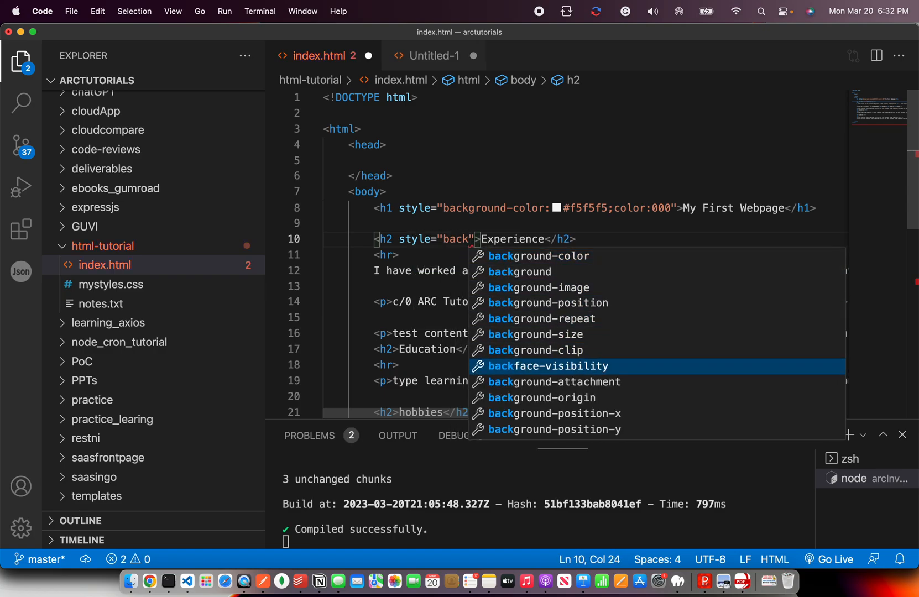
key(backspace)
text(font-weight: ;)
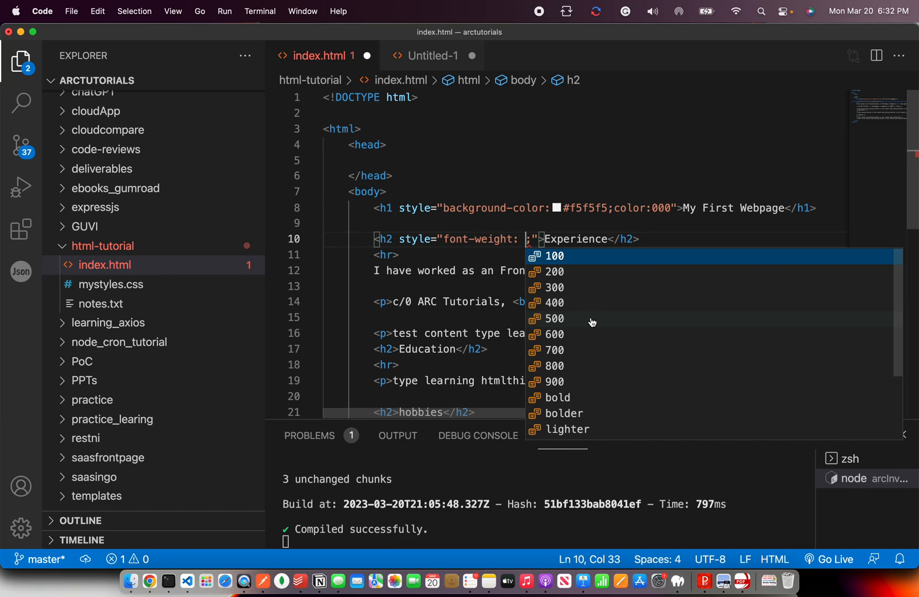
click(149, 580)
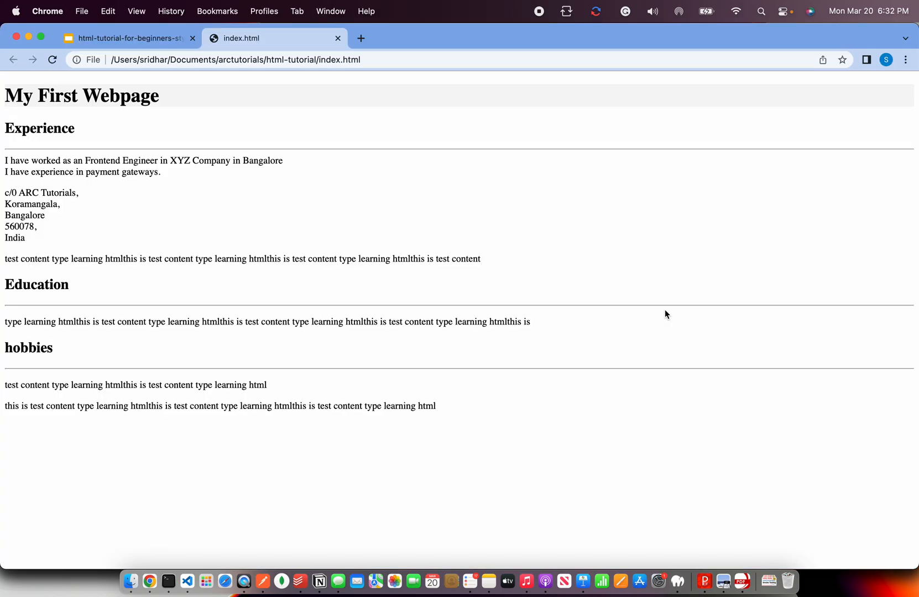
mouse_move(16, 133)
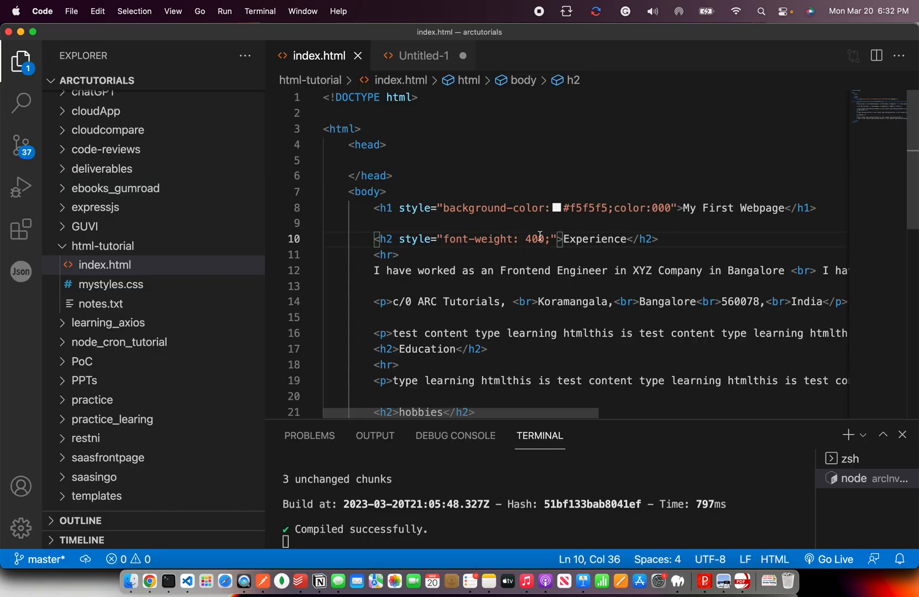
text(700)
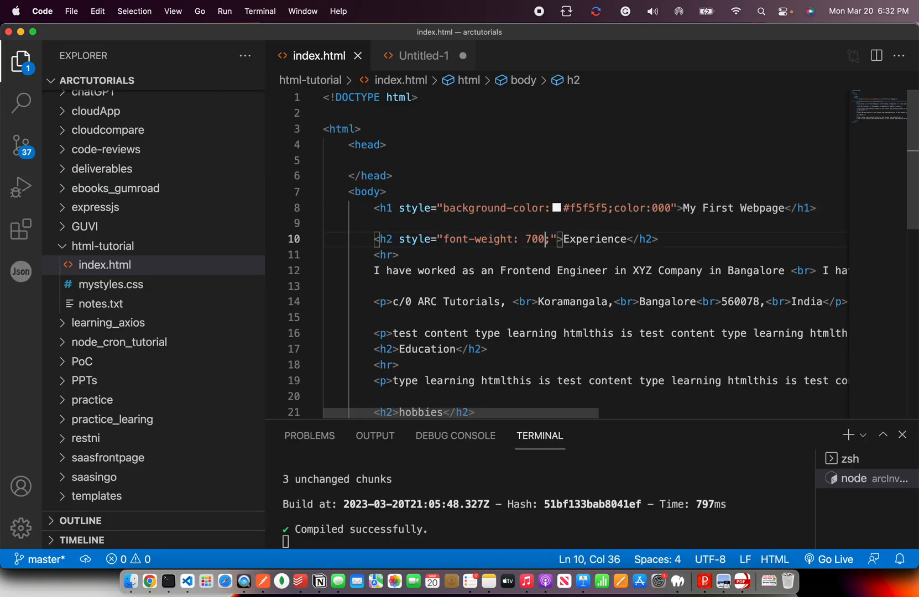
click(150, 580)
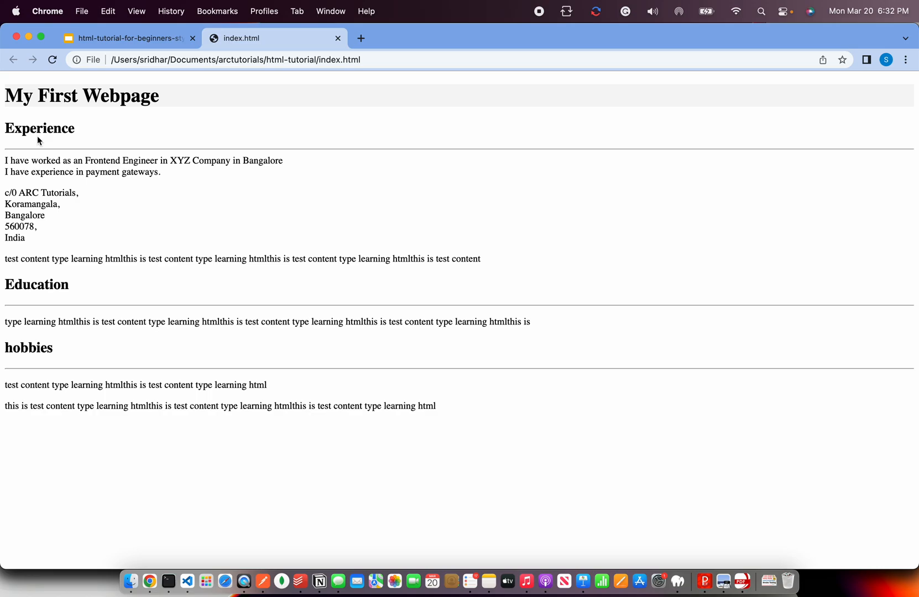
click(167, 581)
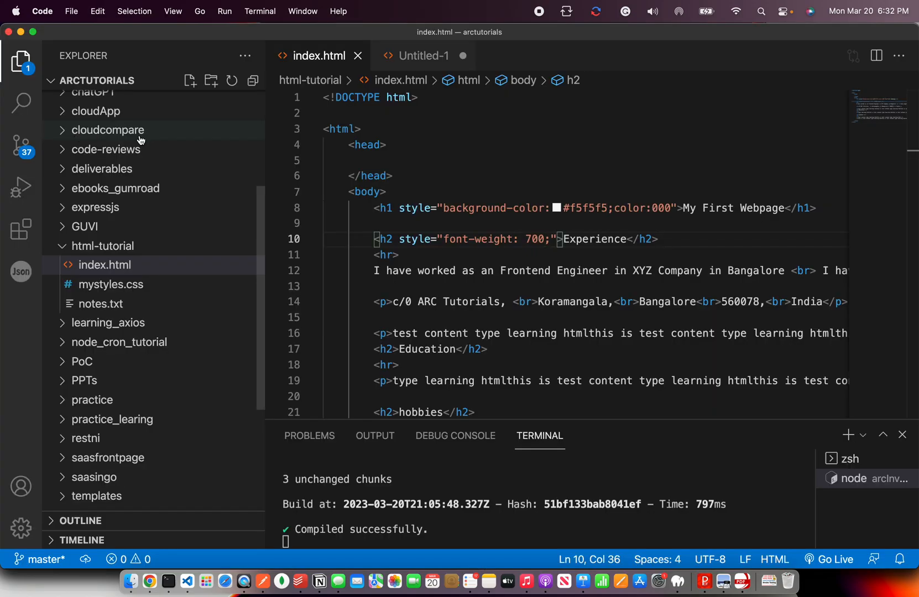
Add style="font-size:30px;" to the Education h2 and check the bigger heading in Chrome
double_click(477, 239)
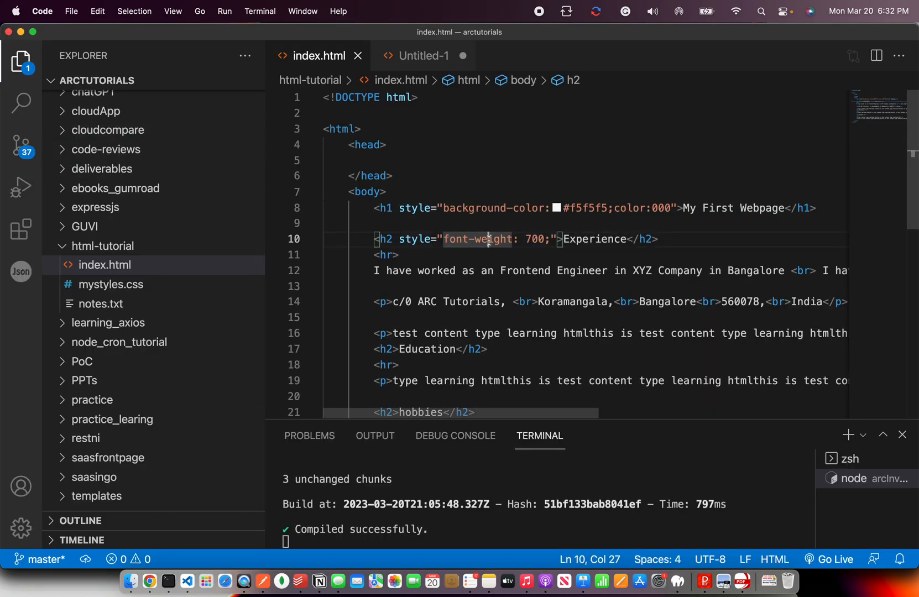
click(386, 302)
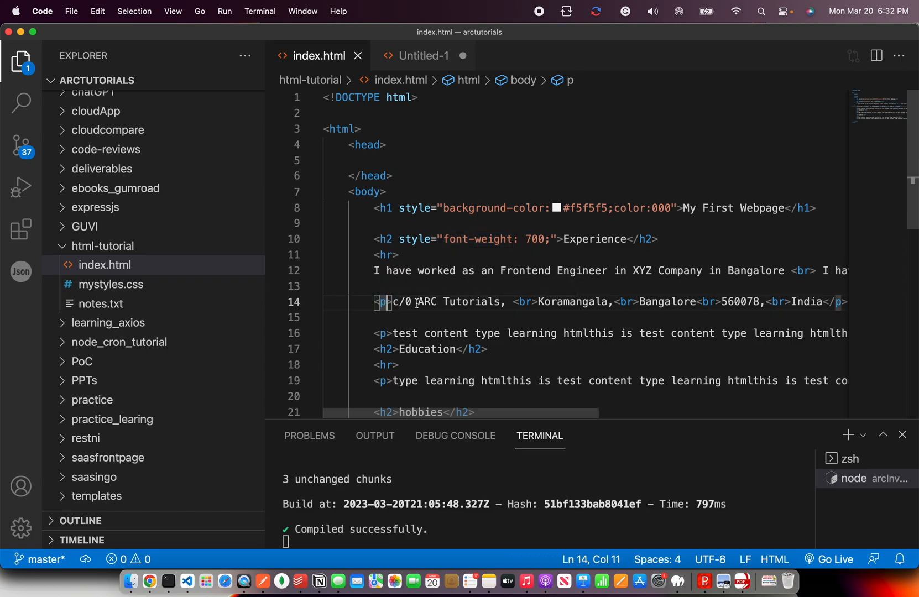
mouse_move(392, 345)
text( style=)
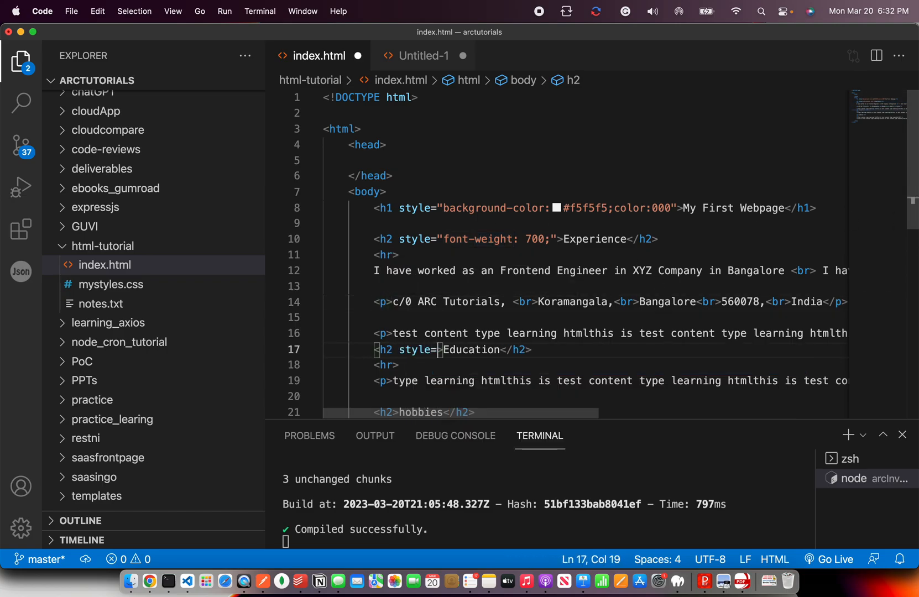
text(font-size:30px;")
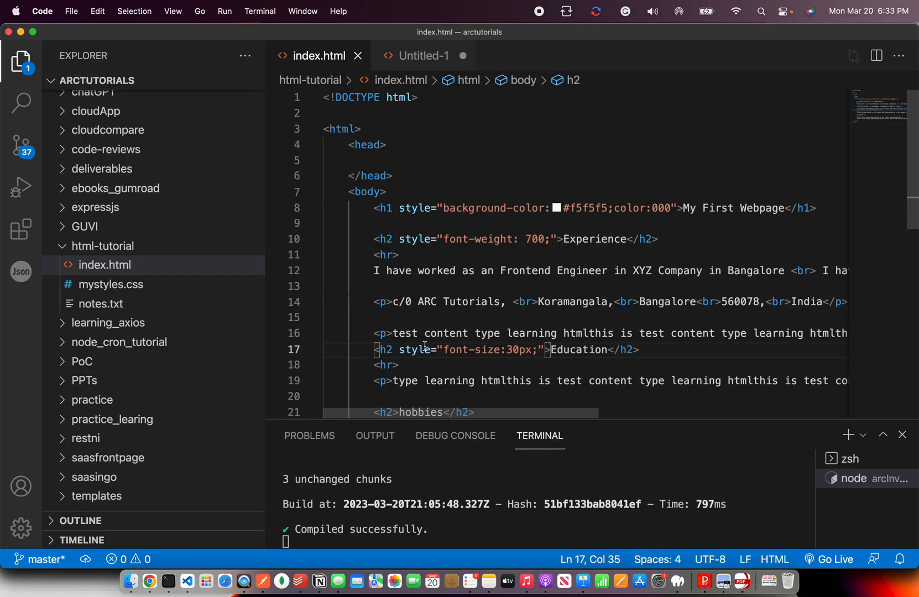
mouse_move(471, 349)
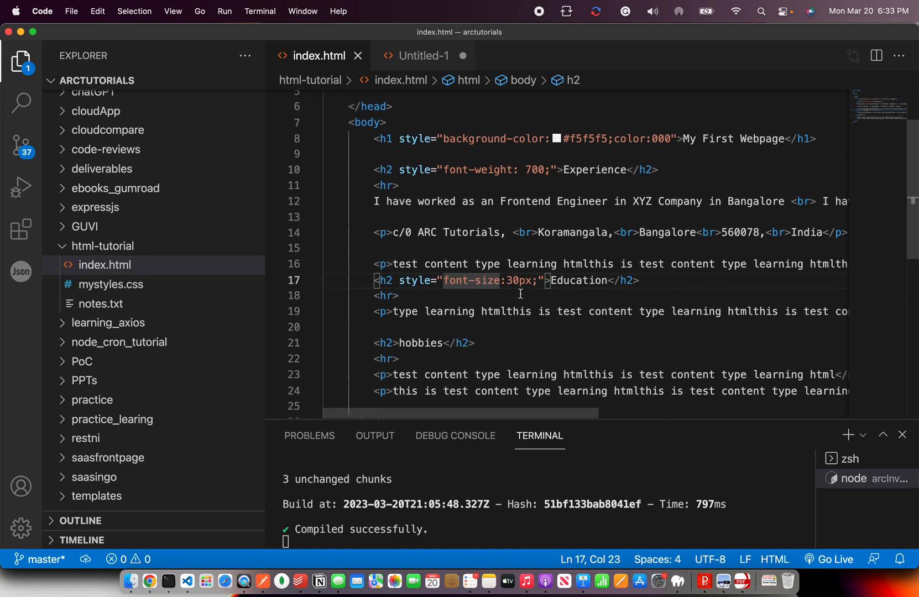
click(149, 580)
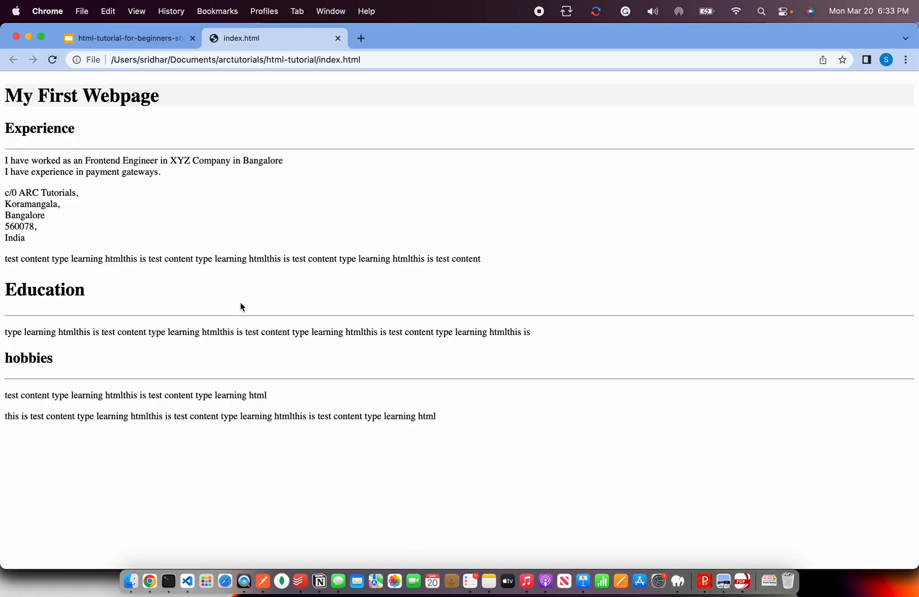
mouse_move(397, 233)
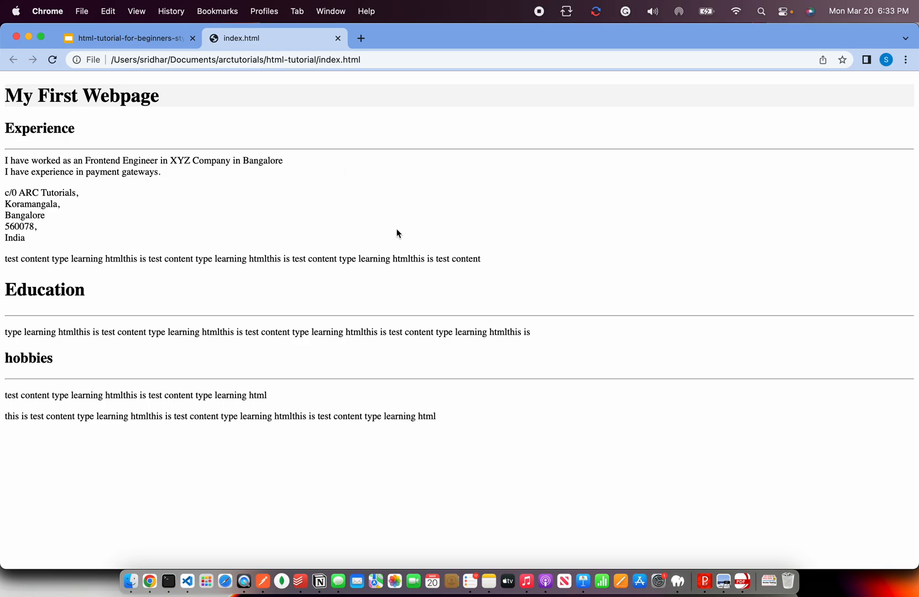
click(167, 581)
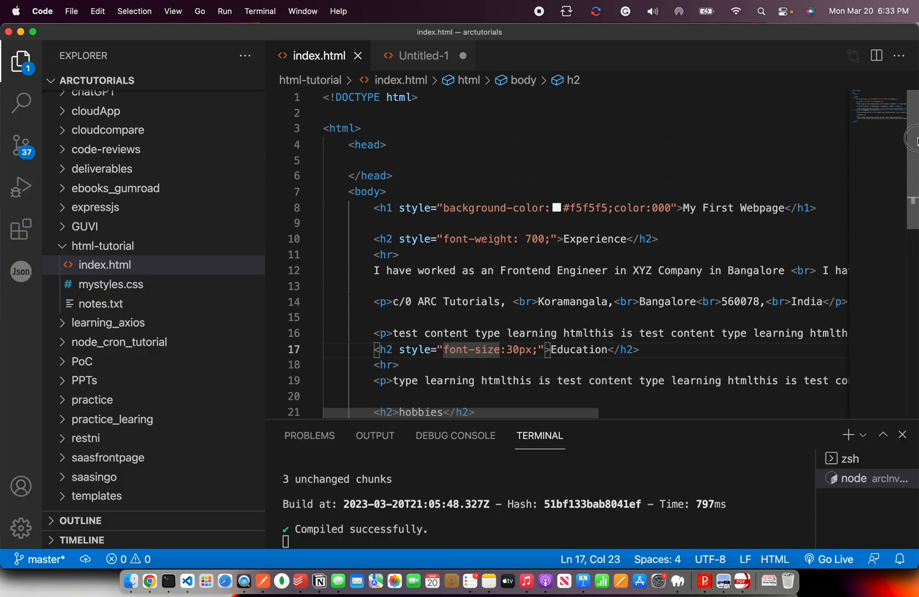
click(375, 224)
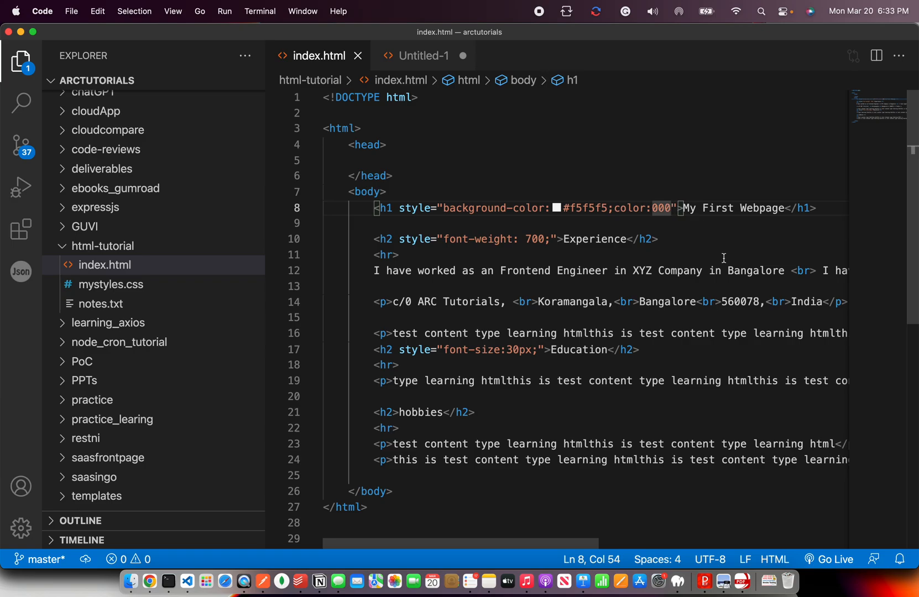
Append text-decoration: underline to the h1 style and confirm the underline in Chrome
text(; text-decoration: u;)
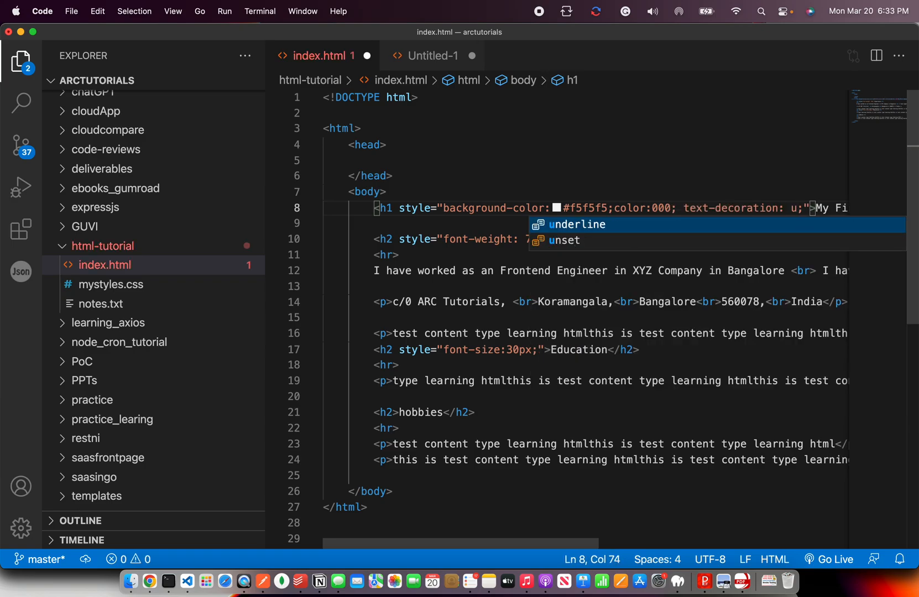
text(nderline)
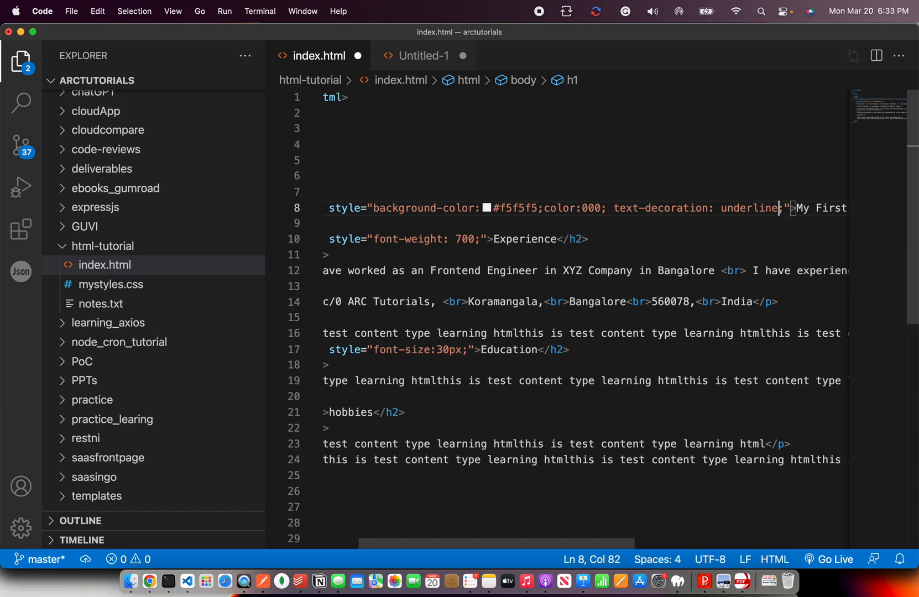
click(150, 581)
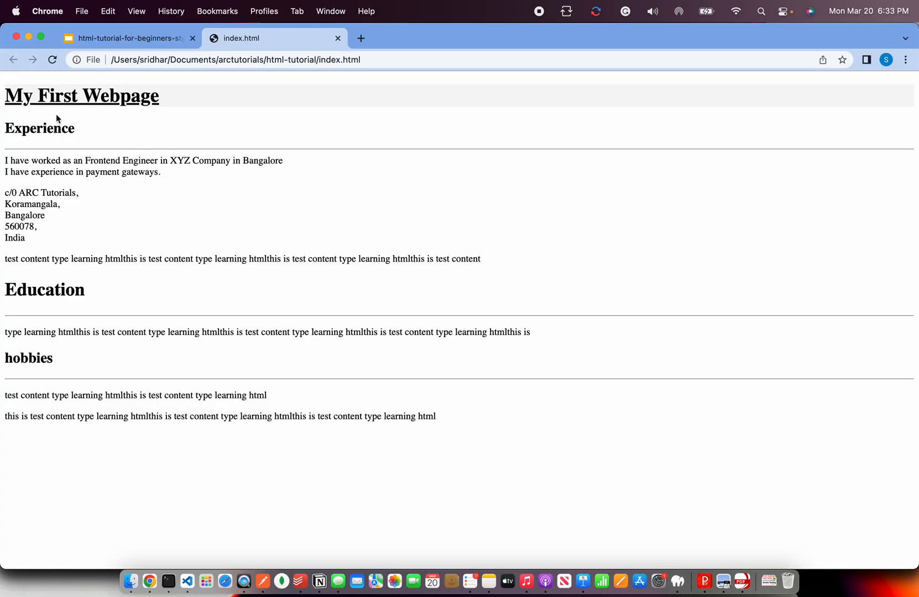
click(187, 583)
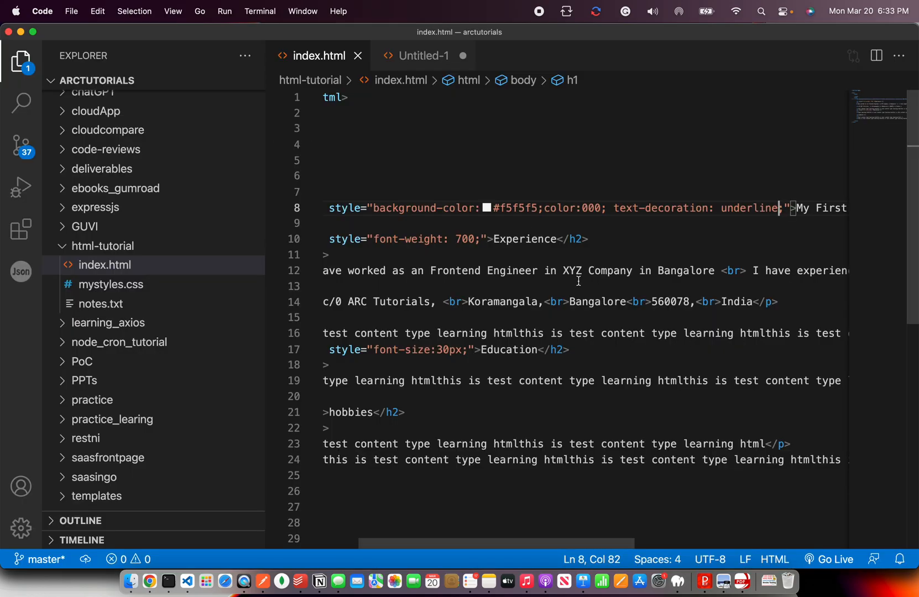
mouse_move(543, 546)
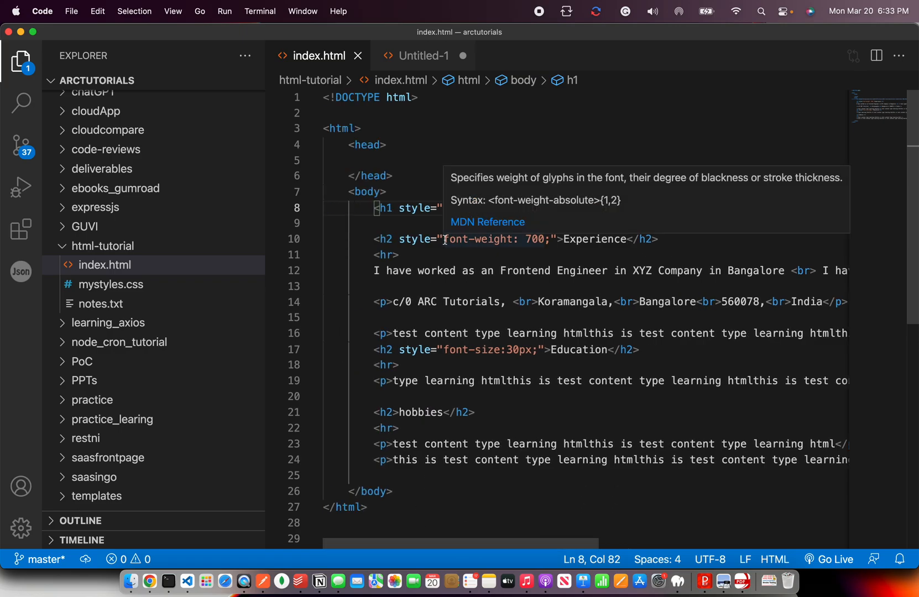
Remove background-color:#f5f5f5 from the h1 style and check the plain headings in Chrome
click(149, 581)
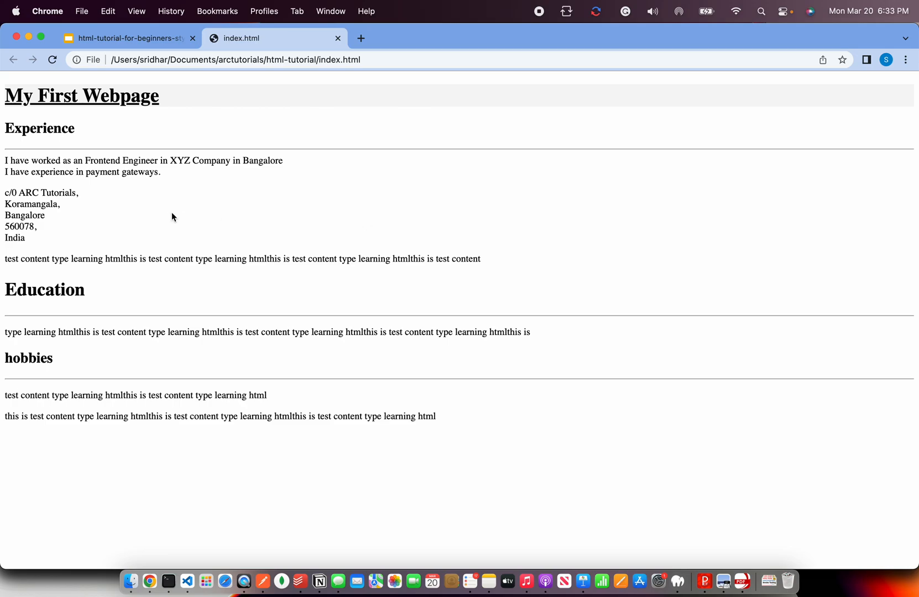
mouse_move(37, 253)
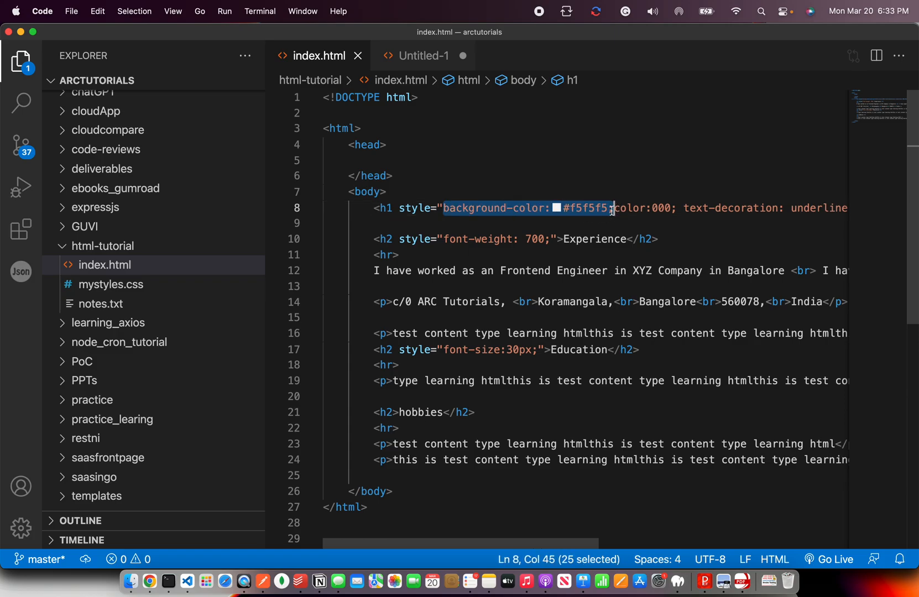
key(Backspace)
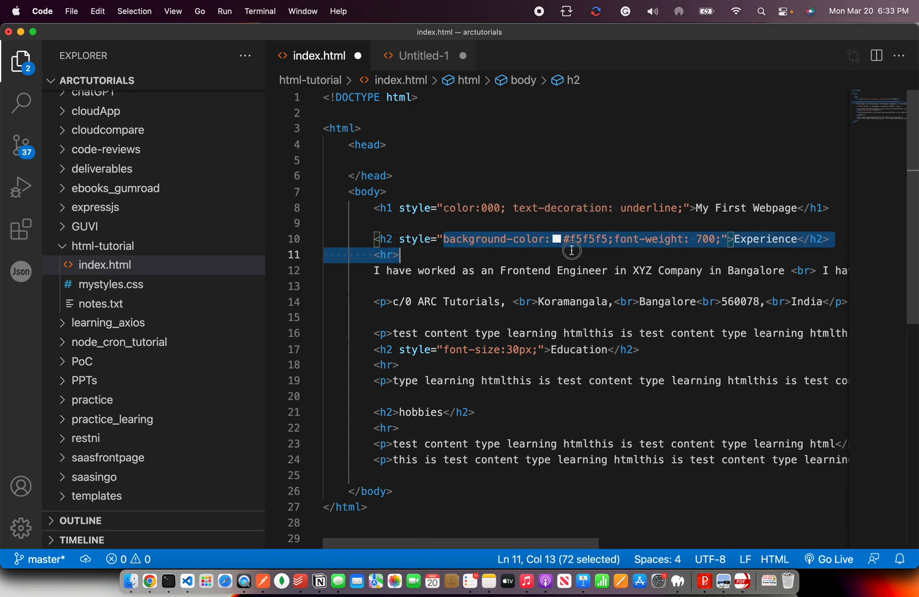
key(Delete)
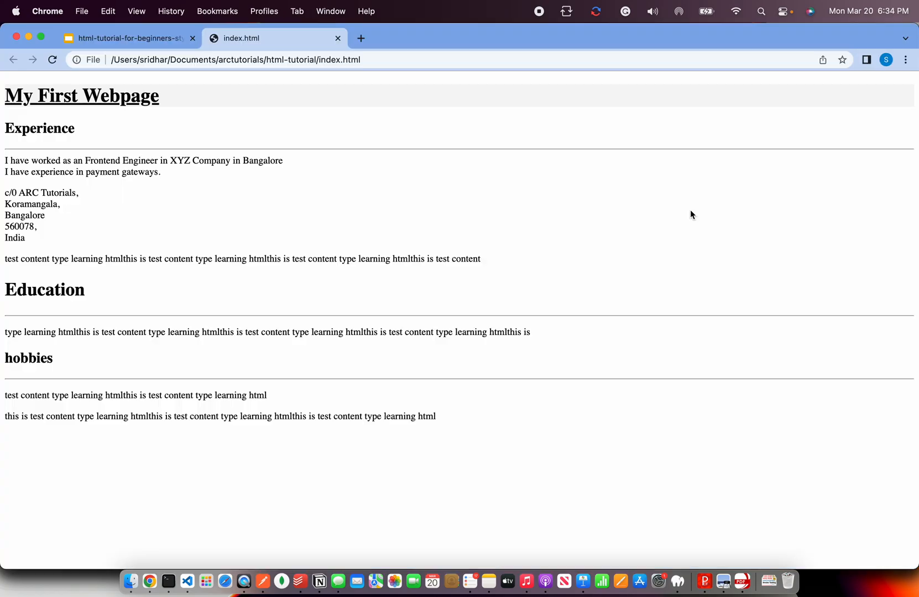
mouse_move(325, 253)
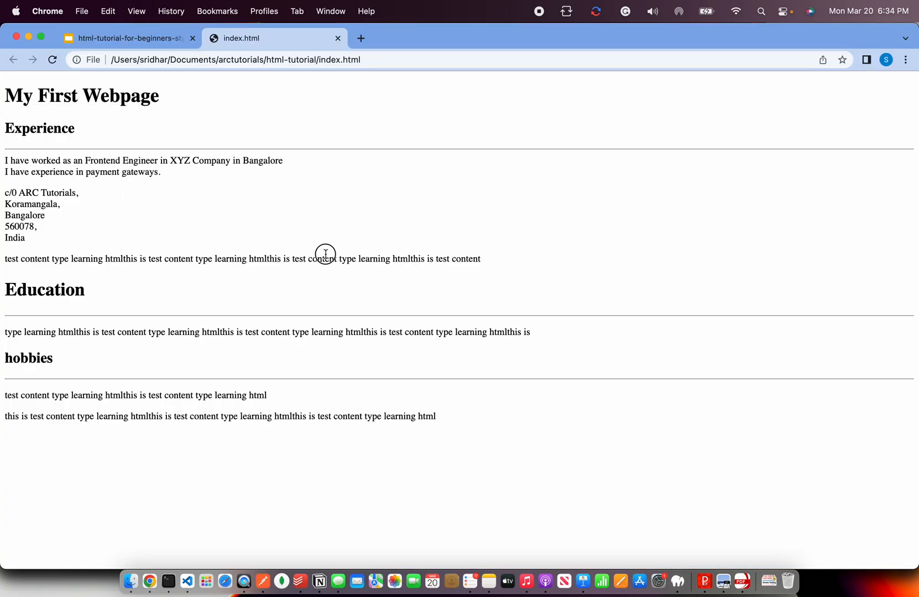
click(187, 581)
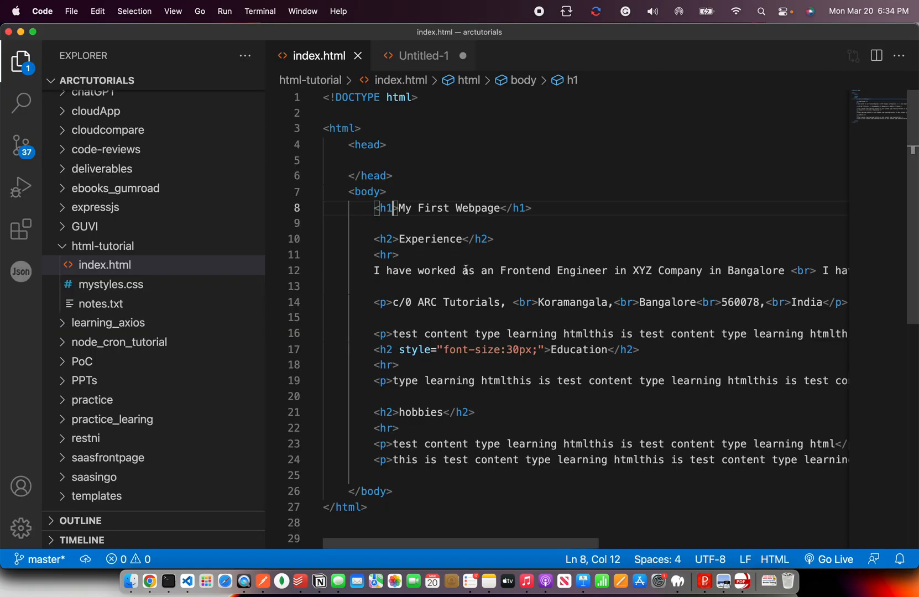
Add style="color: darkgreen;" to the main h1 heading
click(384, 192)
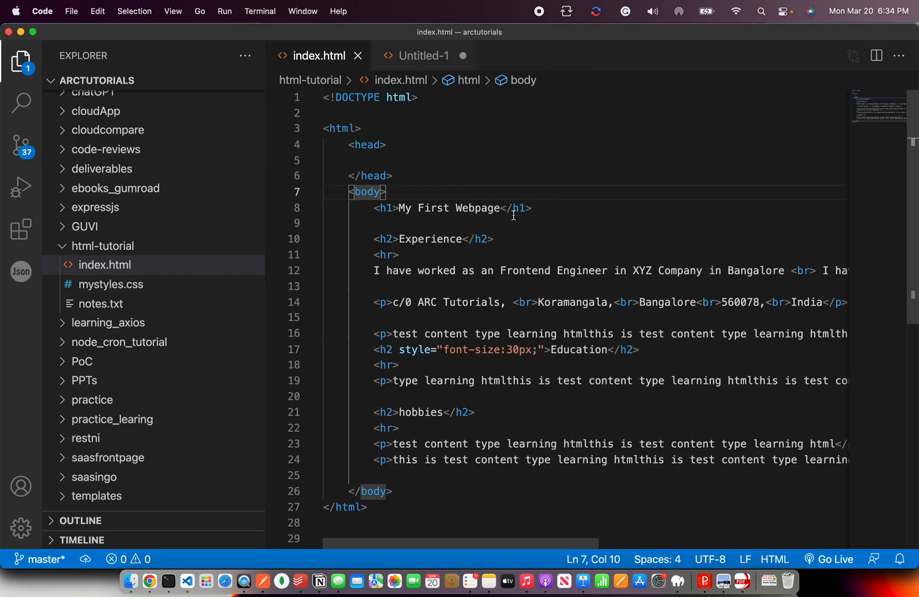
click(519, 207)
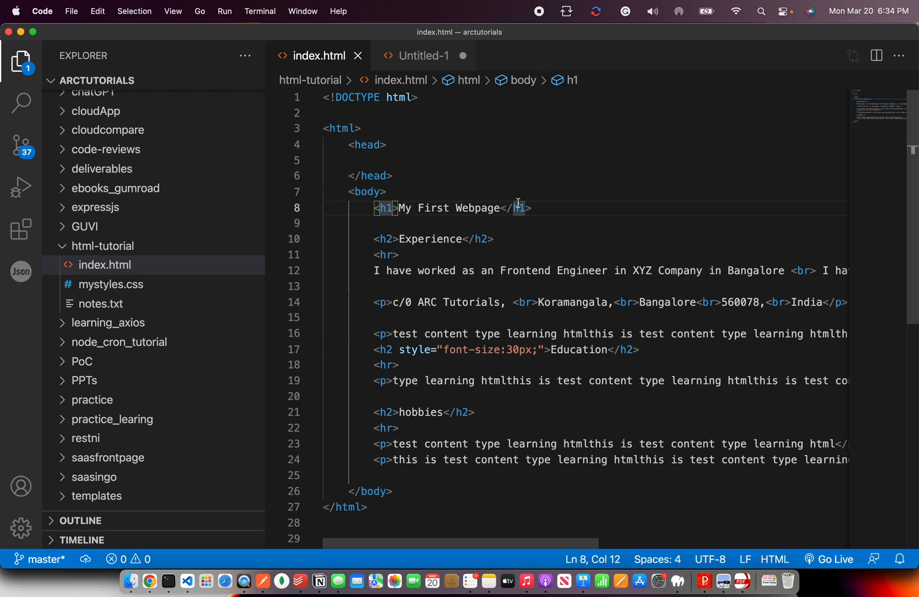
text(style="")
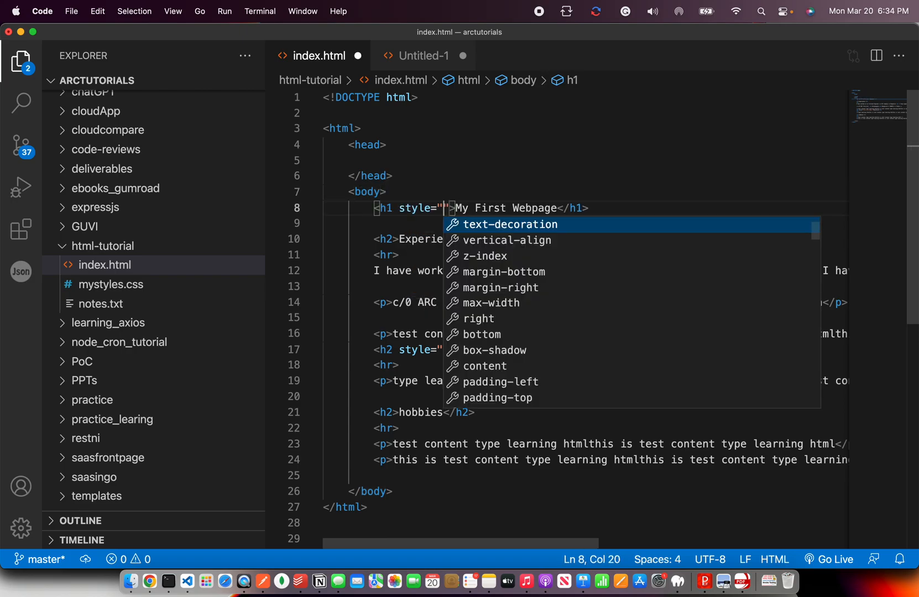
text(color: ;)
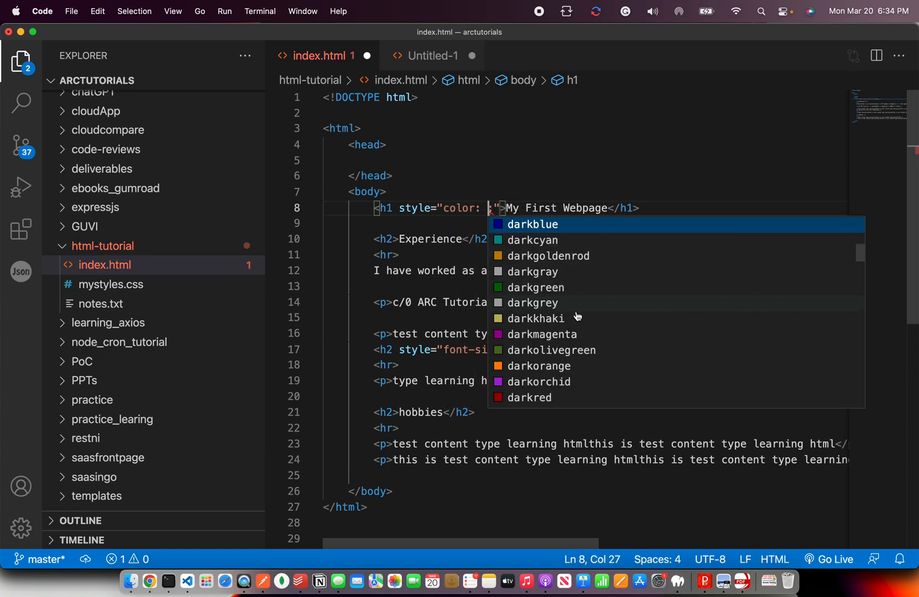
mouse_move(525, 292)
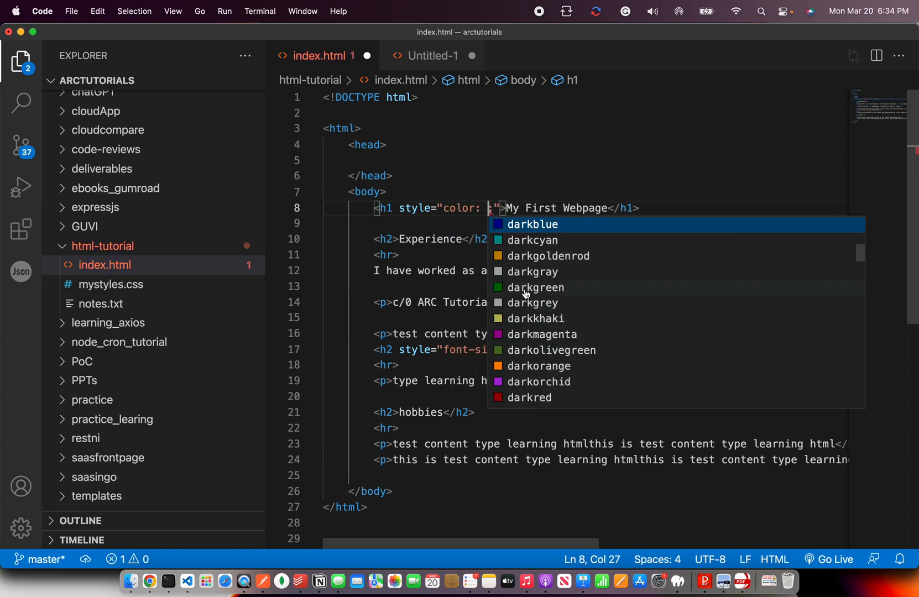
click(149, 580)
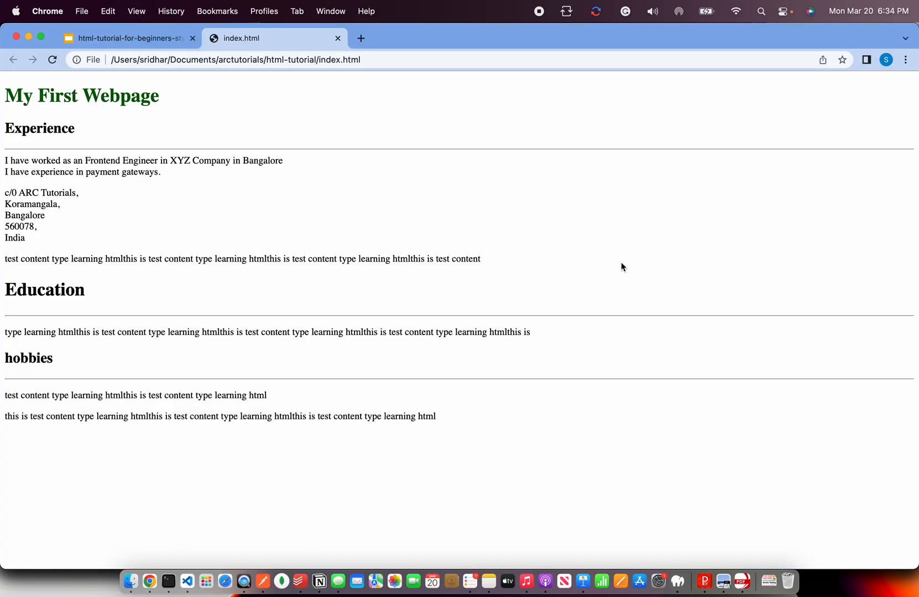
mouse_move(157, 158)
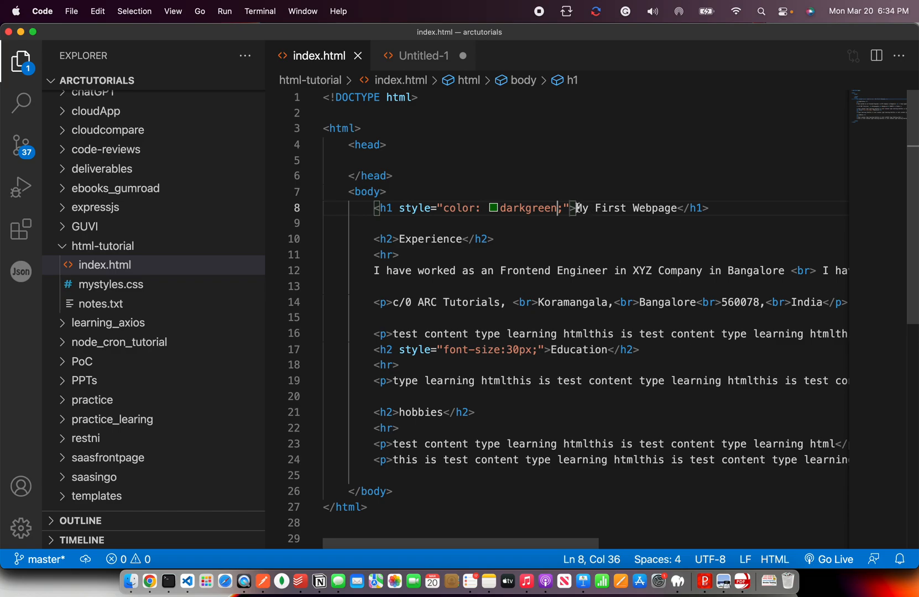
Replace the heading text with 'ARC Tutorials' and check it in Chrome
text(ARC)
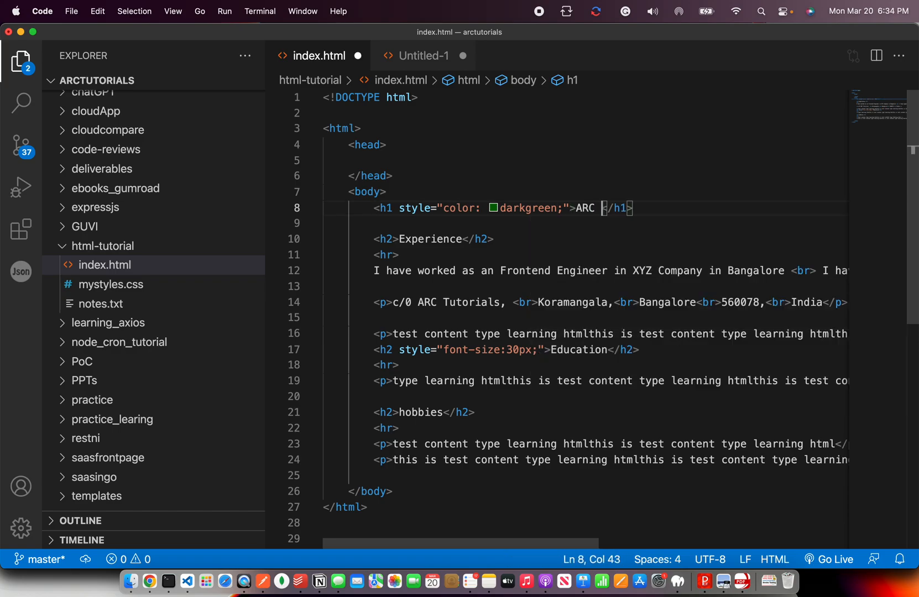
text(Tutorials)
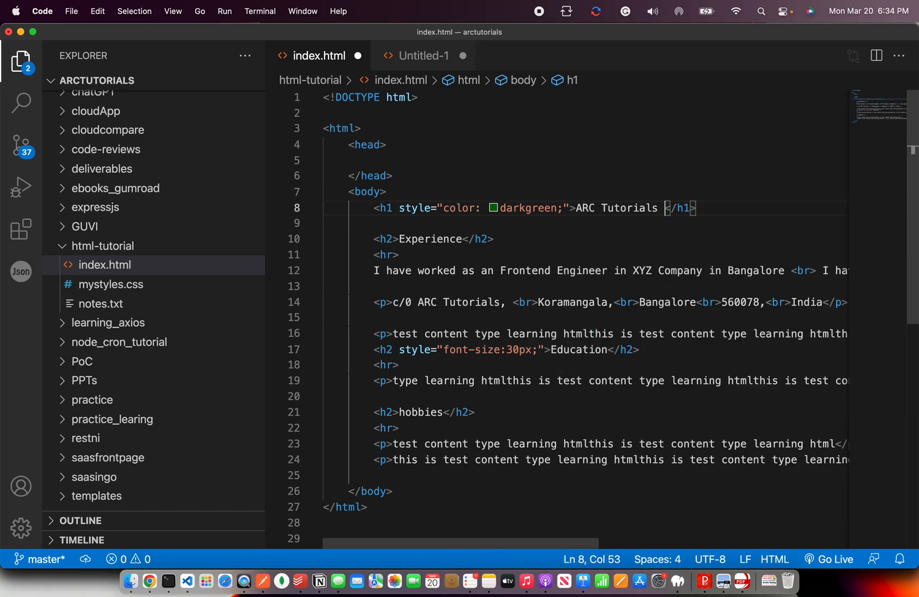
click(148, 580)
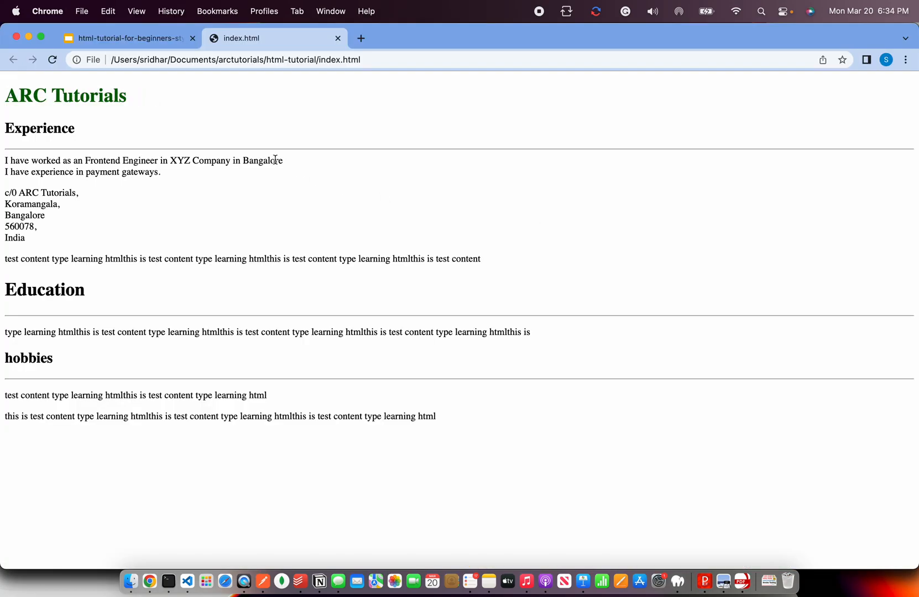
mouse_move(416, 206)
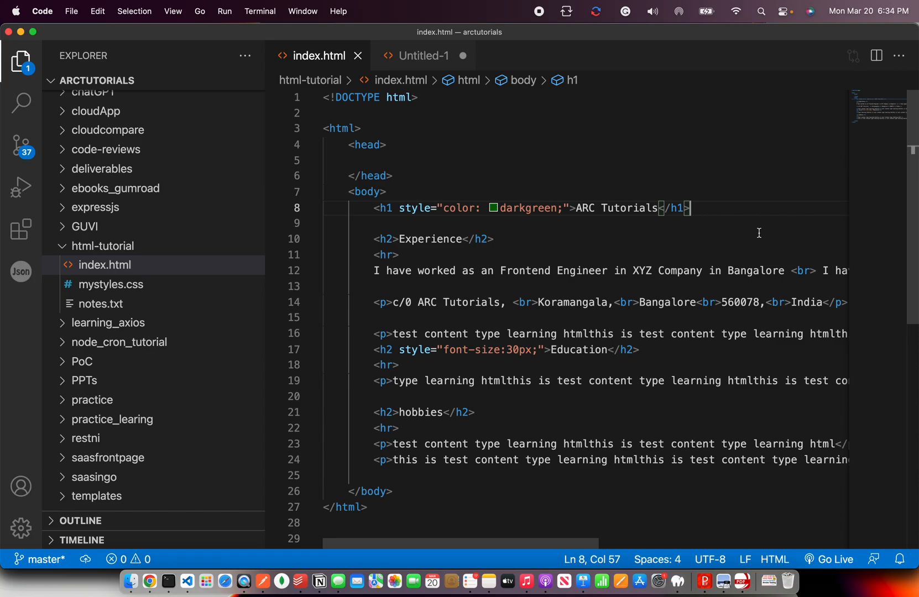
text(<)
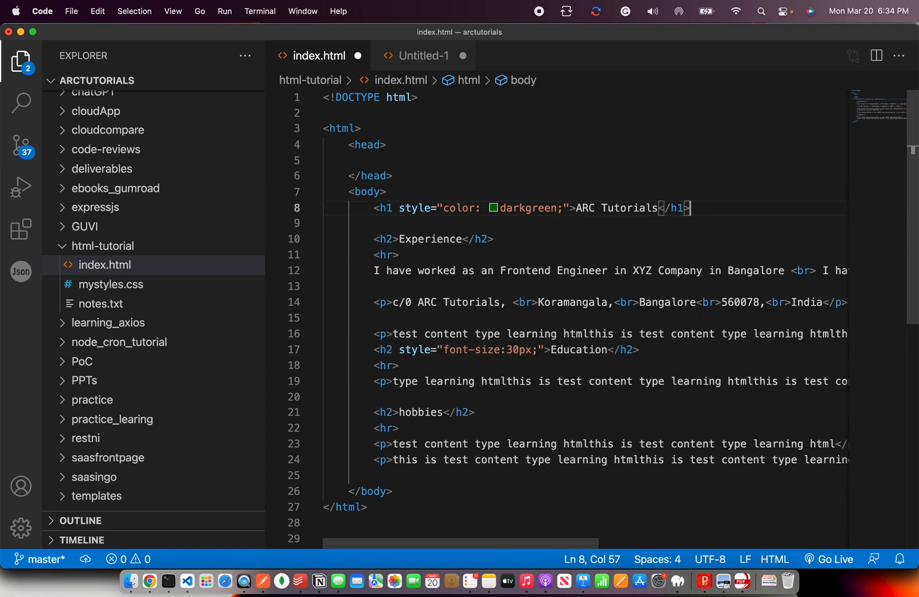
Give the Experience h2 style background-color #ddd and font-size 25px
click(398, 238)
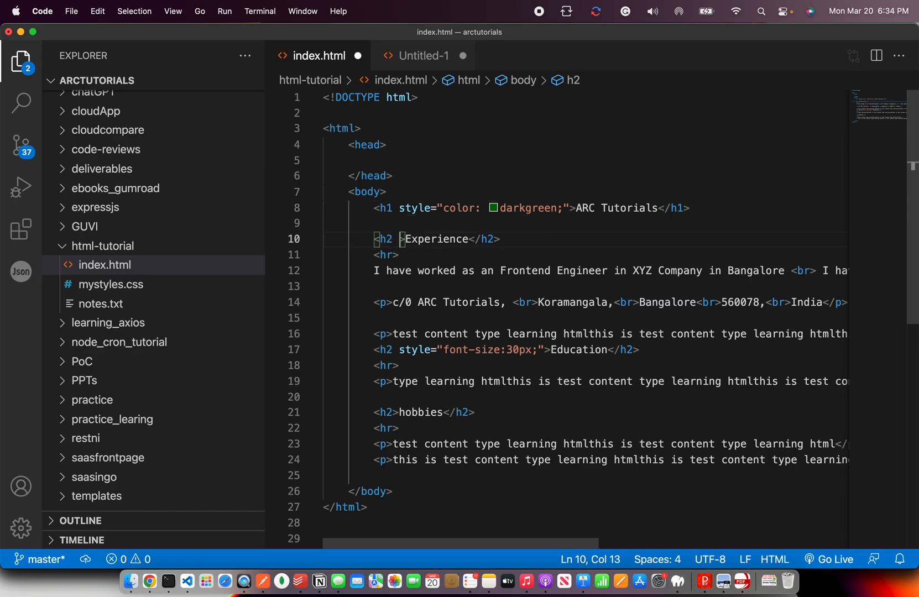
text(style="background-color: ;)
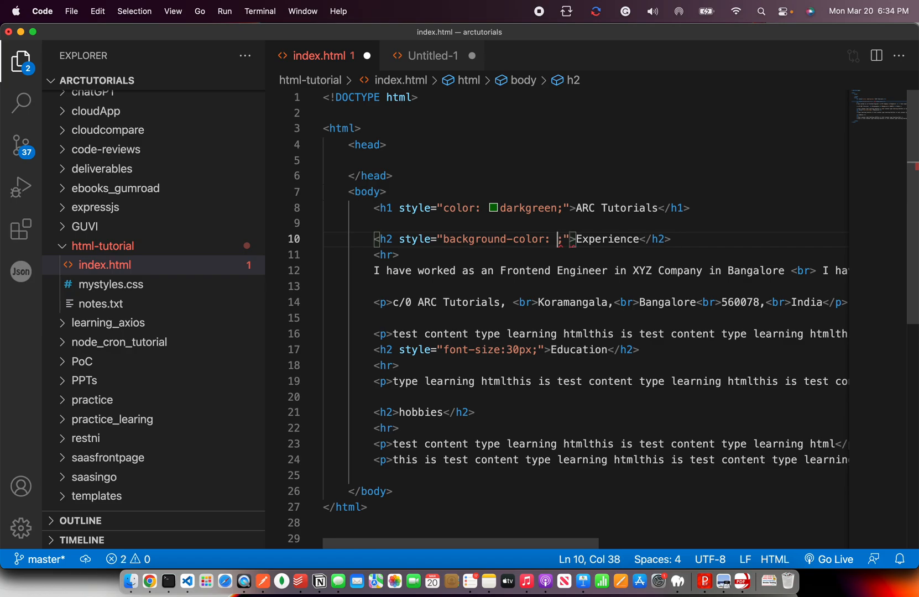
text(#ddd)
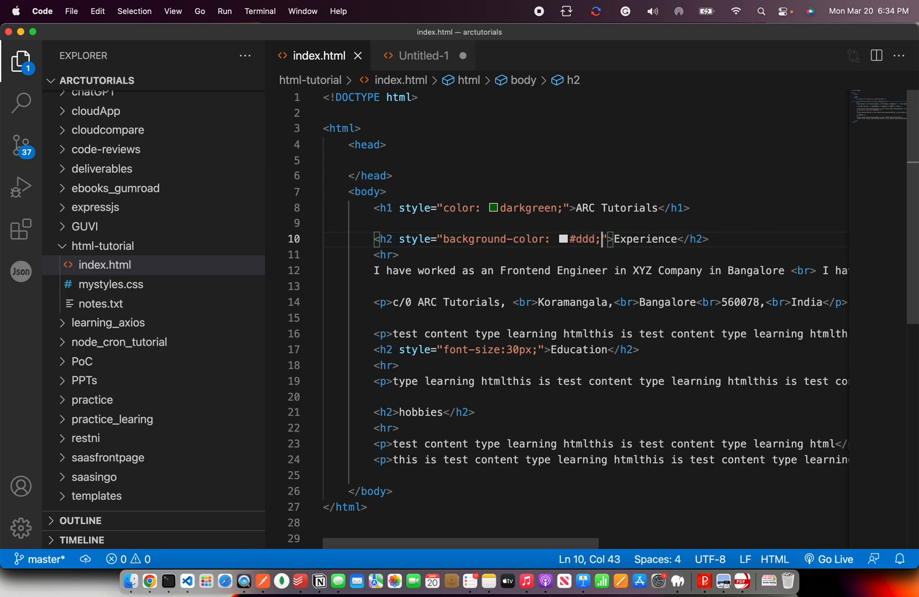
text(font-size:2px;)
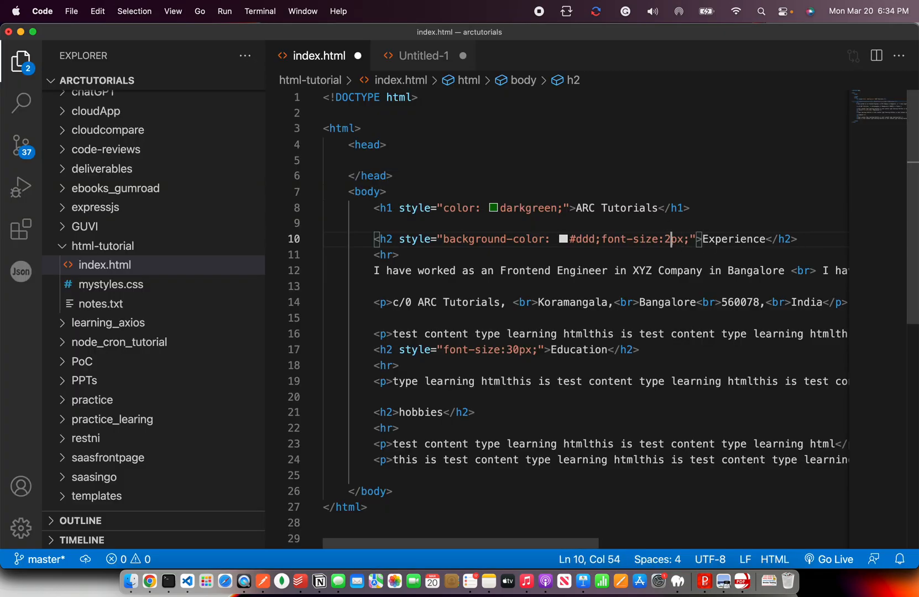
Add a gray #ddd background style to the Education h2 and preview in Chrome
click(149, 580)
text(5)
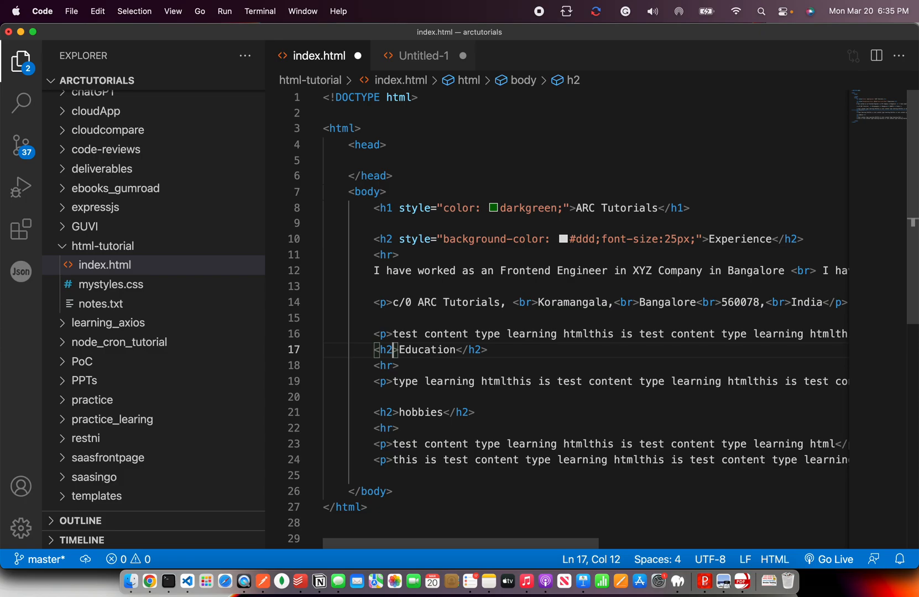
text(style="back)
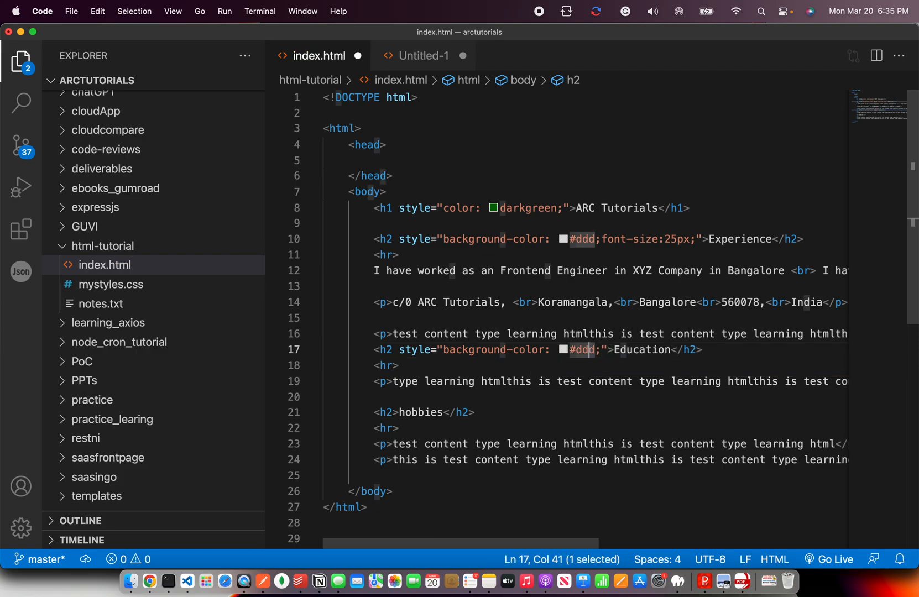
text(gr)
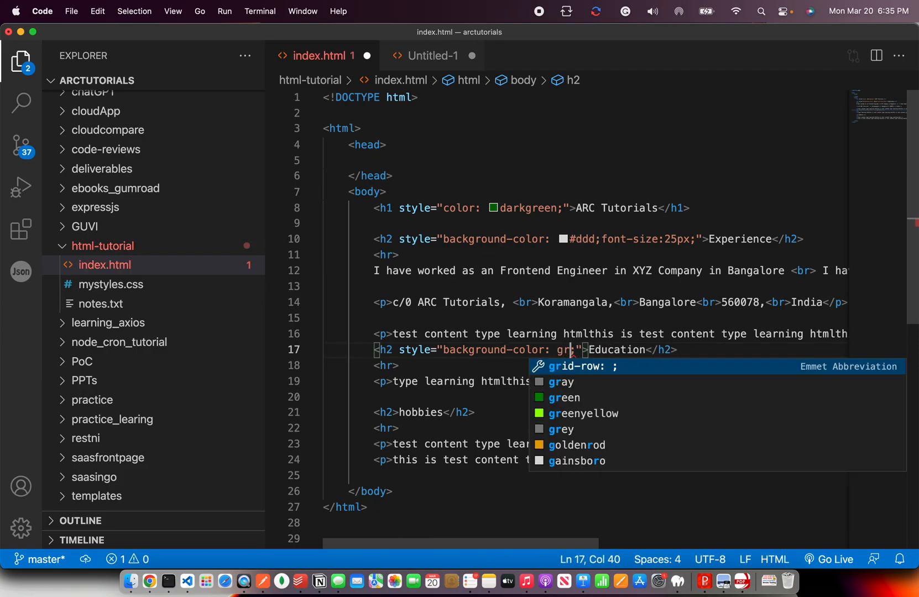
click(150, 580)
text(ay)
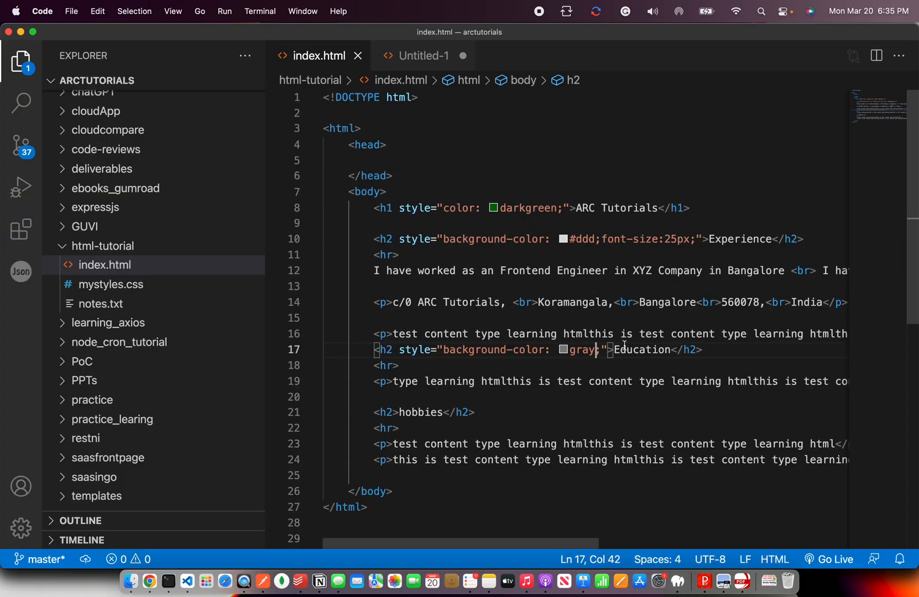
text(#ddd)
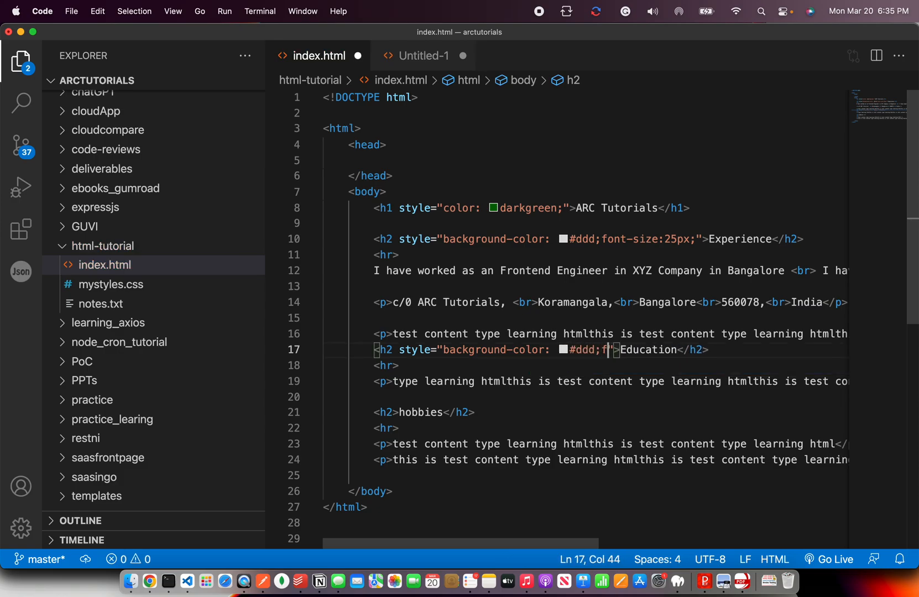
text(ont-si)
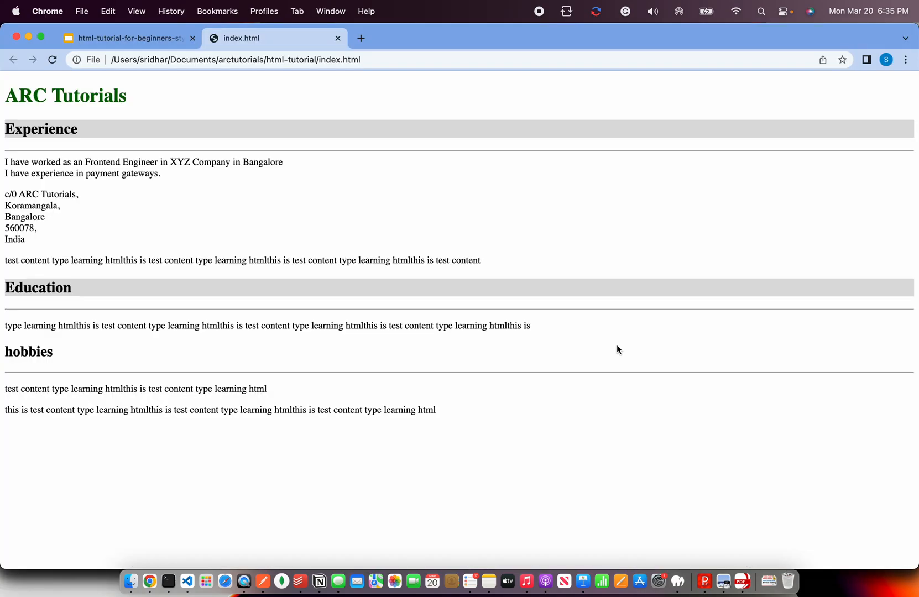
mouse_move(205, 360)
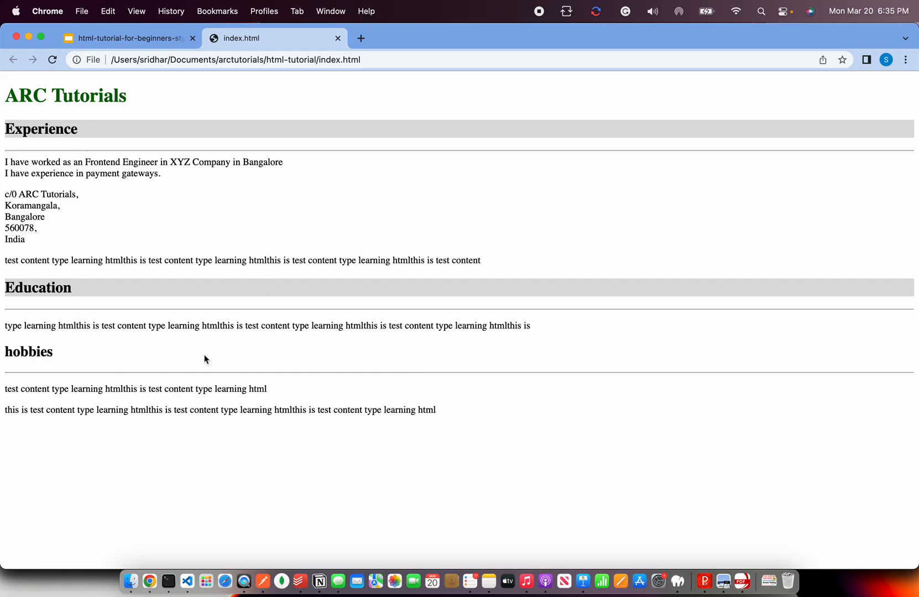
Set the h1 inline style to background-color: darkgreen and preview in Chrome
click(187, 581)
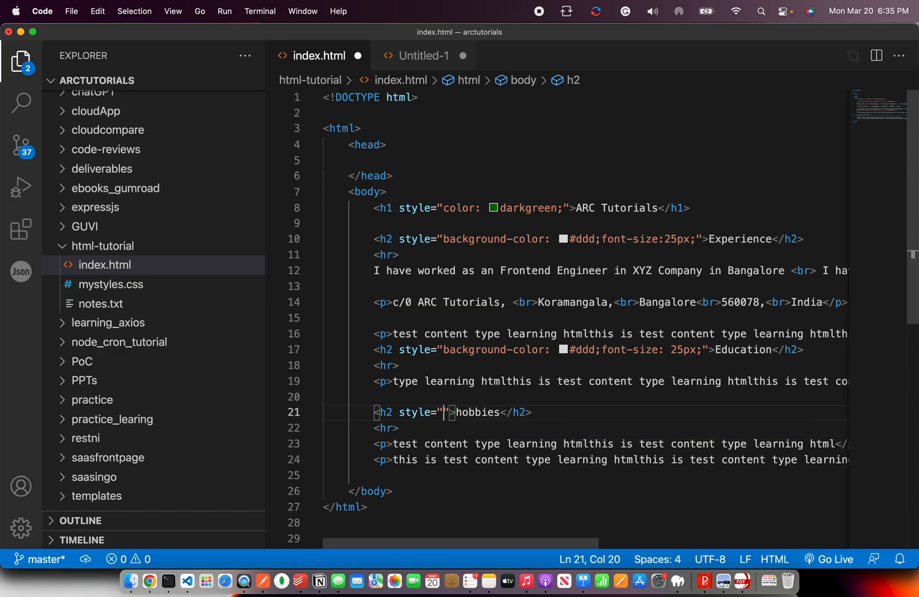
text(background-color: #ddd;font-size: 25px;;)
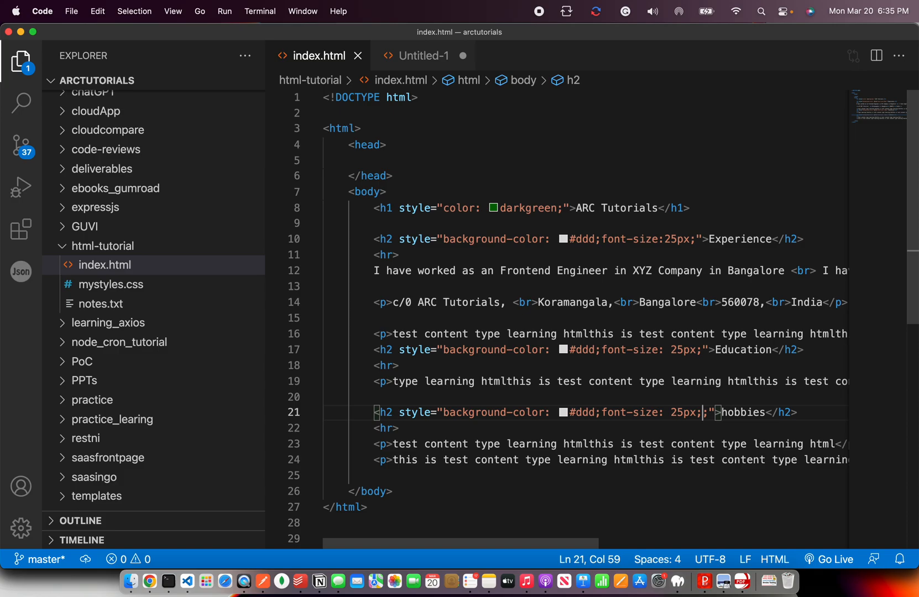
click(149, 580)
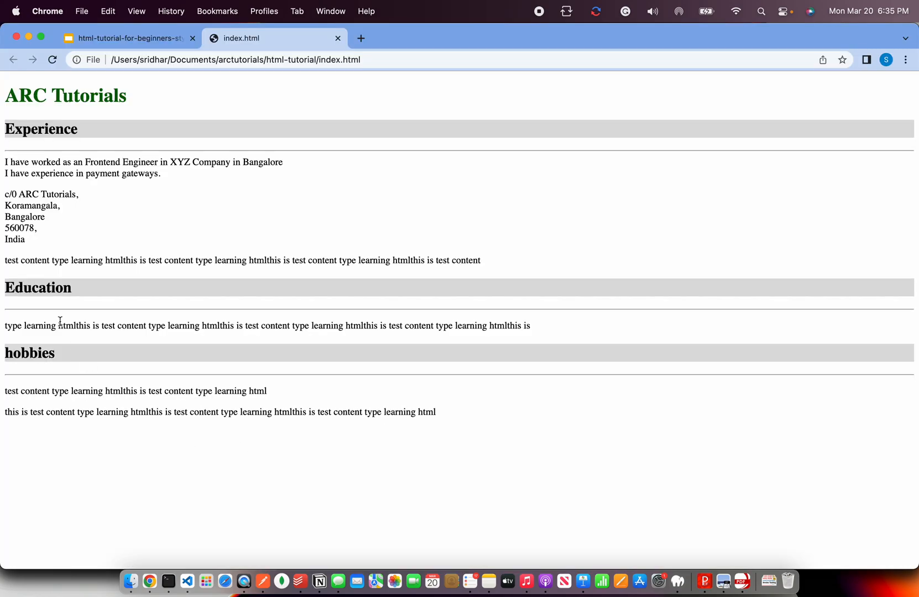
mouse_move(469, 581)
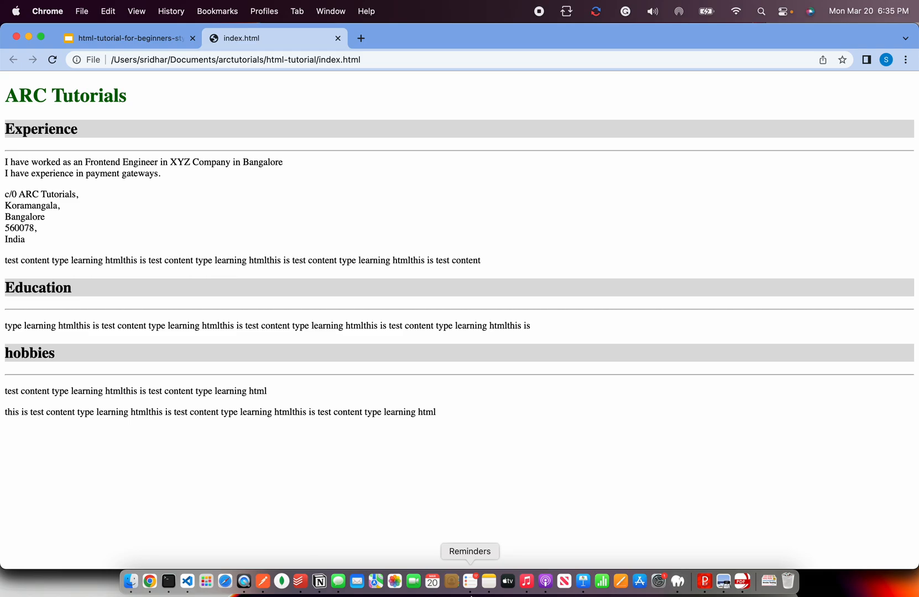
mouse_move(316, 228)
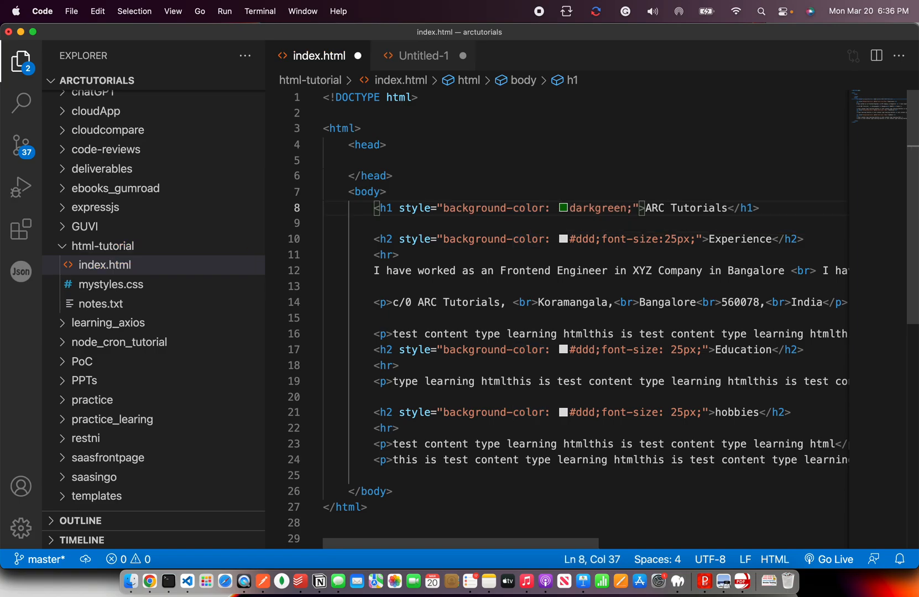
Add a color property to the h1 style and try a yellow heading in Chrome
text(color: #fff;)
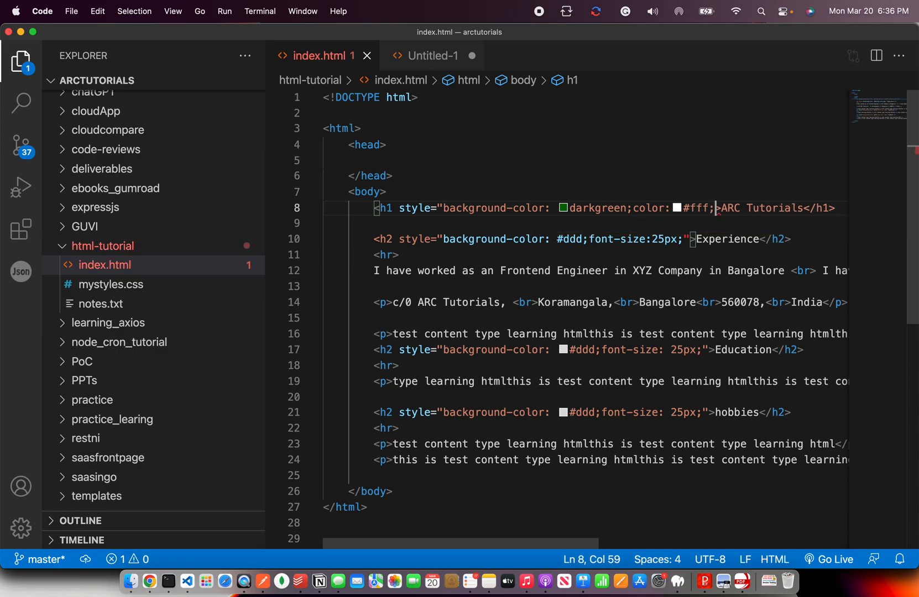
click(149, 580)
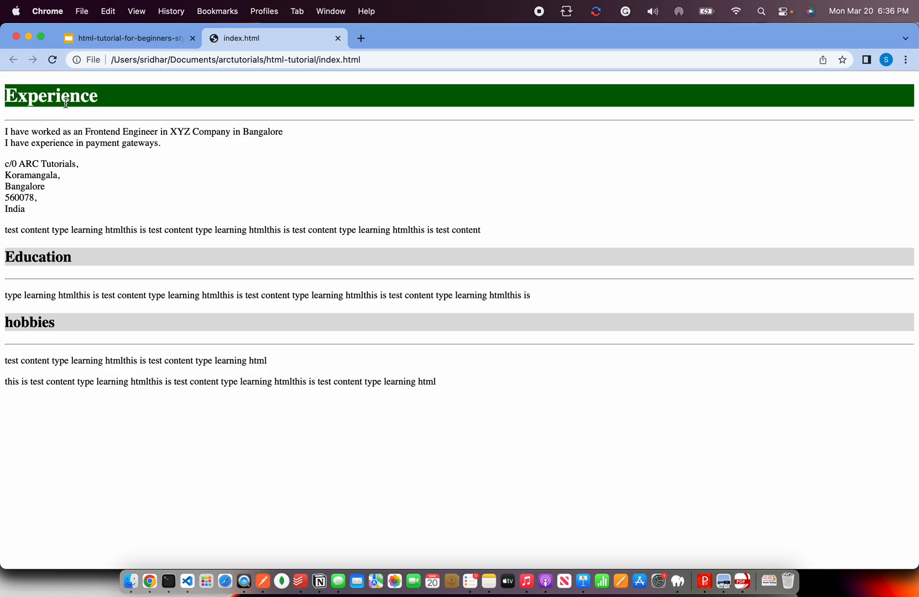
click(167, 581)
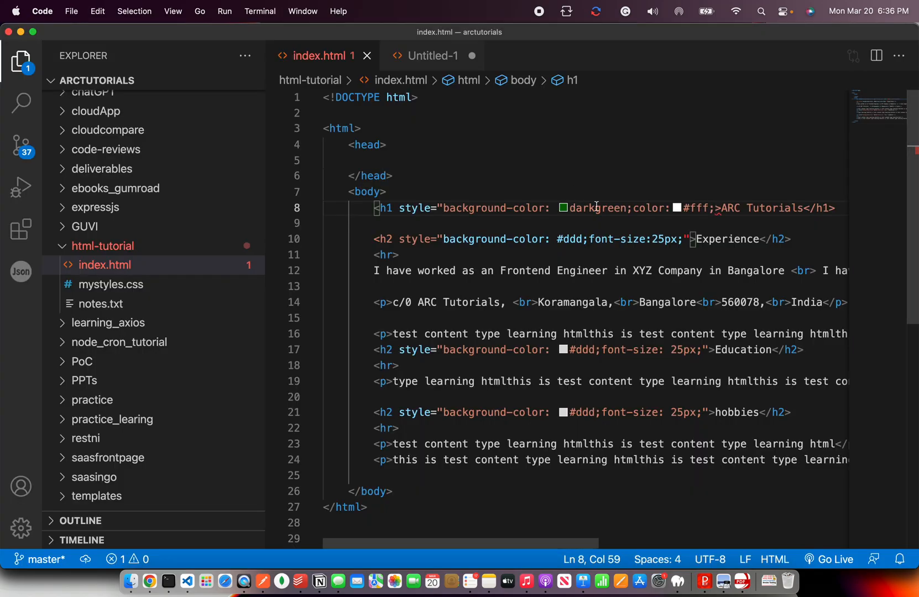
text(yellow)
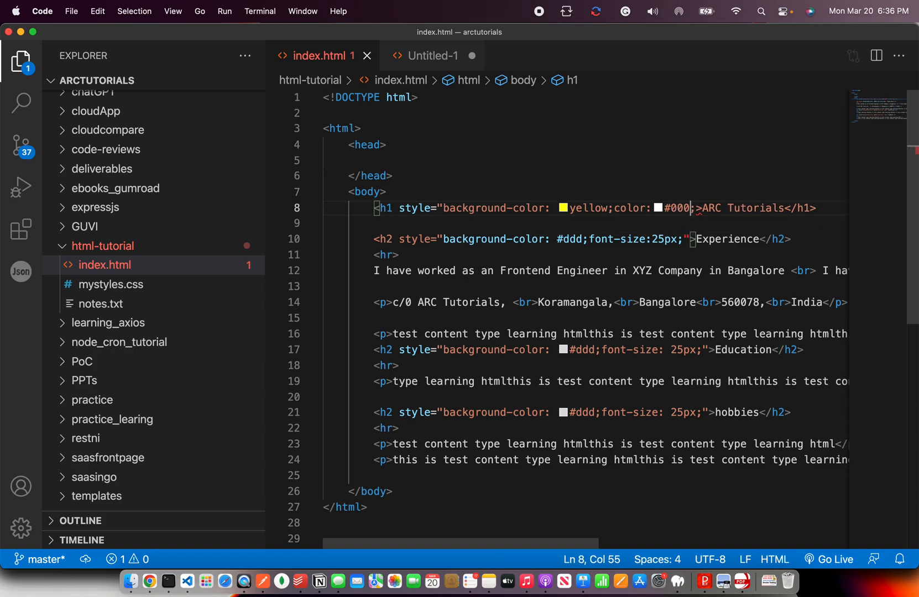
click(149, 581)
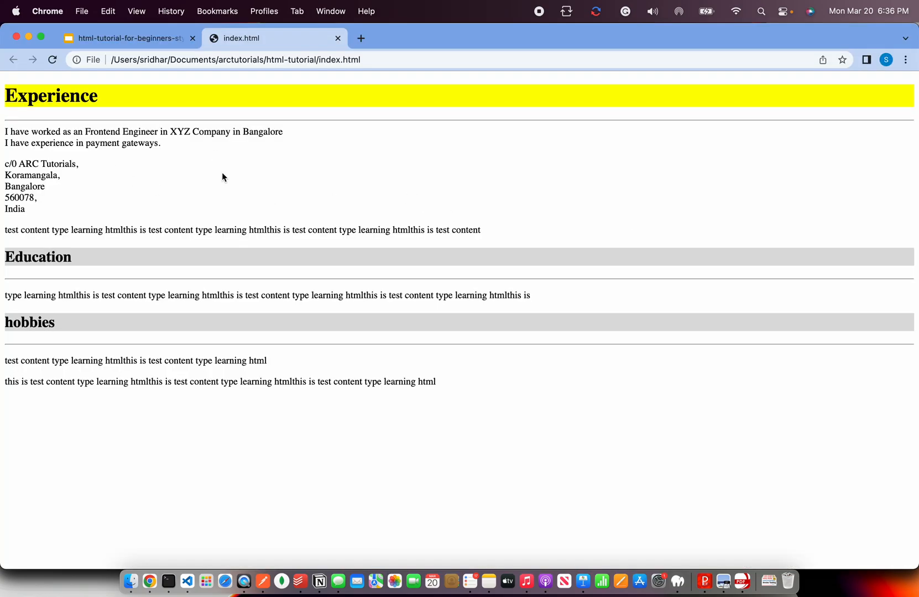
click(167, 583)
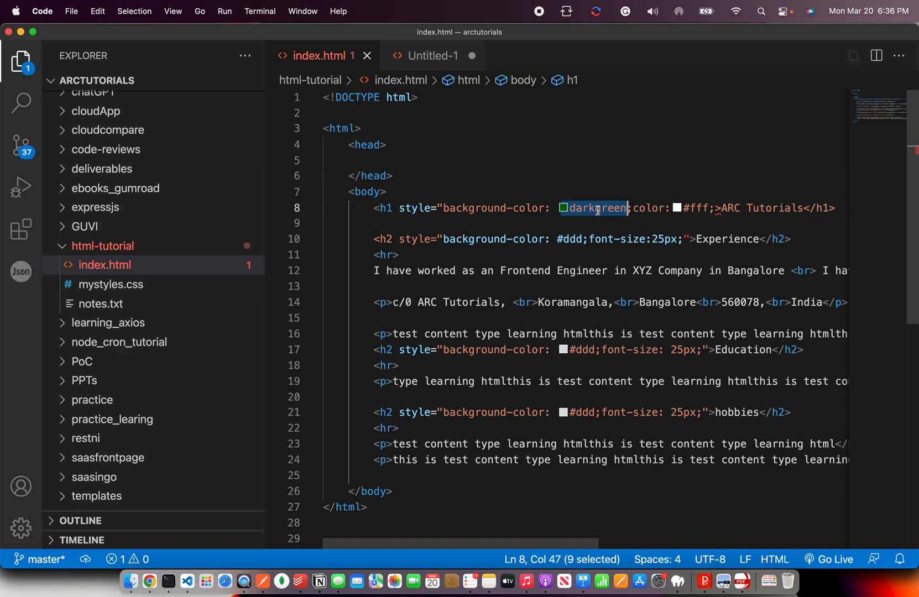
Settle on a lightblue background with #222 text and confirm in Chrome
text(lightblue)
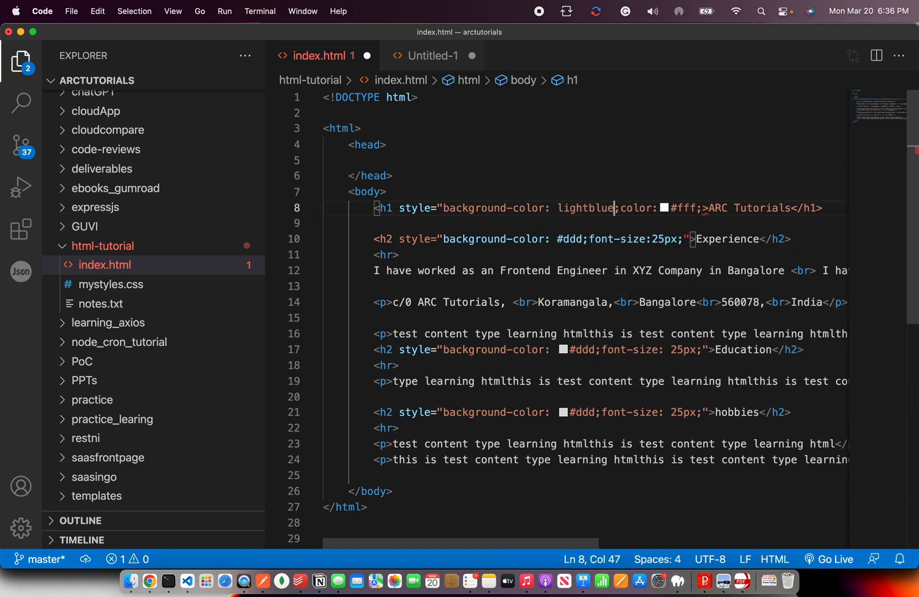
click(149, 581)
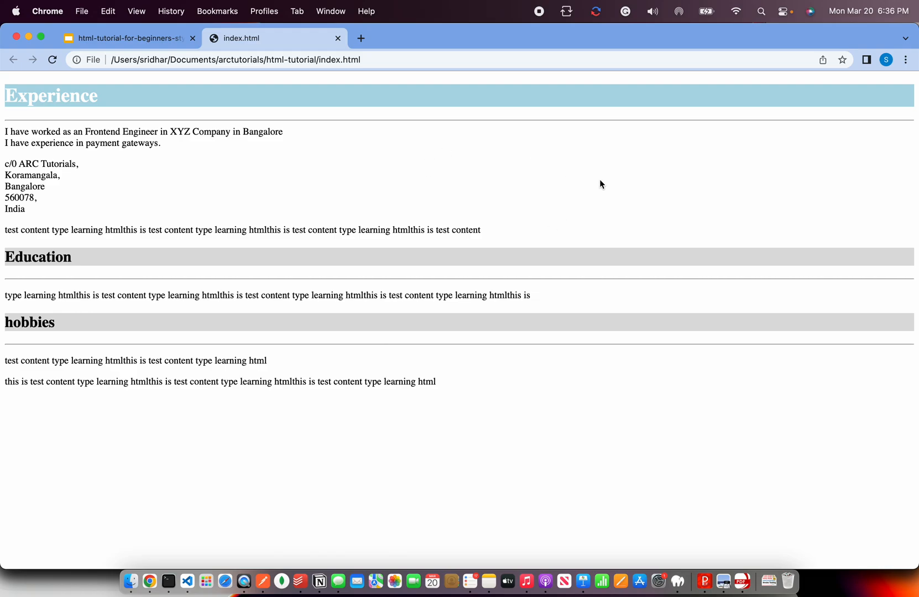
click(168, 580)
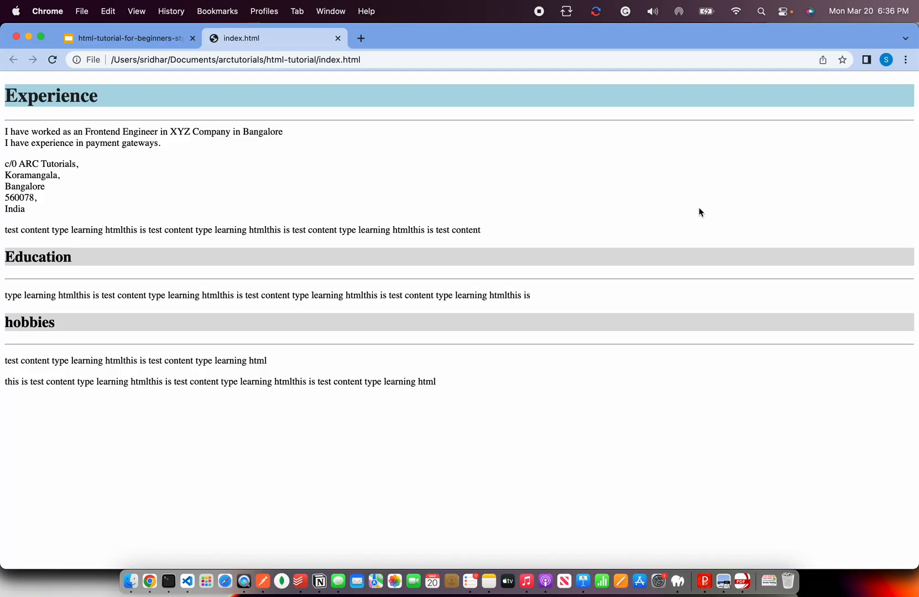
click(168, 580)
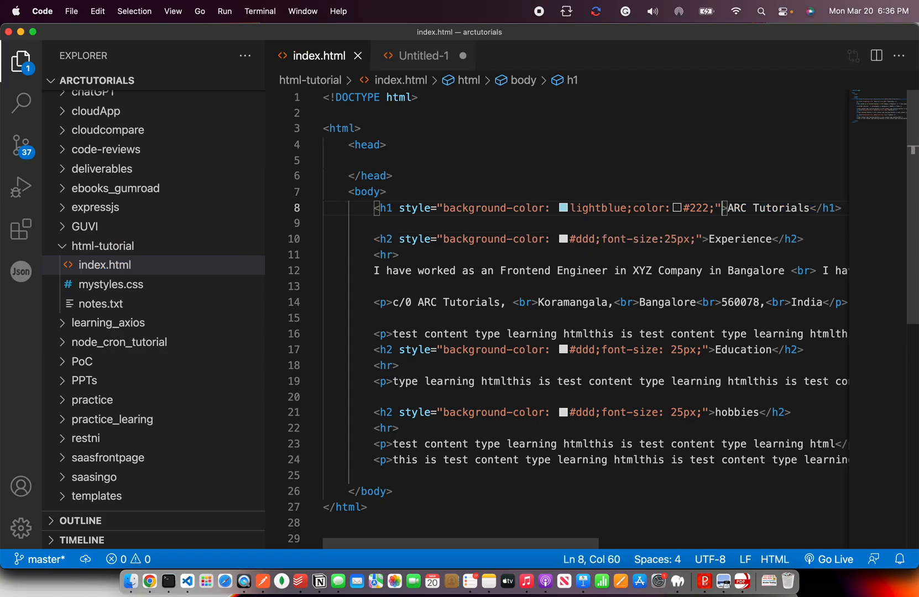
click(149, 581)
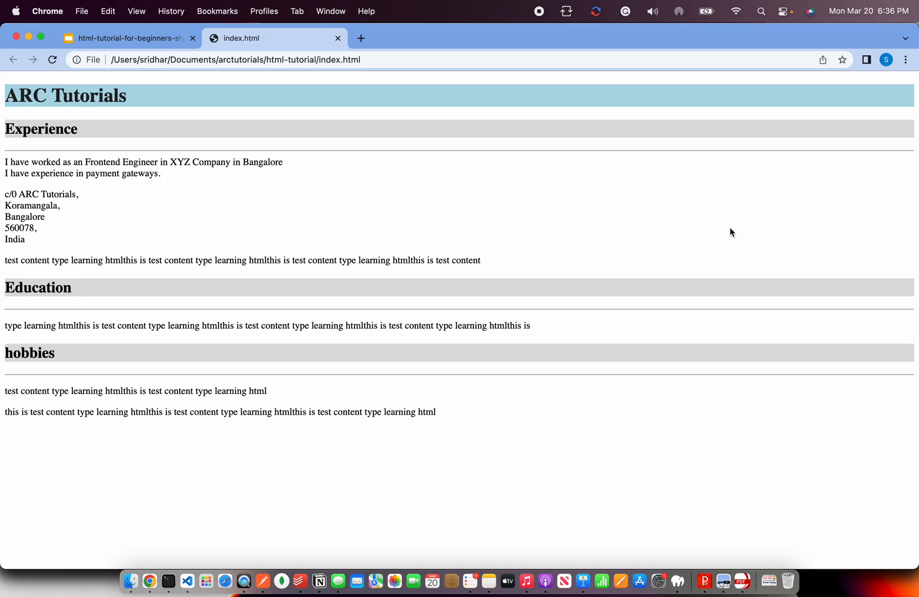
mouse_move(41, 111)
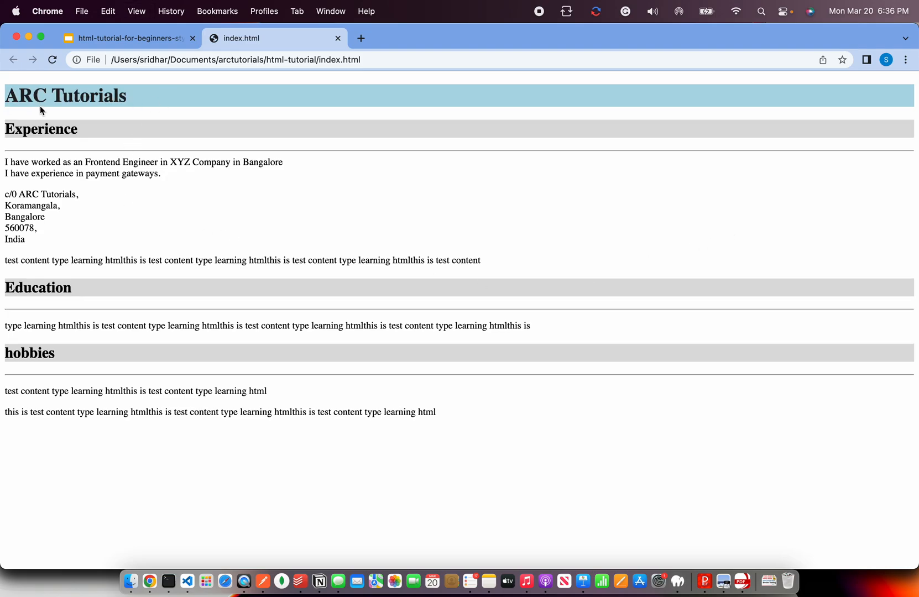
mouse_move(221, 180)
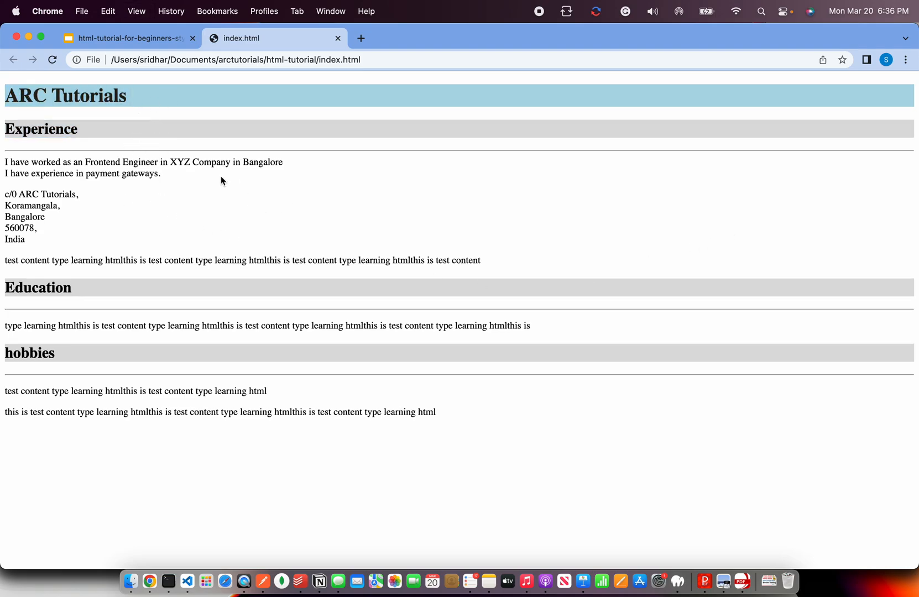
mouse_move(245, 412)
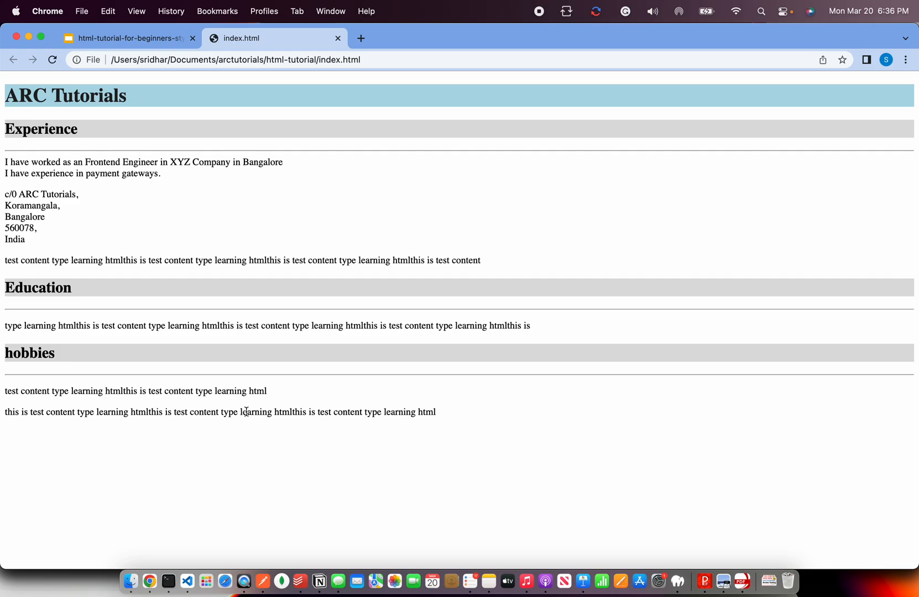
click(167, 581)
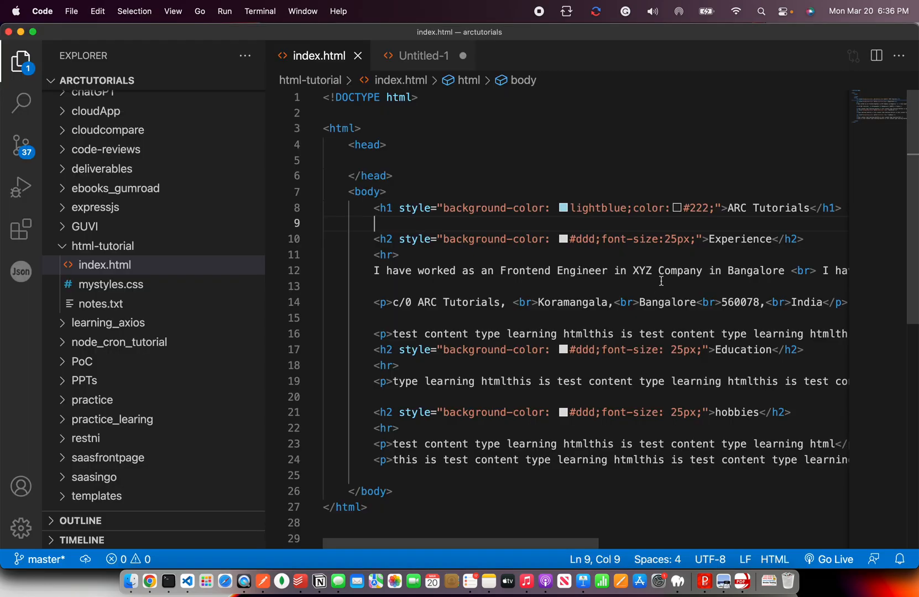
List color, font-size and font-weight under background-color in the Untitled-1 notes, then return to index.html
click(423, 55)
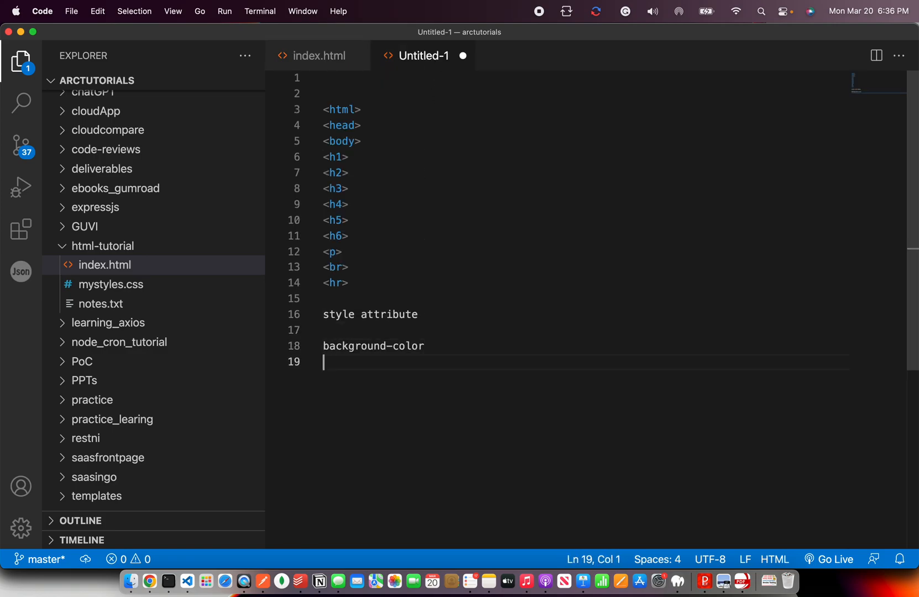
text(color)
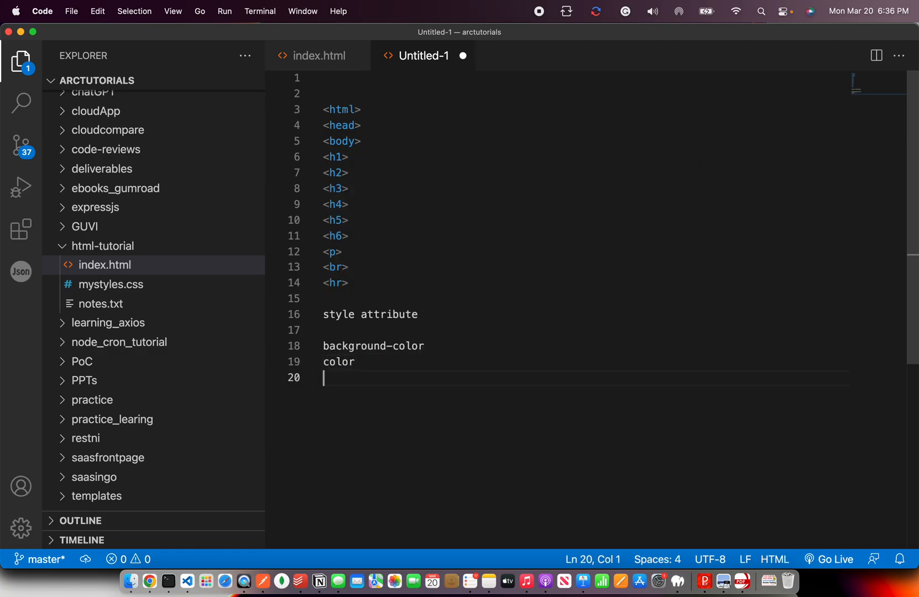
text(font-size)
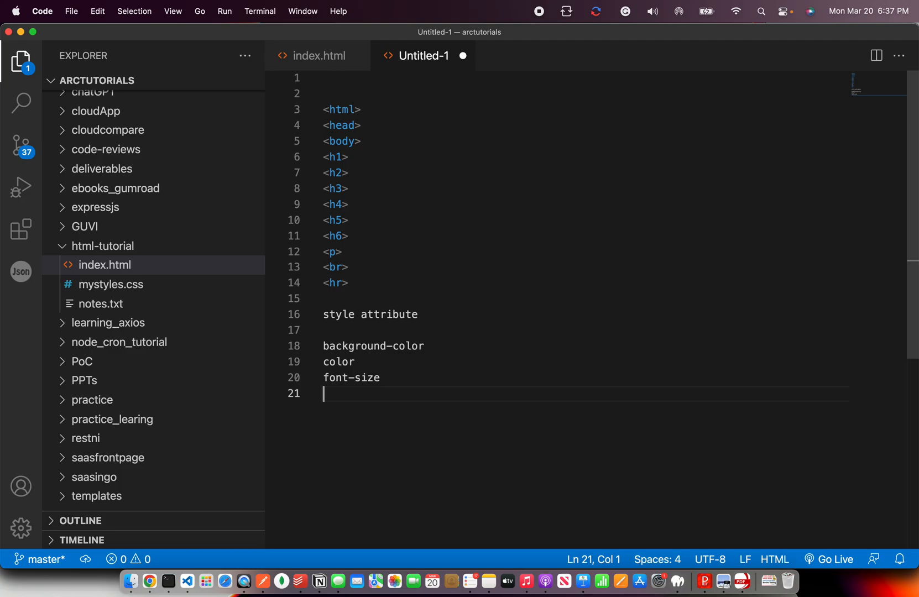
text(font-weight)
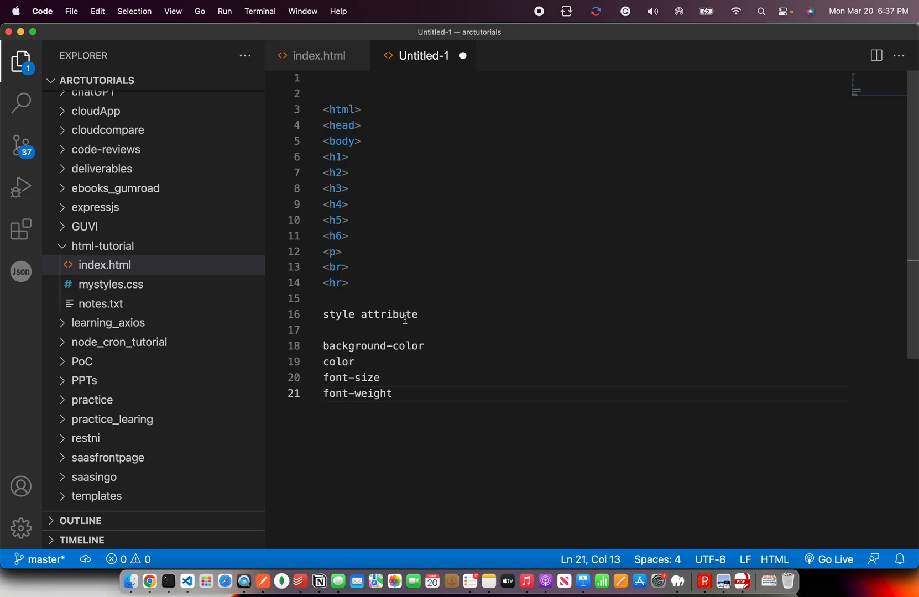
click(316, 55)
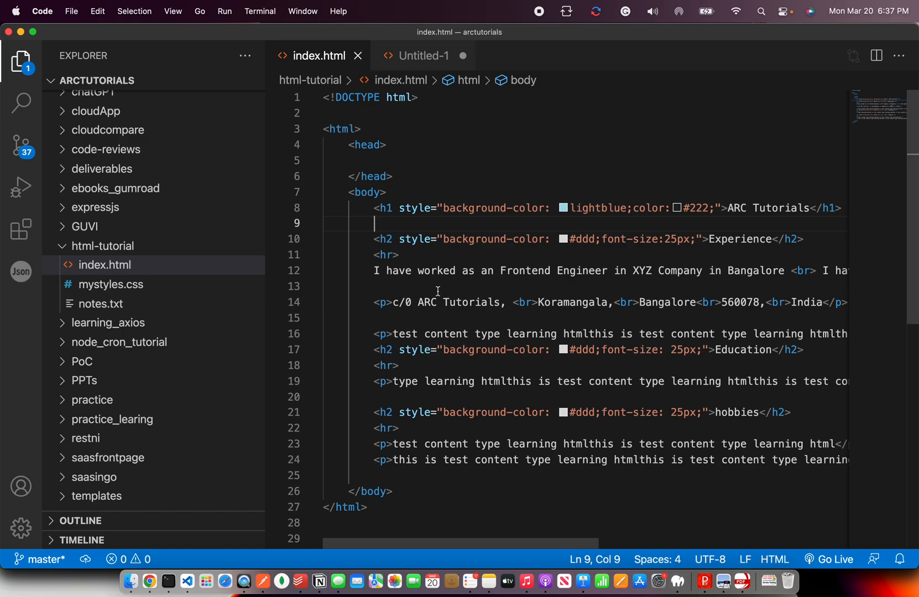
Make the address paragraph font-weight: bold, preview in Chrome, and add text-align to the h1
text(style="font-weight: bold;)
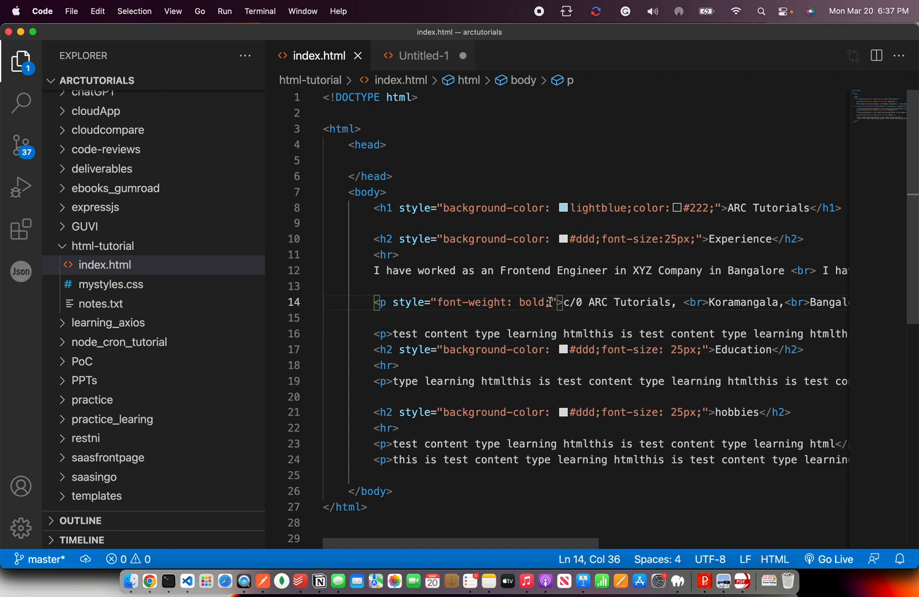
click(423, 56)
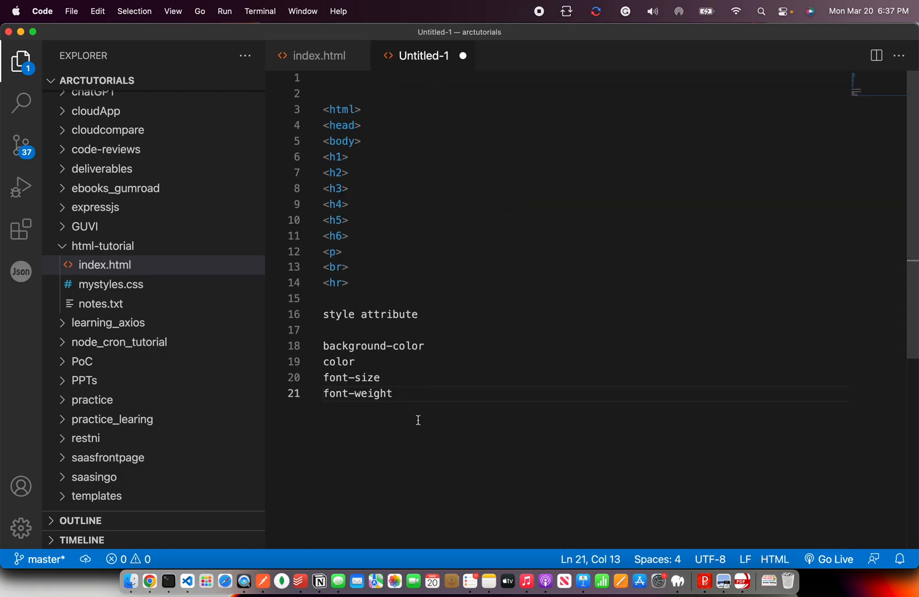
key(enter)
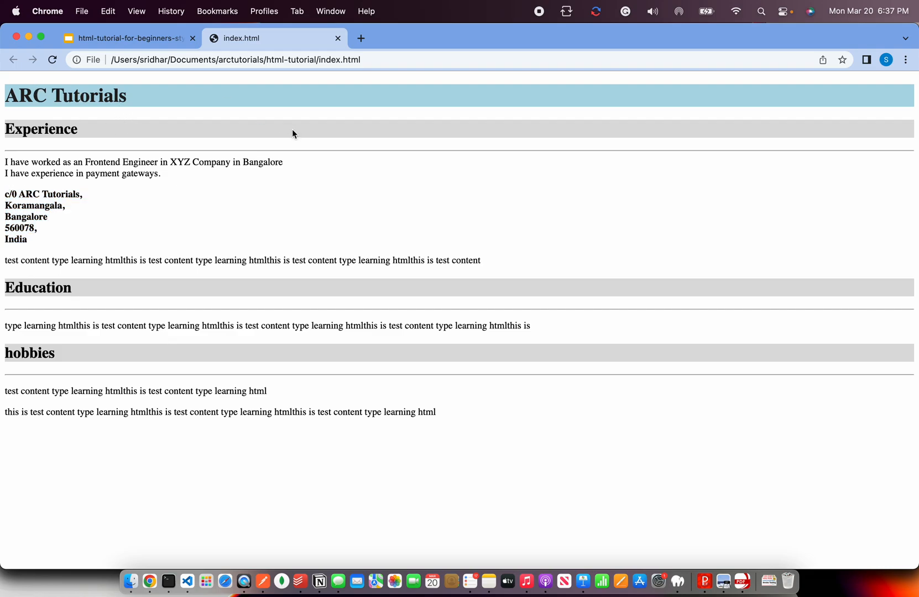
click(168, 580)
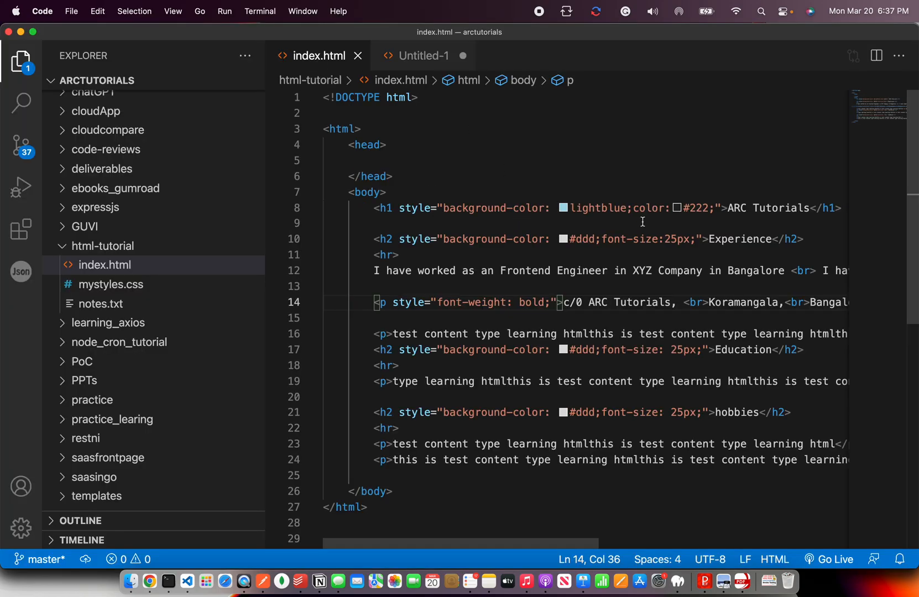
text(text-align: center;)
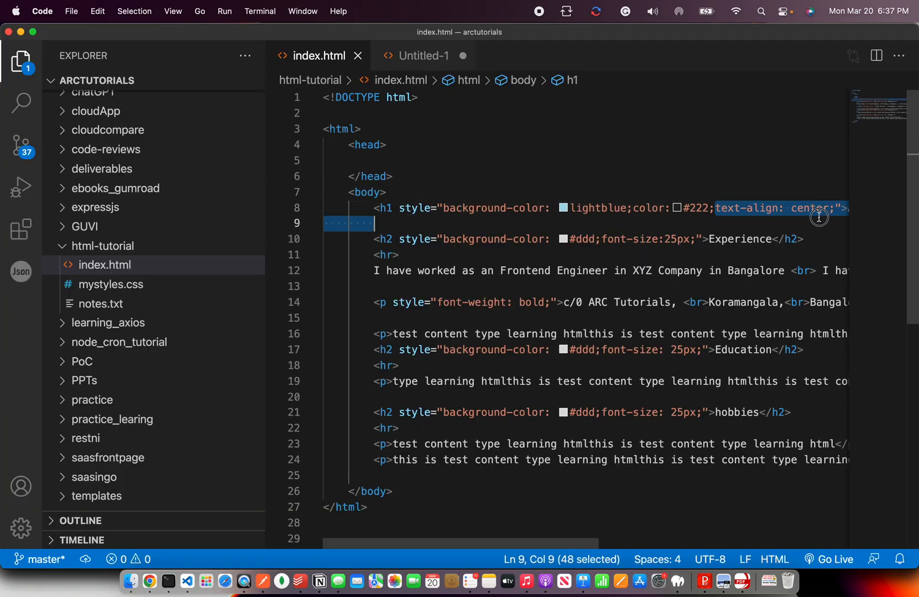
Add text-align as the fifth notes property, check the centered heading in Chrome, return to index.html
click(736, 208)
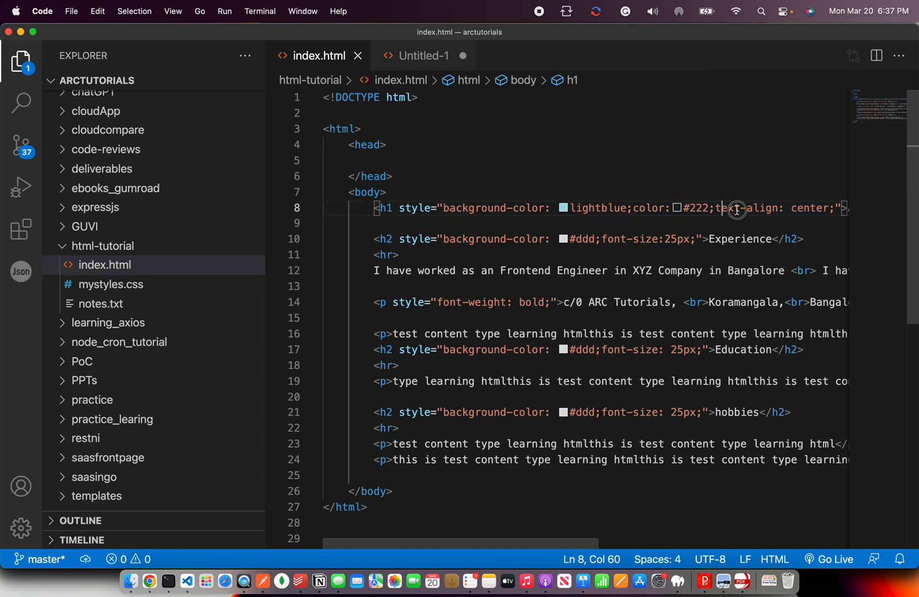
click(423, 56)
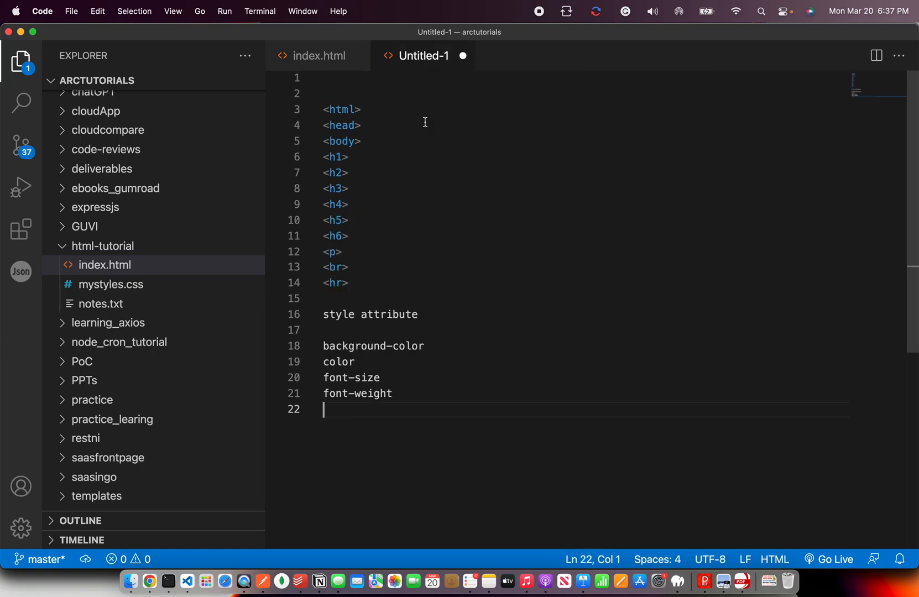
text(text-ali)
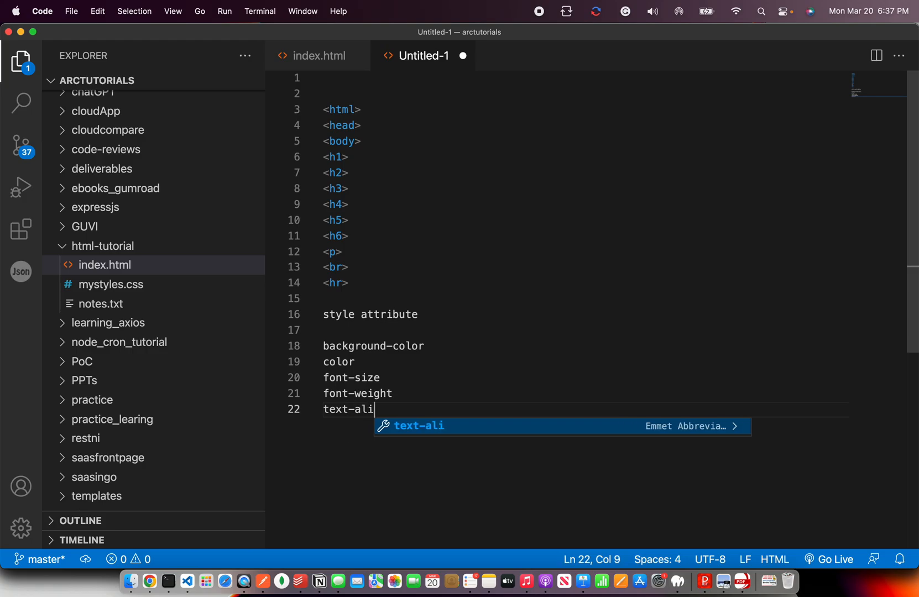
key(enter)
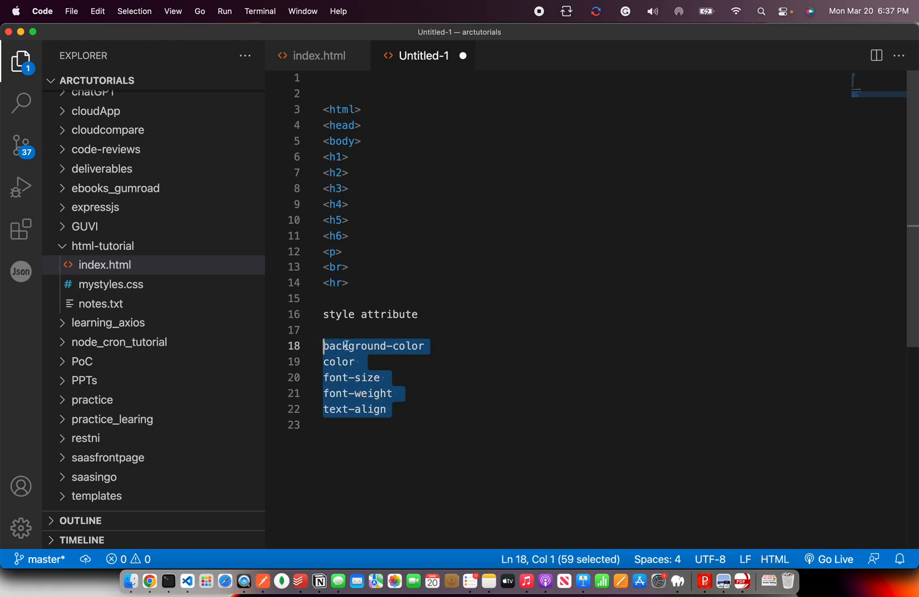
mouse_move(319, 349)
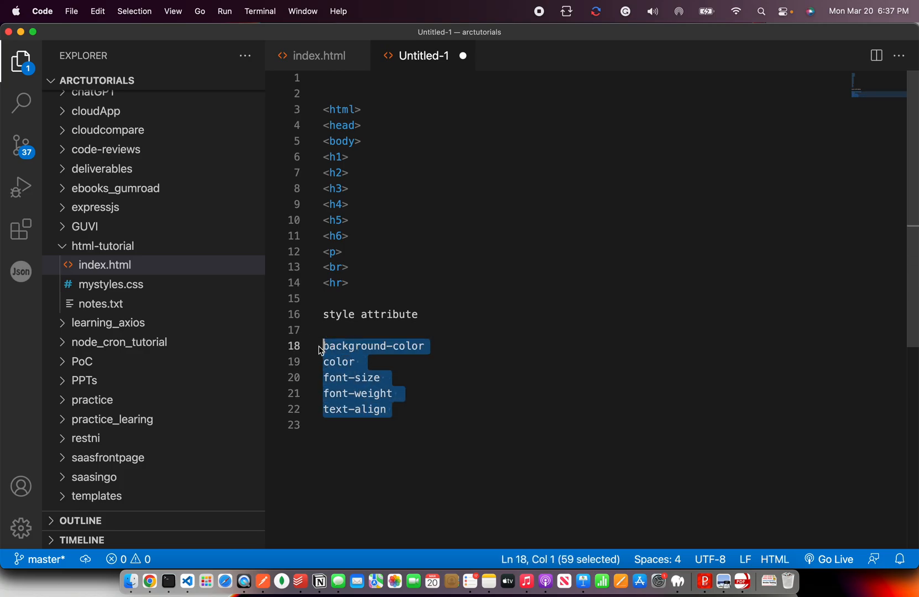
click(149, 580)
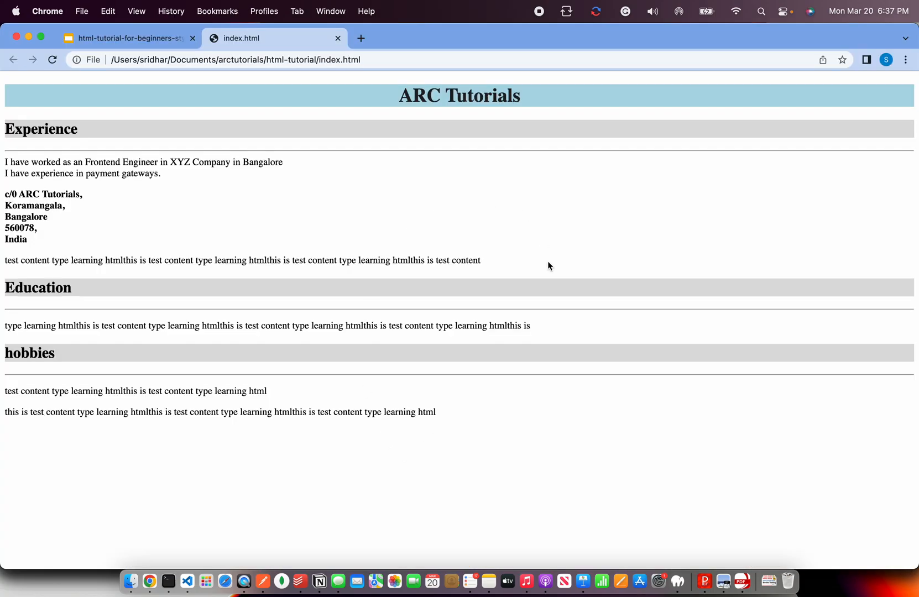
mouse_move(516, 392)
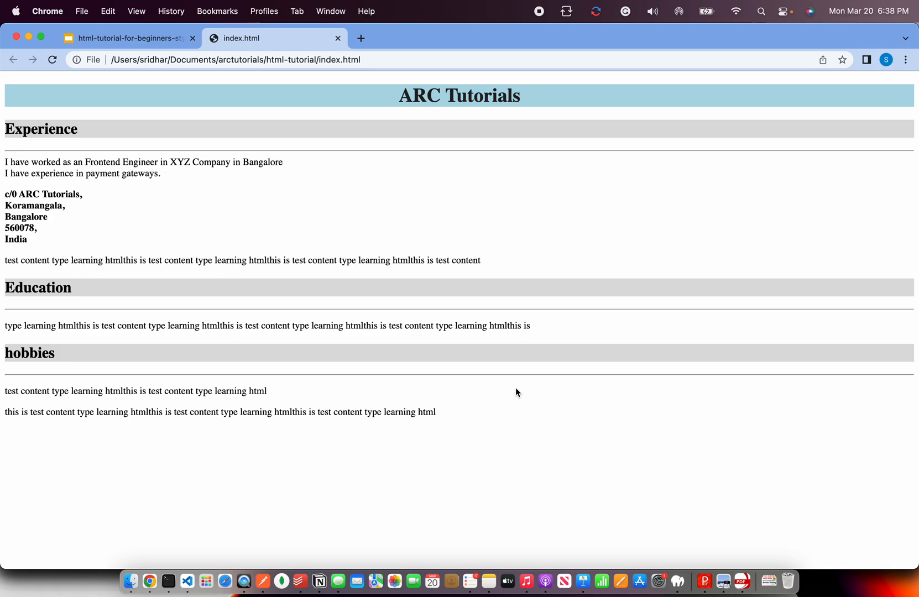
click(167, 581)
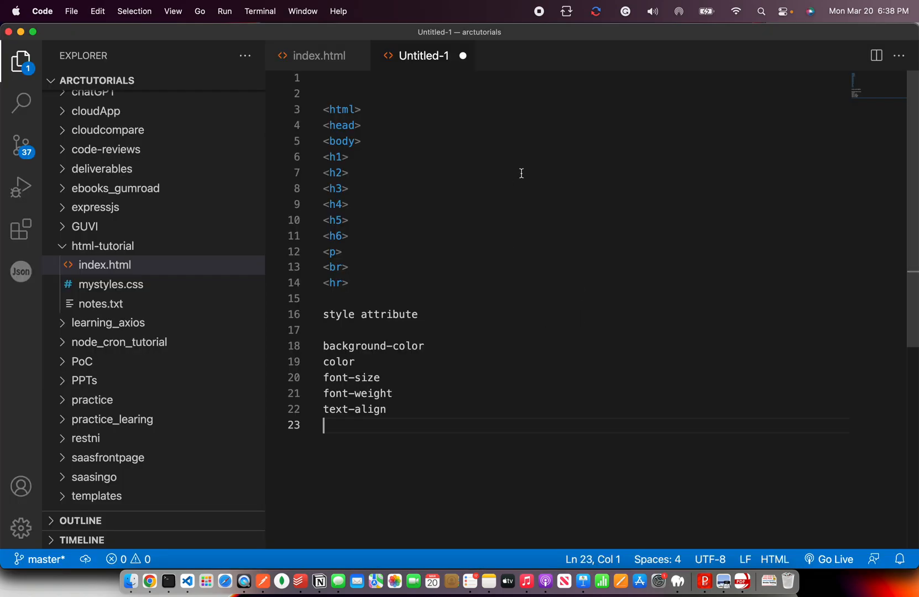
click(319, 56)
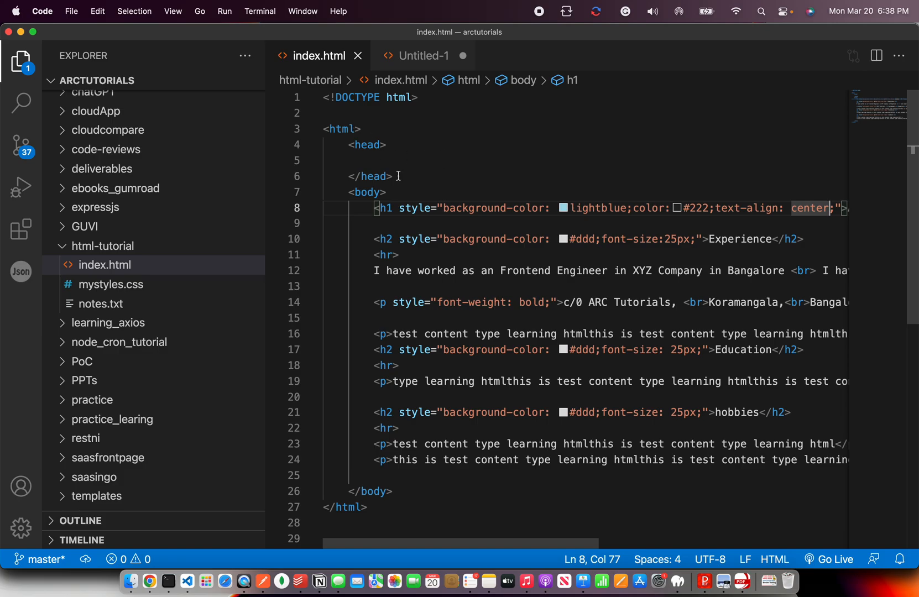
Add an inline font-family style to <body>, removing the previewed Gill Sans font list
text(style)
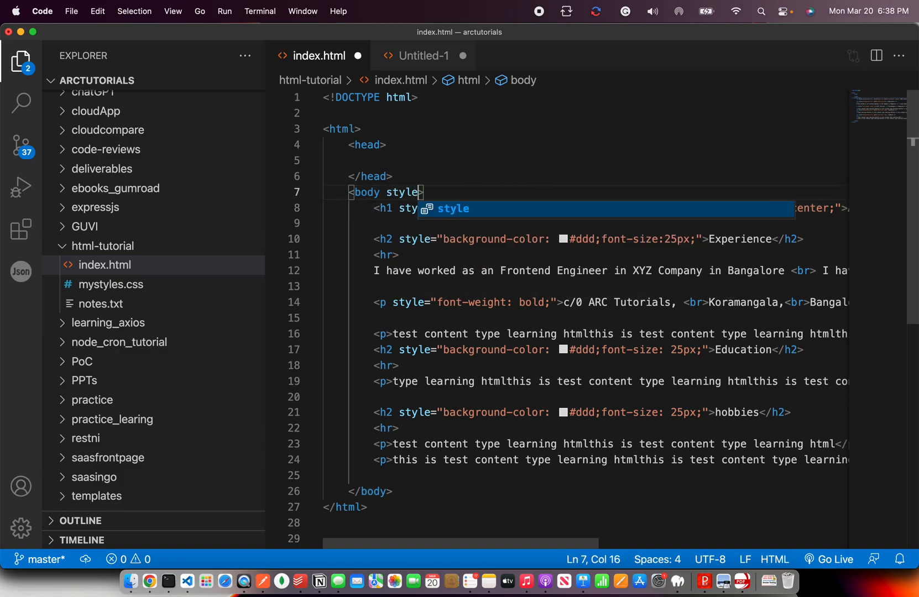
text(="font-family: 'Gill Sans', 'Gill Sans MT', Calibri, 'Trebuchet MS', sans-serif;)
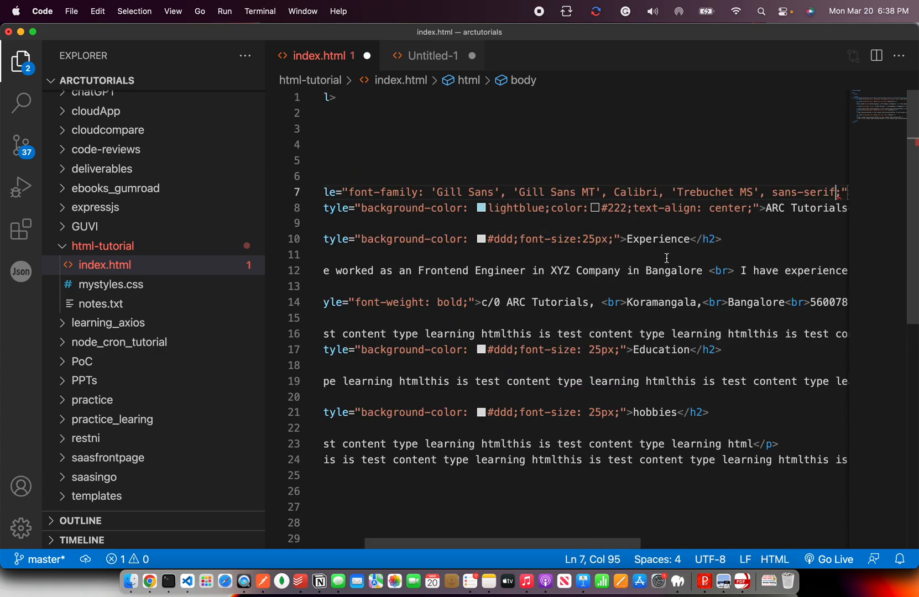
click(149, 581)
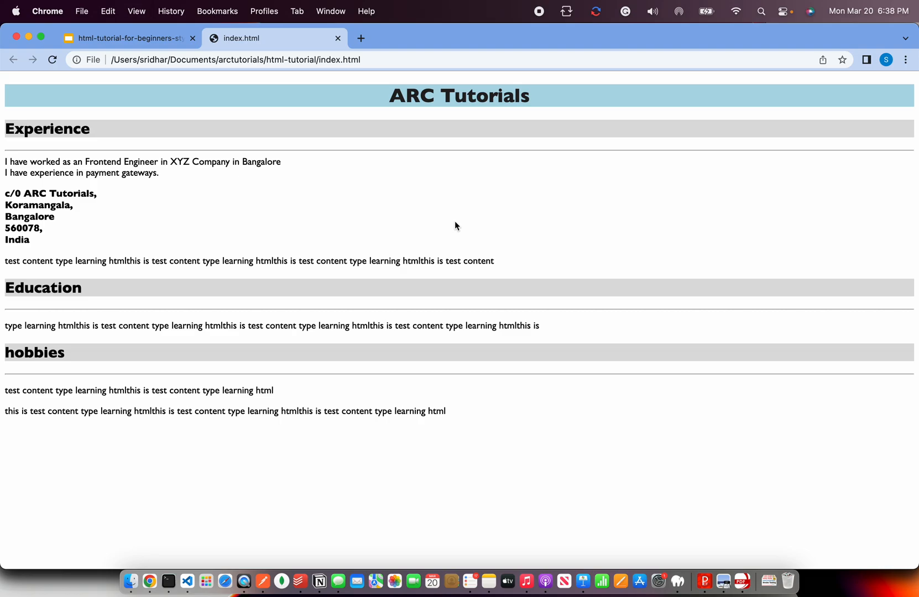
click(168, 581)
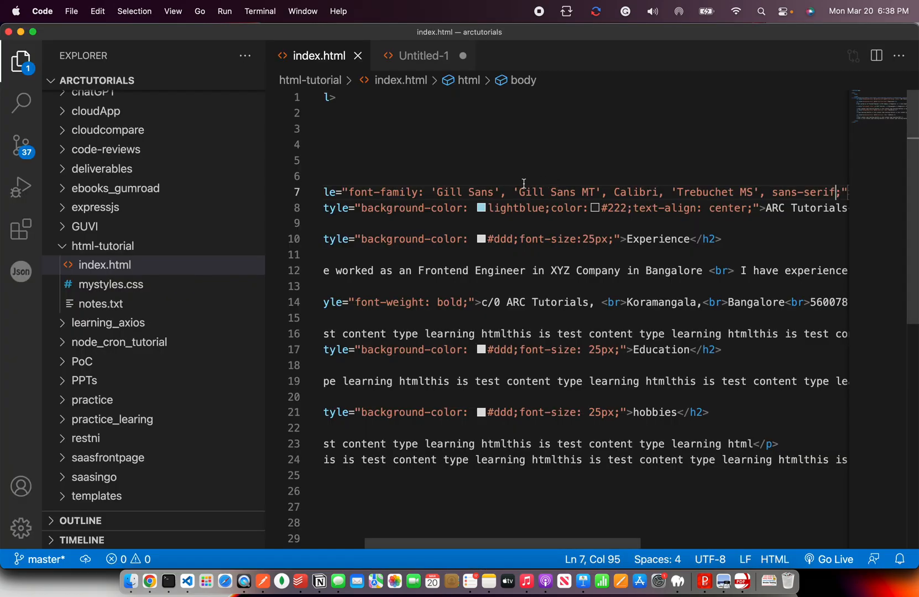
key(Backspace)
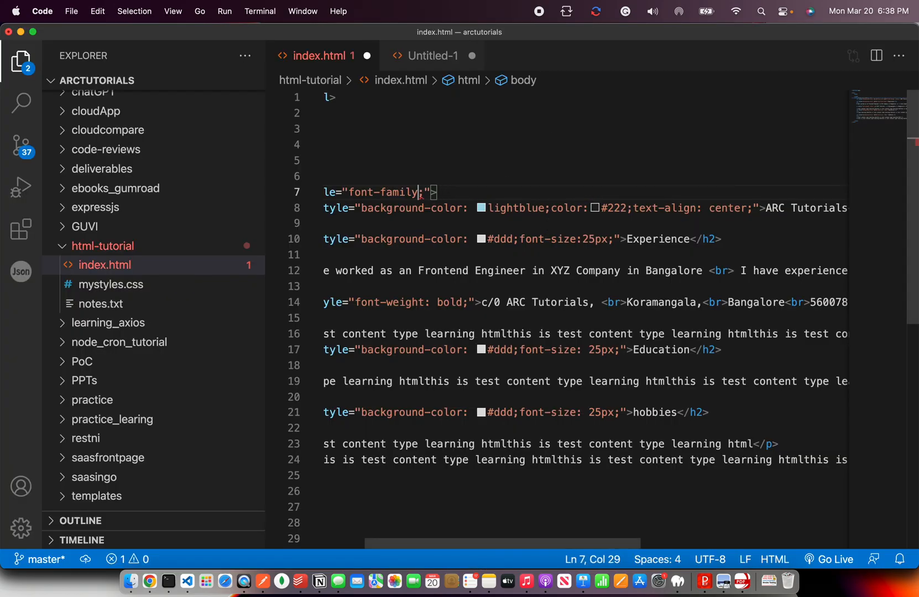
text(:)
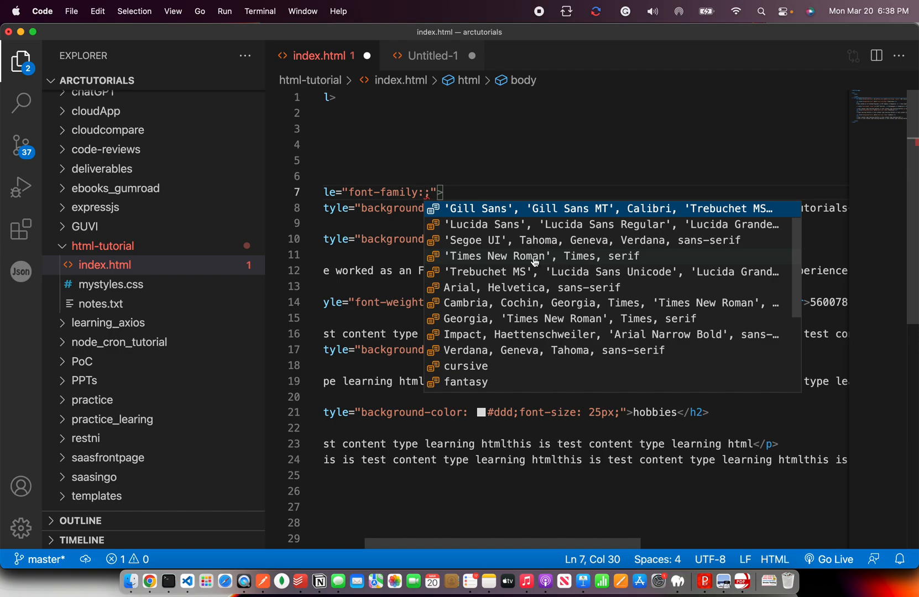
click(149, 581)
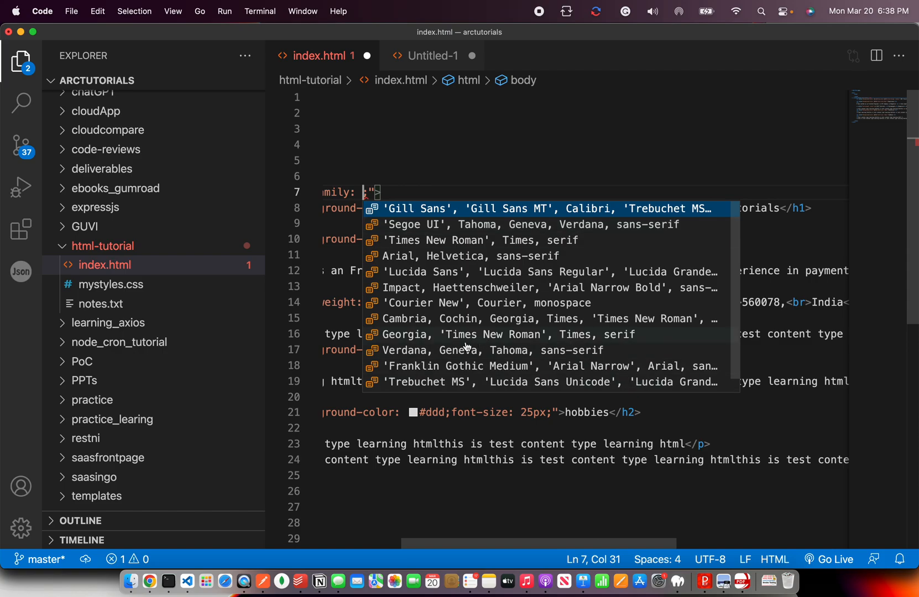
Apply the 'Segoe UI', Tahoma, Geneva, Verdana, sans-serif stack and preview the page in Chrome
click(149, 580)
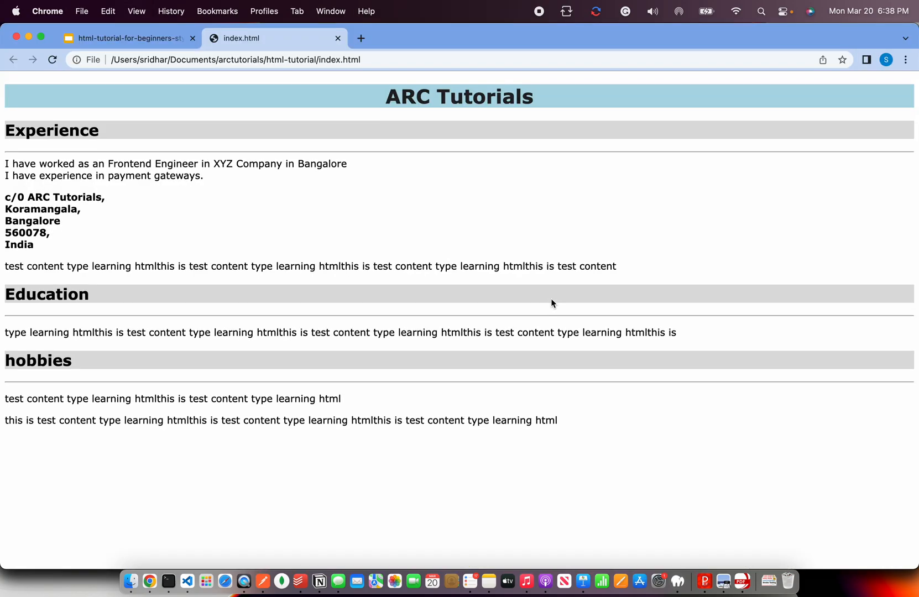
mouse_move(548, 415)
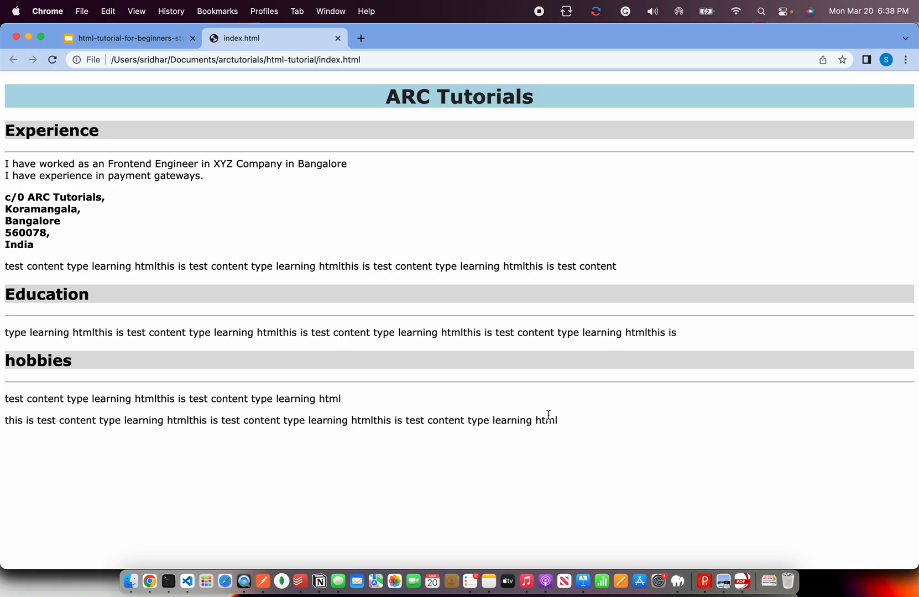
mouse_move(441, 197)
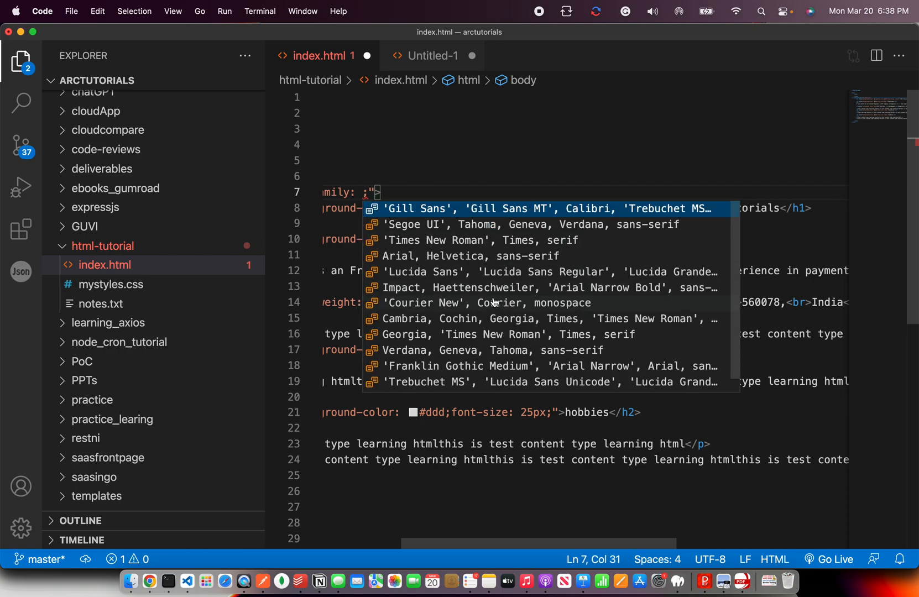
mouse_move(485, 261)
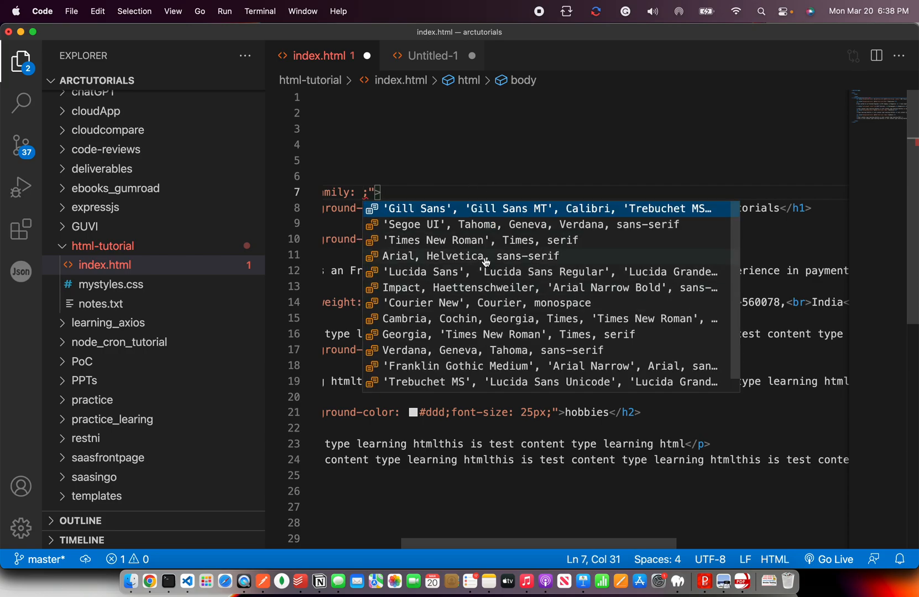
click(150, 581)
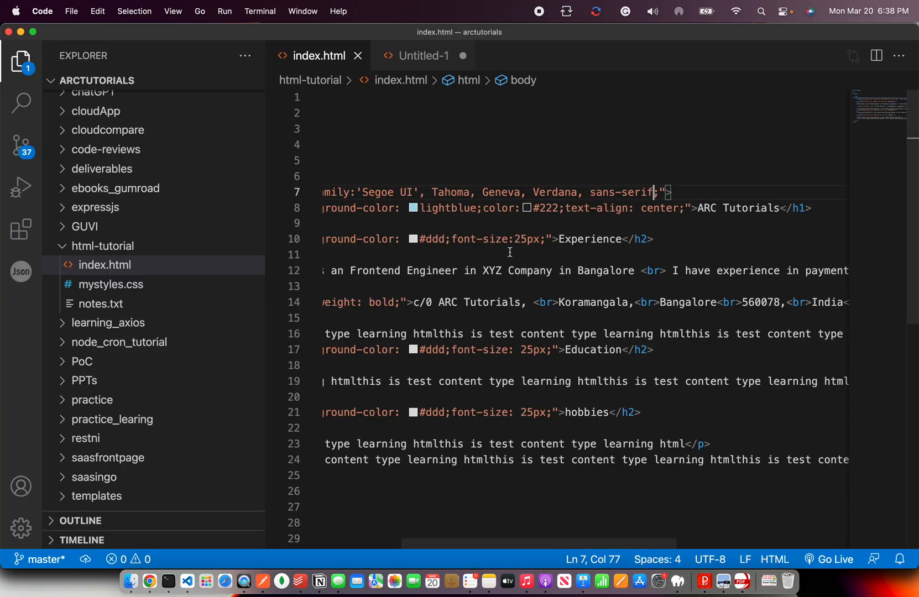
click(423, 55)
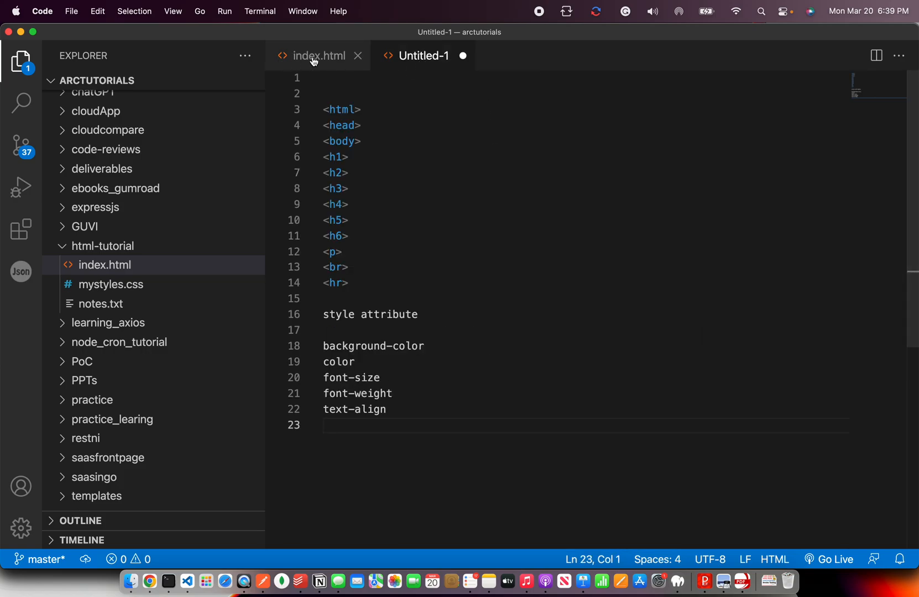
click(386, 314)
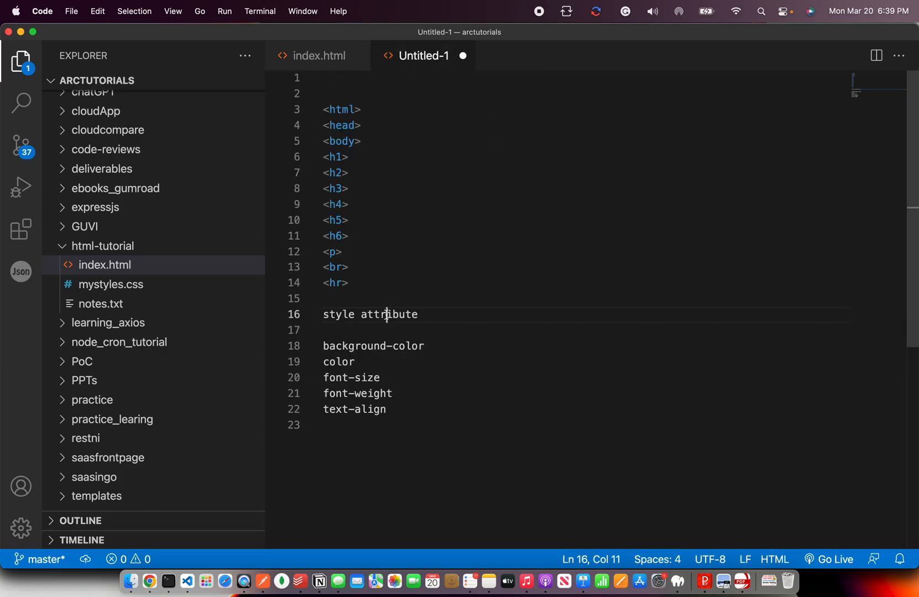
click(319, 56)
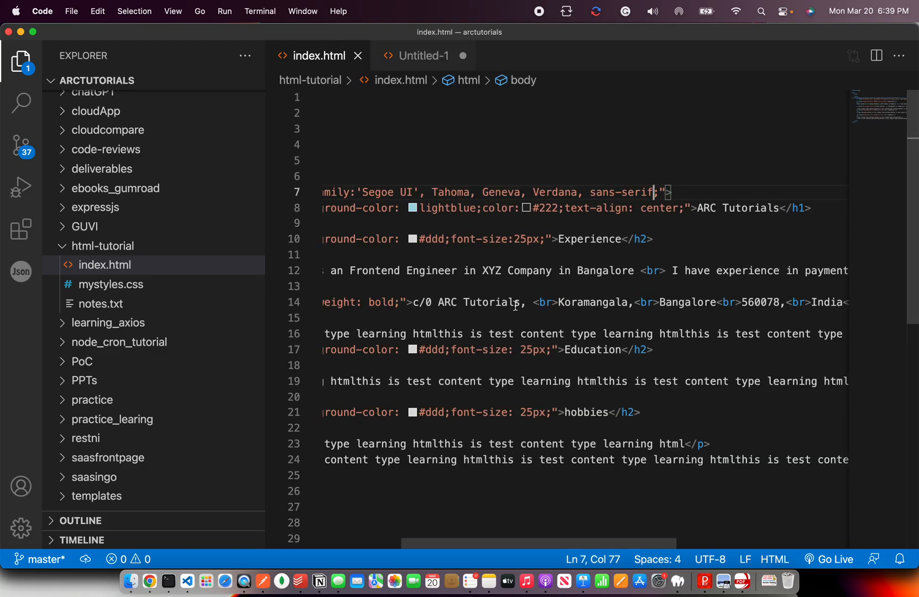
scroll(left, 3)
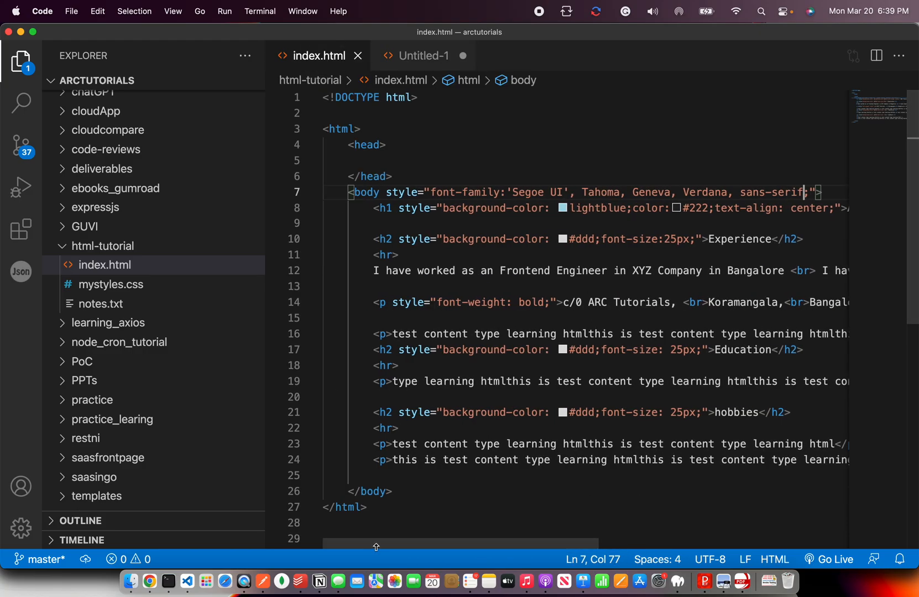
click(149, 580)
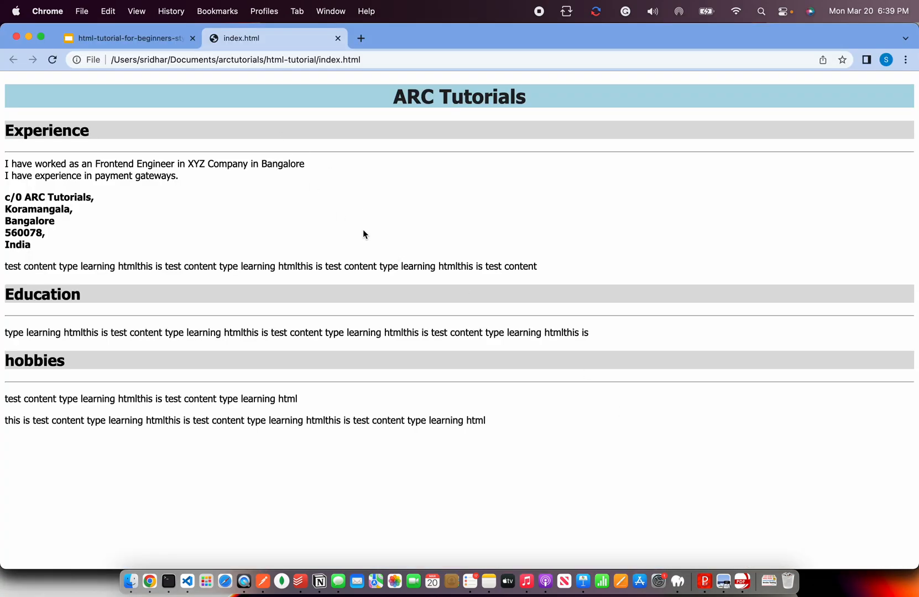